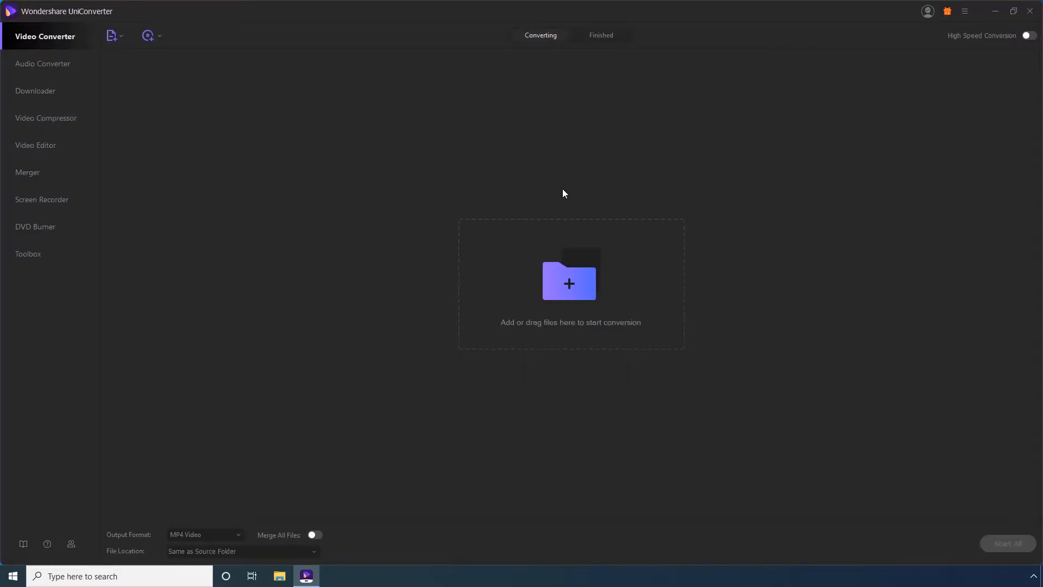
mouse_move(268, 133)
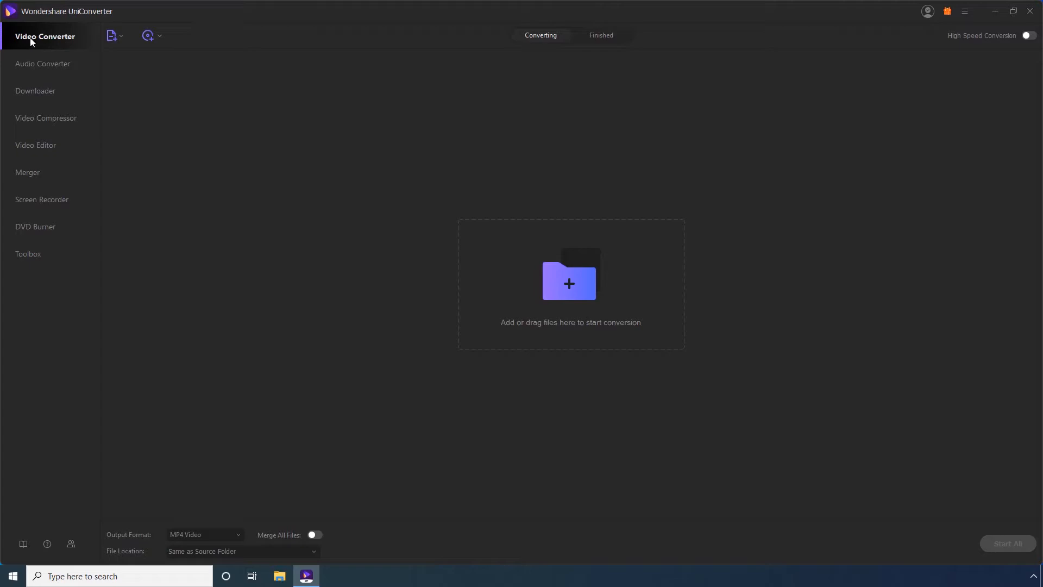
mouse_move(59, 44)
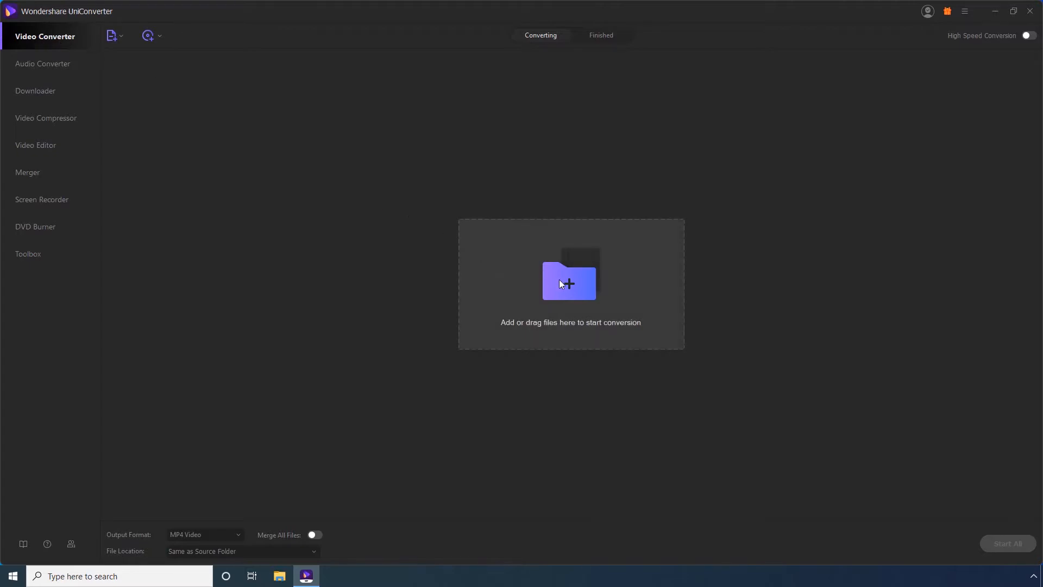
Add the Sea Video Demo file from the Desktop into the Video Converter
left_click(568, 282)
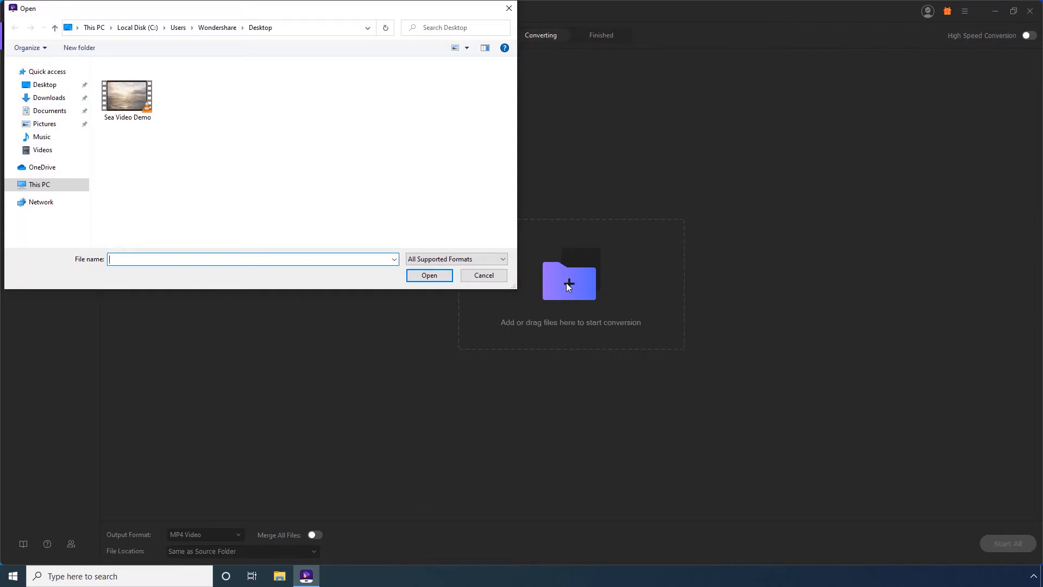
left_click(126, 95)
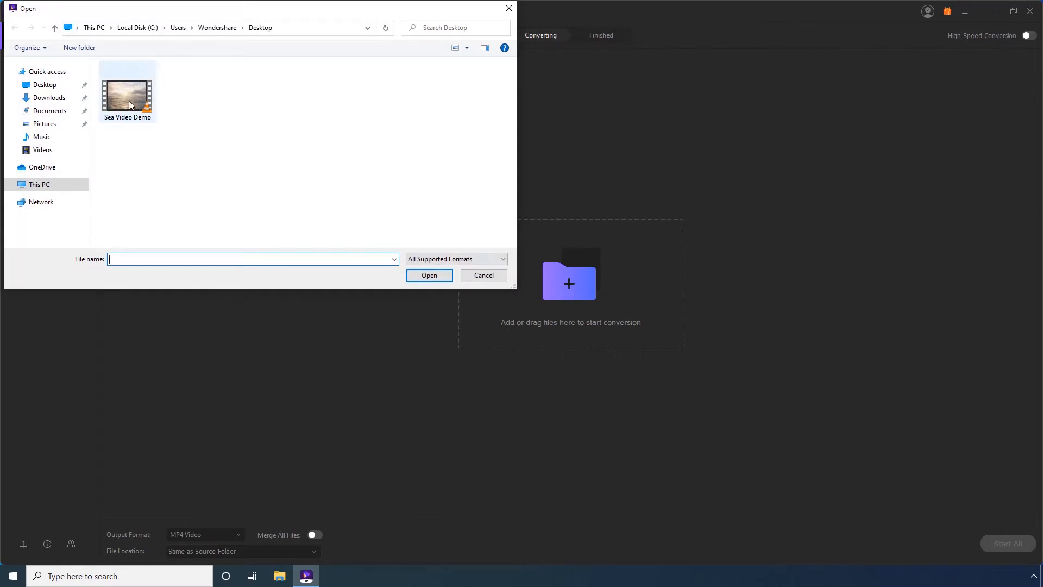
left_click(128, 88)
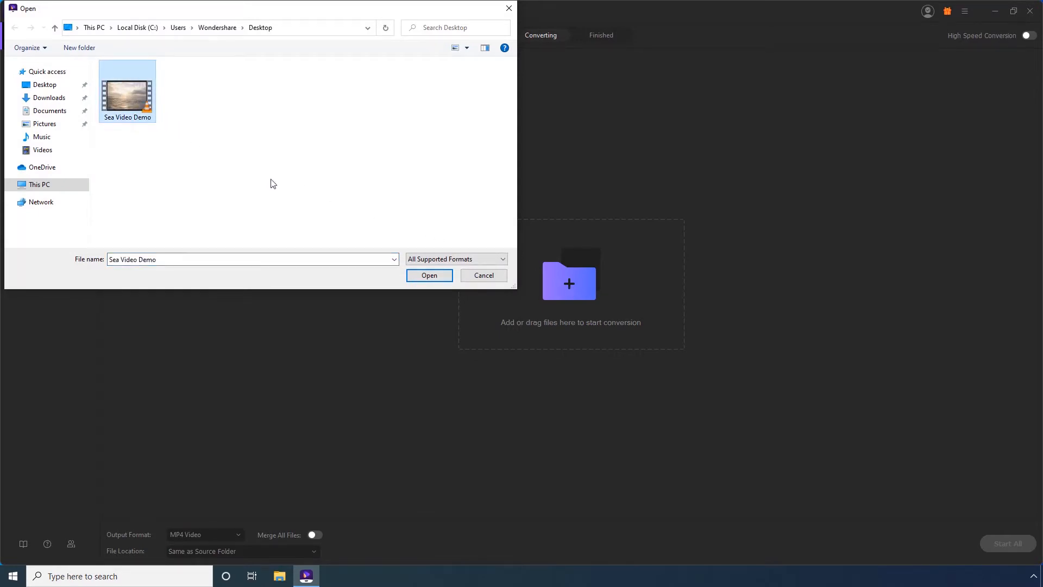
left_click(429, 275)
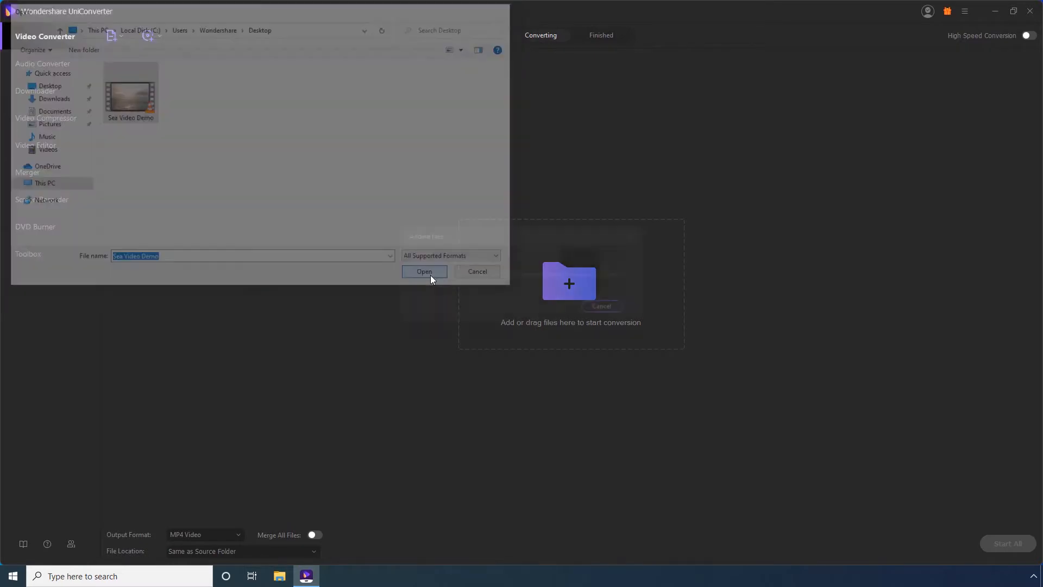
Show the Video format choices in the Output Format list for the sea video
left_click(424, 272)
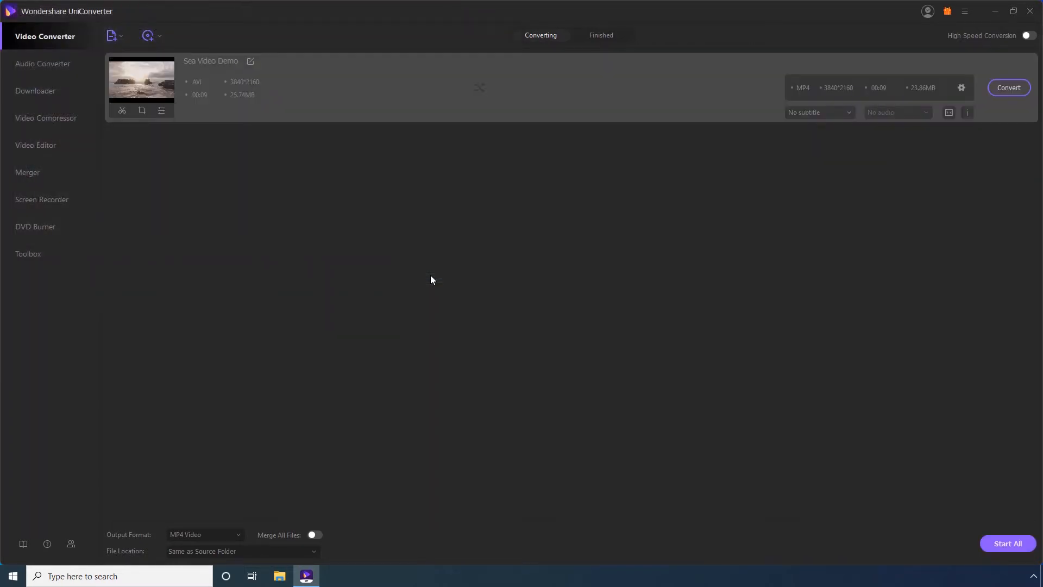
mouse_move(246, 496)
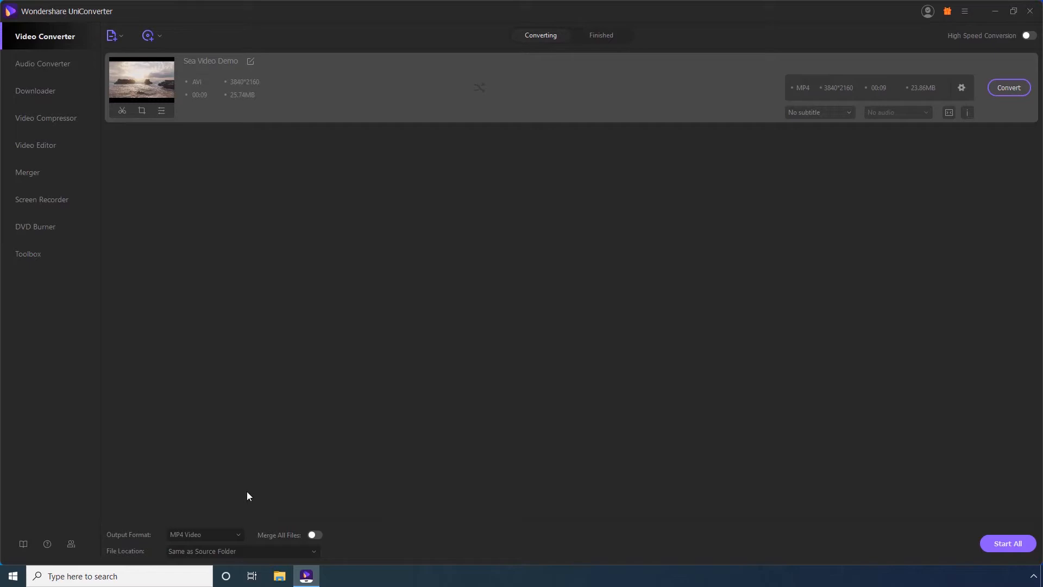
left_click(204, 535)
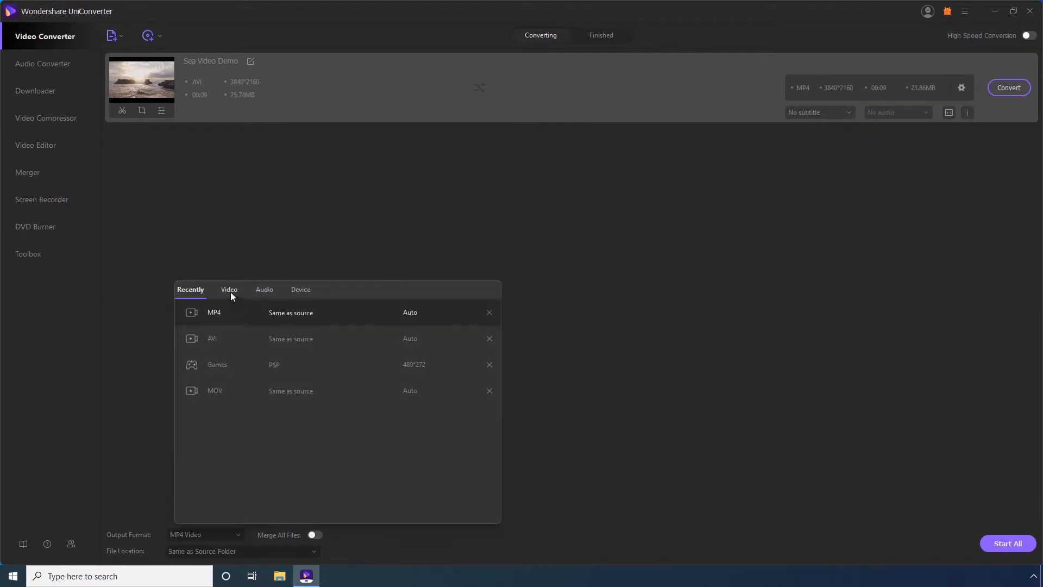
left_click(228, 289)
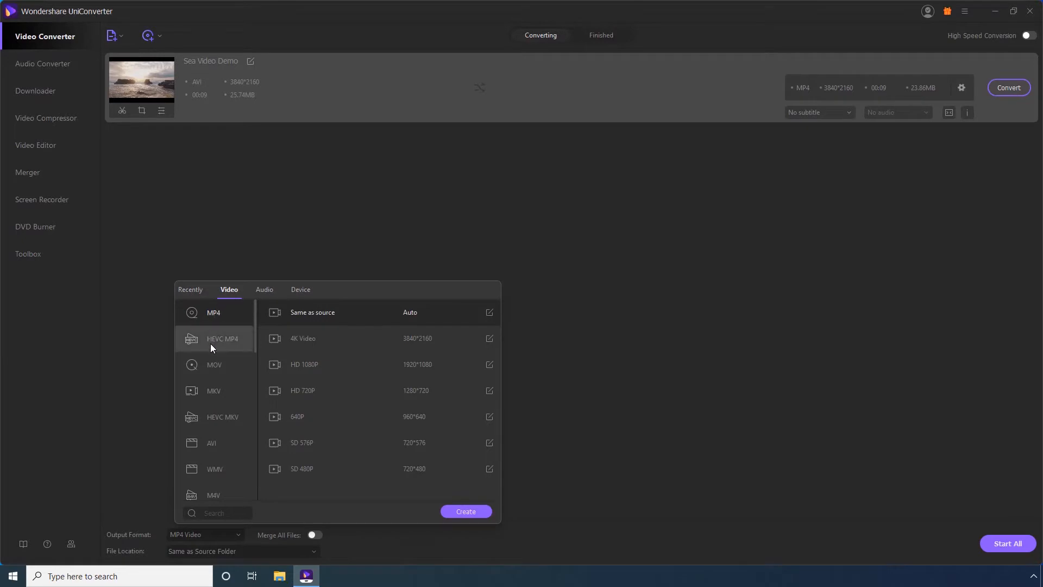
mouse_move(212, 442)
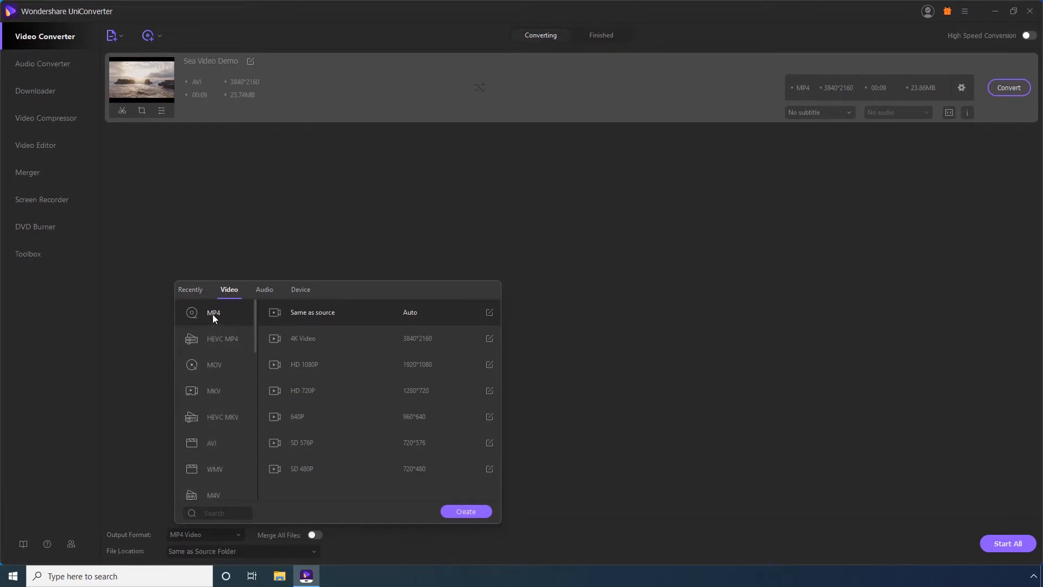
mouse_move(323, 365)
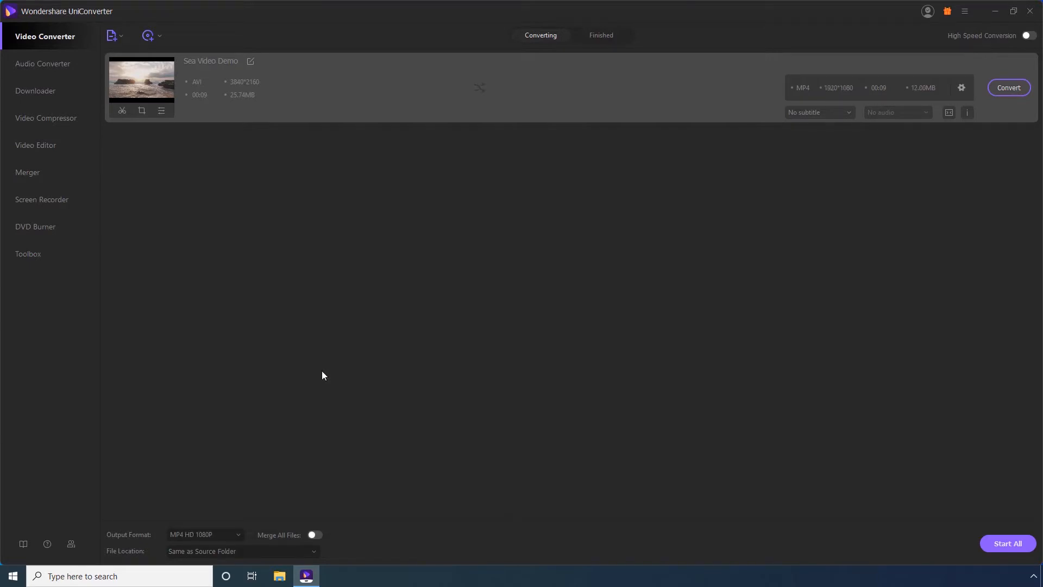
mouse_move(279, 414)
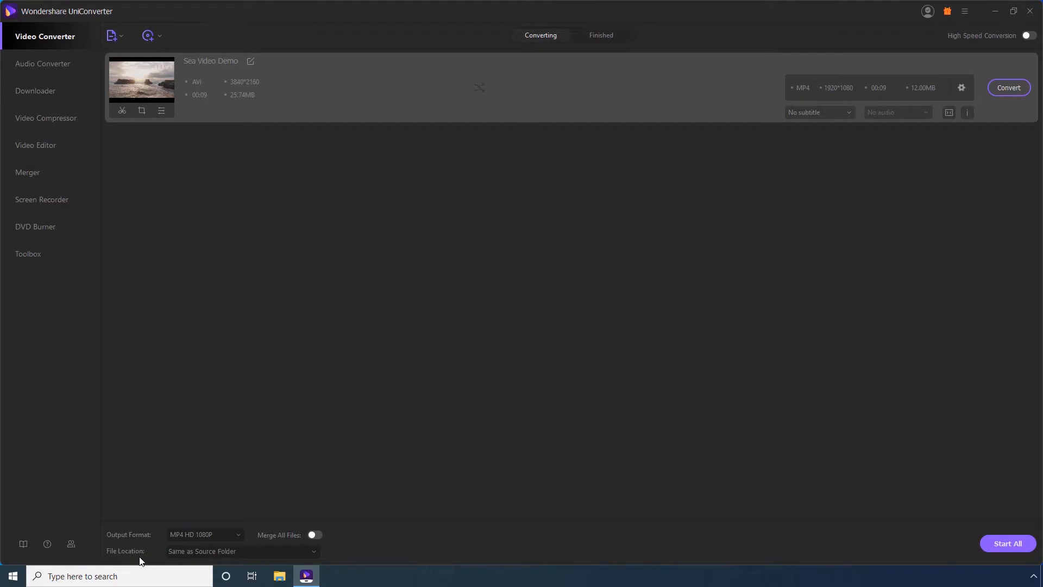
mouse_move(751, 230)
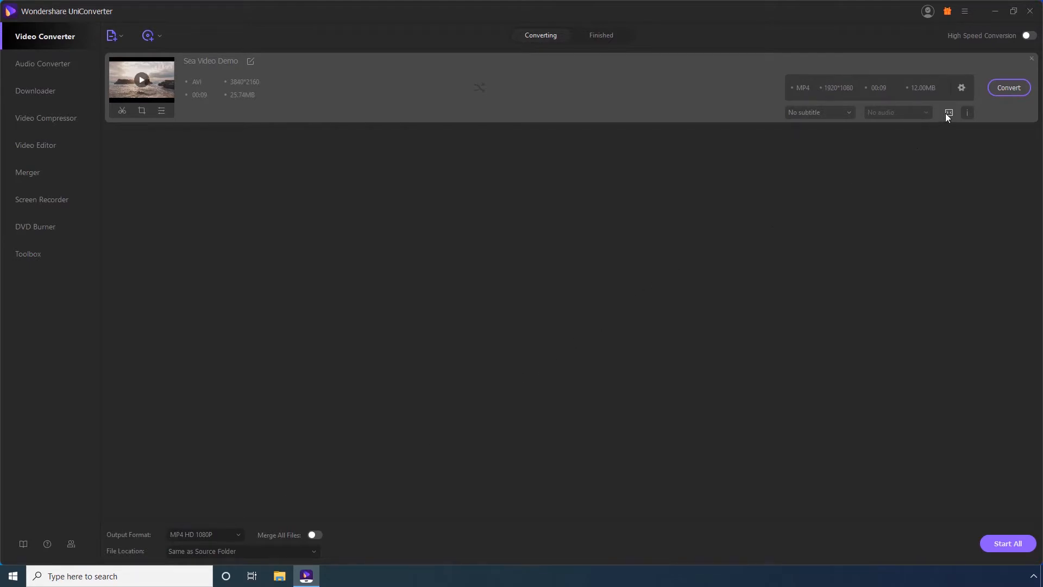
Review the output size settings, then switch High Speed Conversion on
left_click(947, 112)
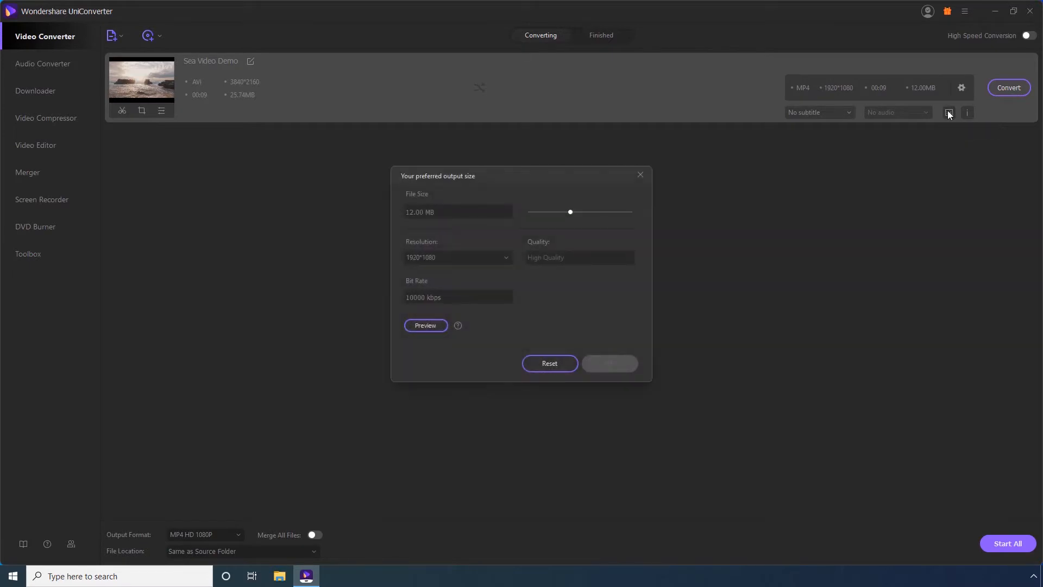
mouse_move(518, 208)
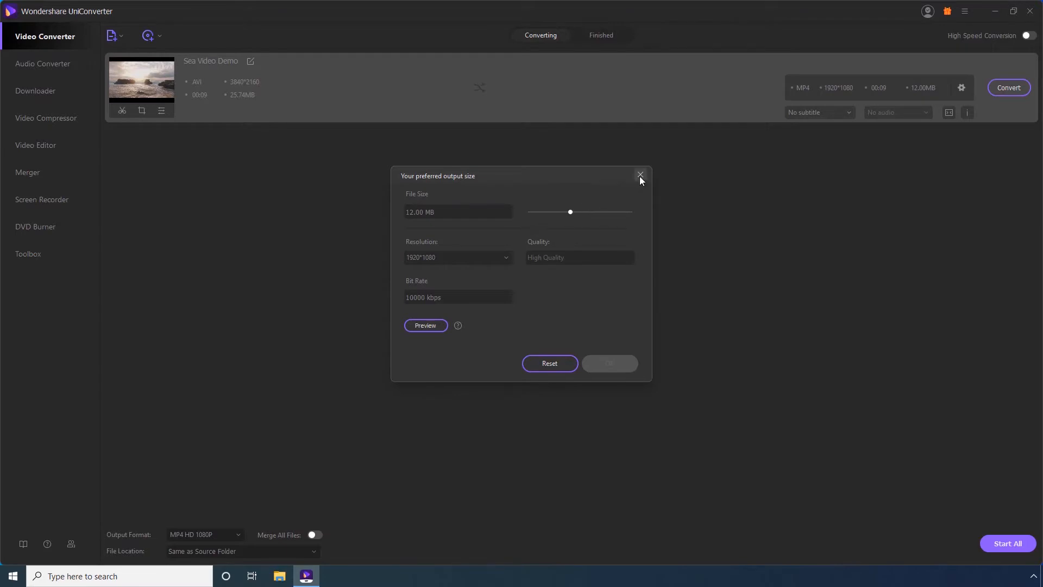
left_click(639, 175)
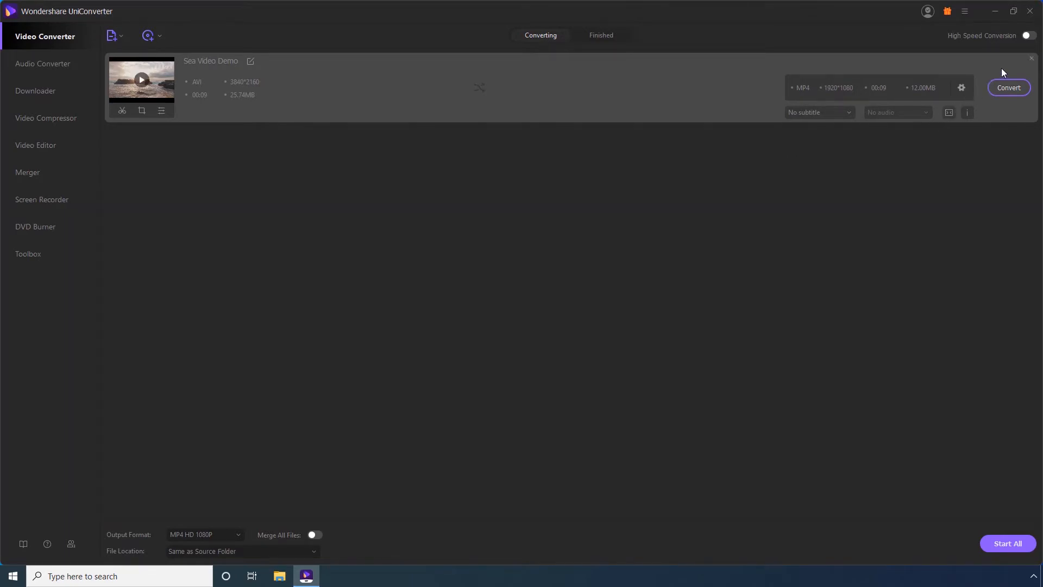
left_click(1027, 35)
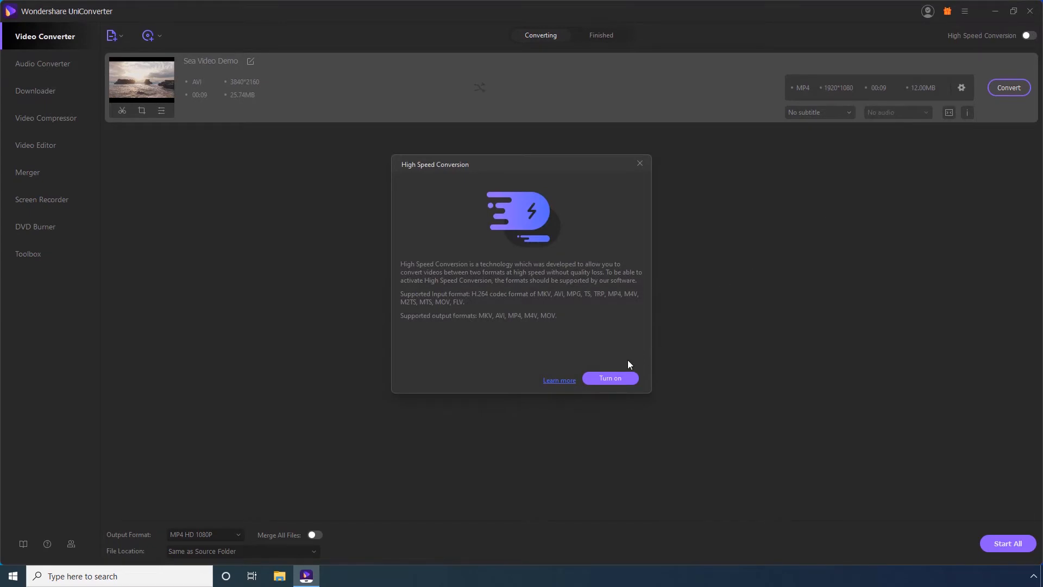
left_click(609, 378)
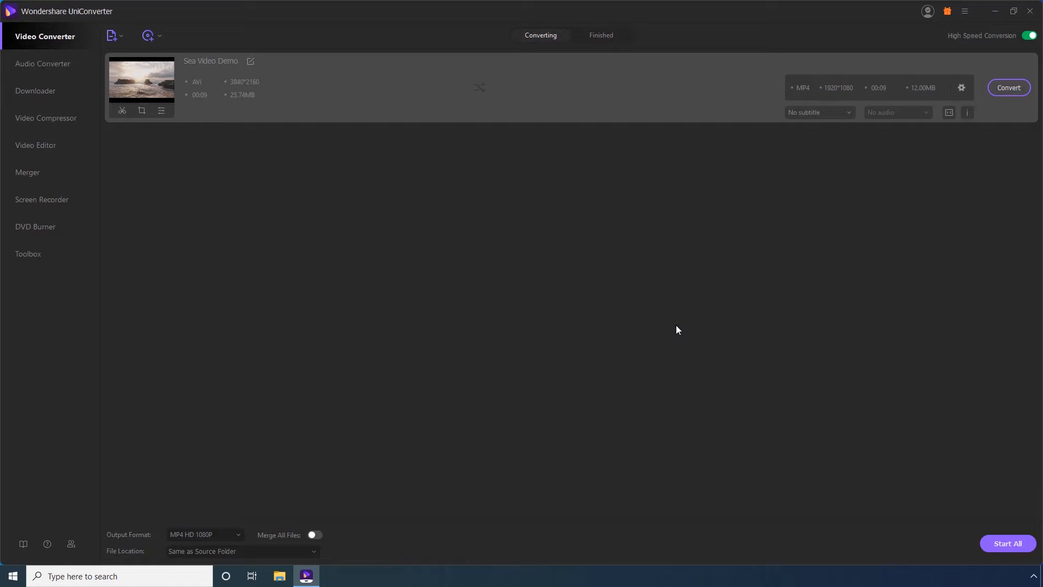
mouse_move(992, 105)
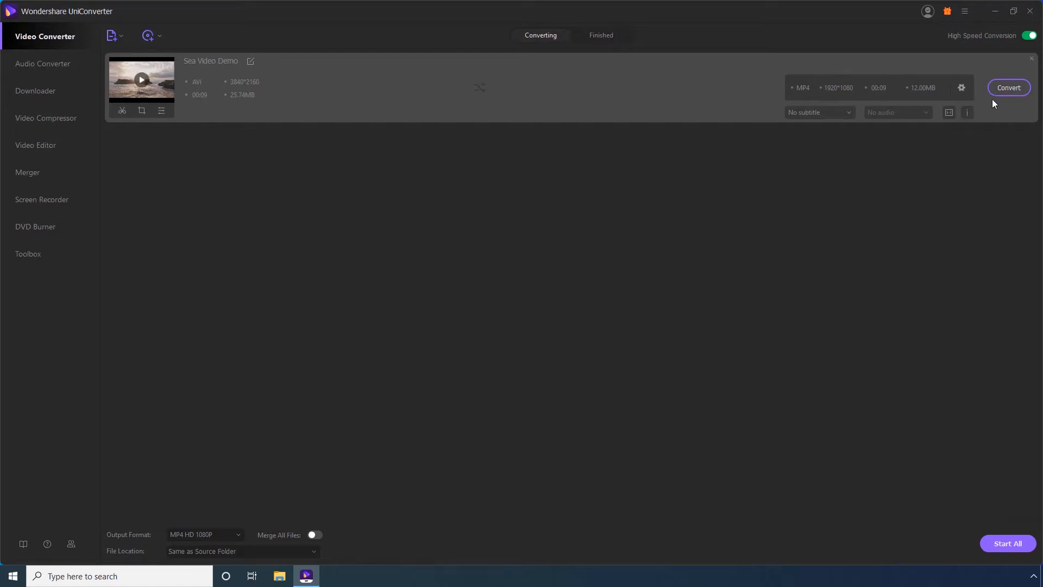
Convert the Sea Video Demo to 1080p MP4 and view it in the Finished list
left_click(1008, 87)
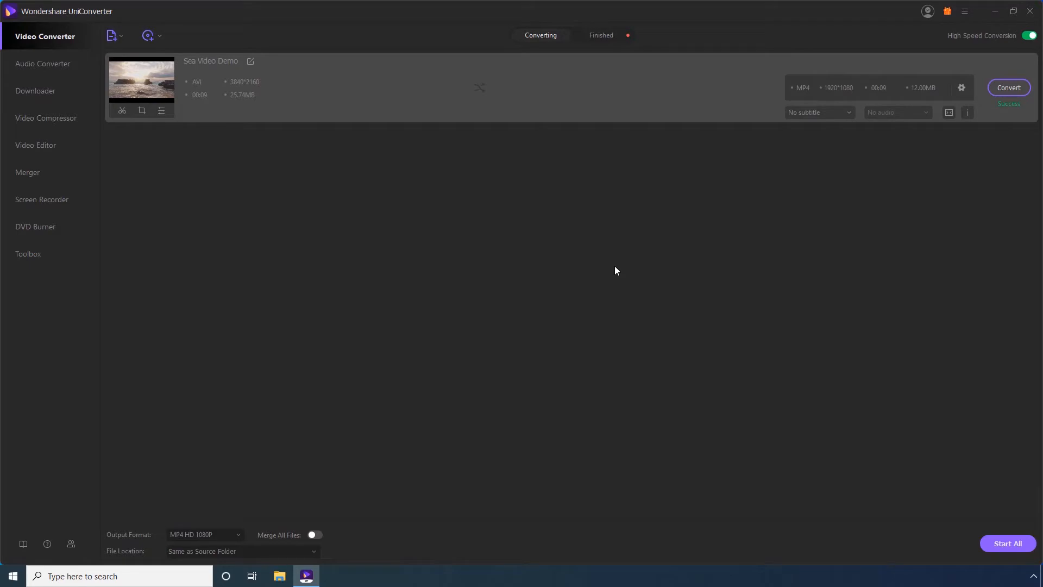
mouse_move(605, 34)
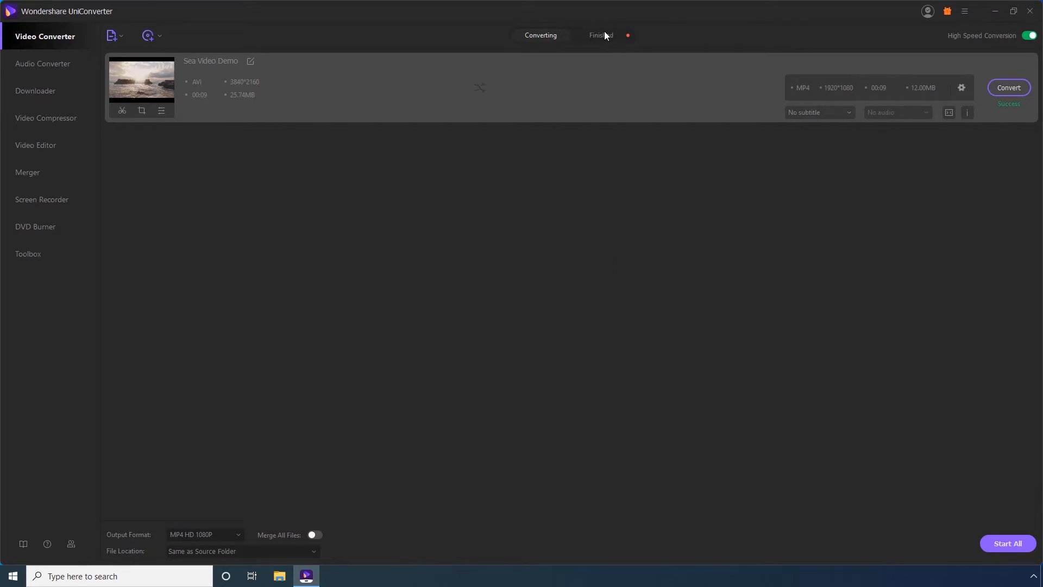
left_click(600, 34)
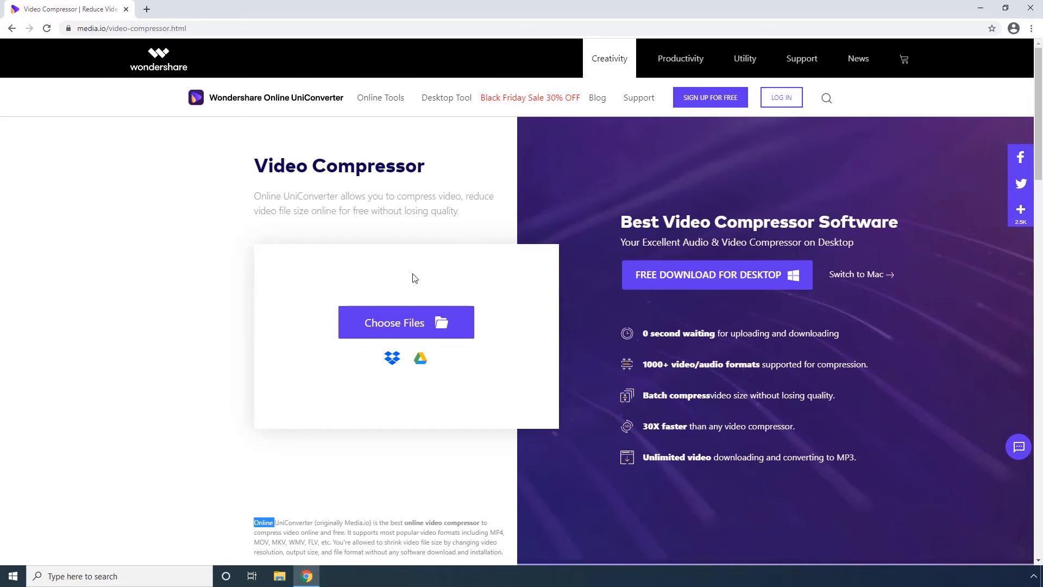
mouse_move(406, 328)
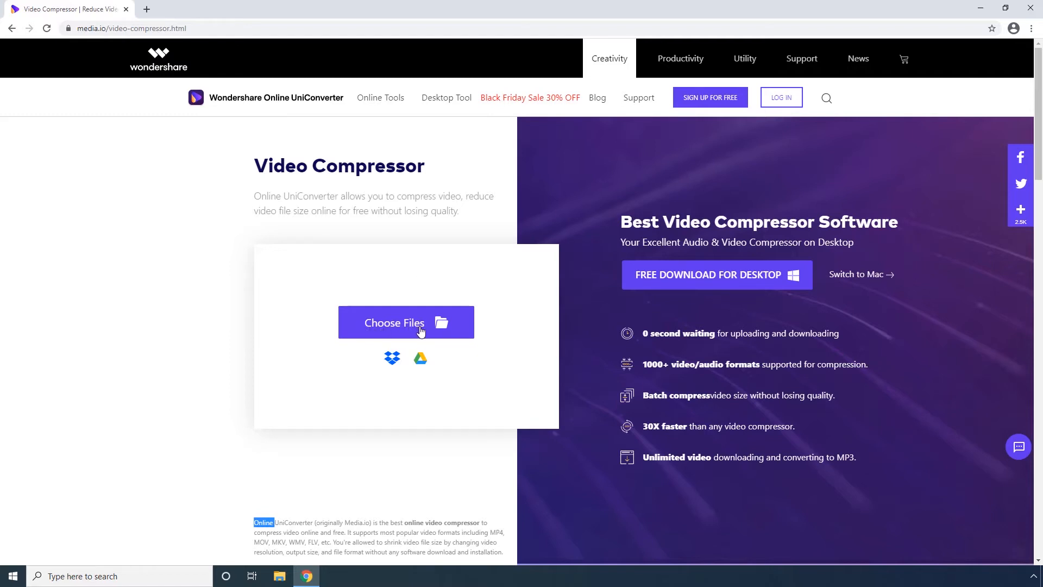
mouse_move(415, 362)
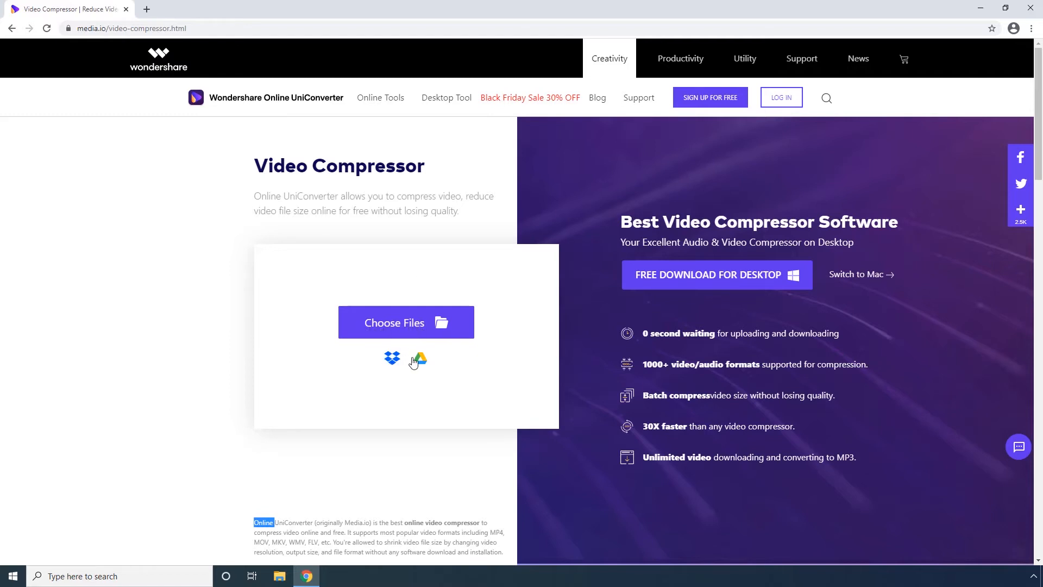
mouse_move(419, 360)
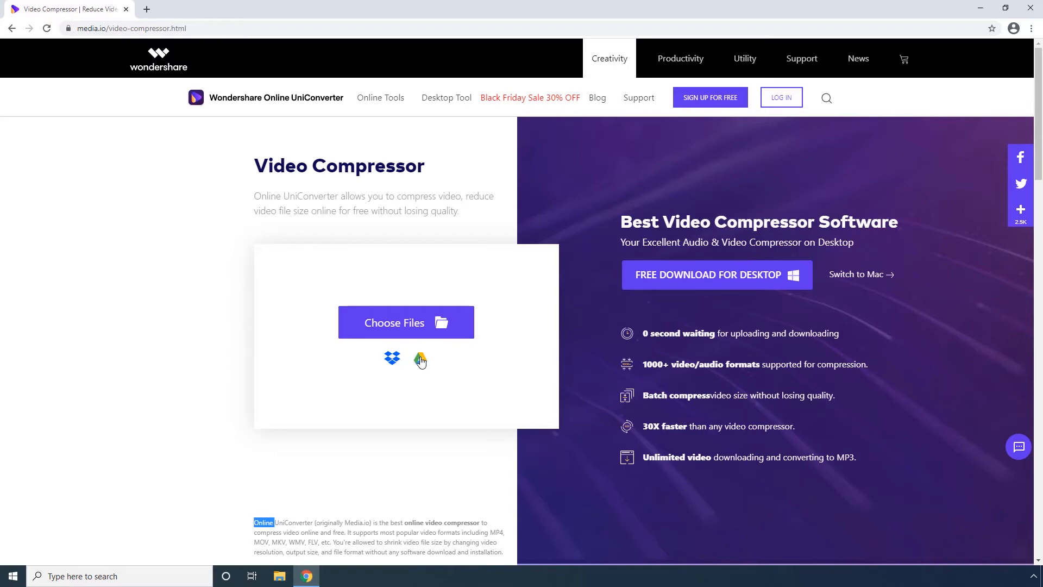
mouse_move(421, 360)
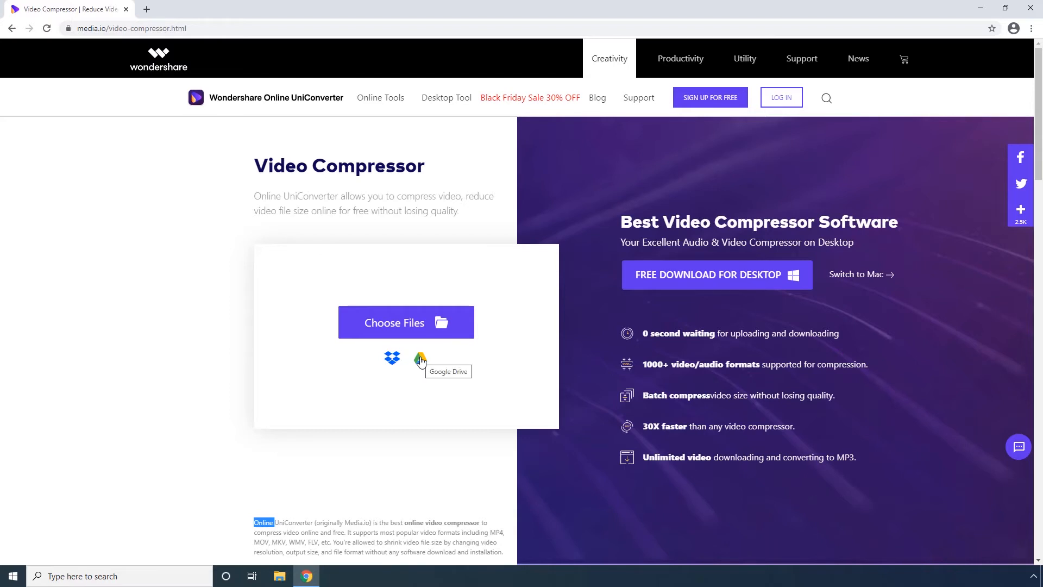
mouse_move(399, 329)
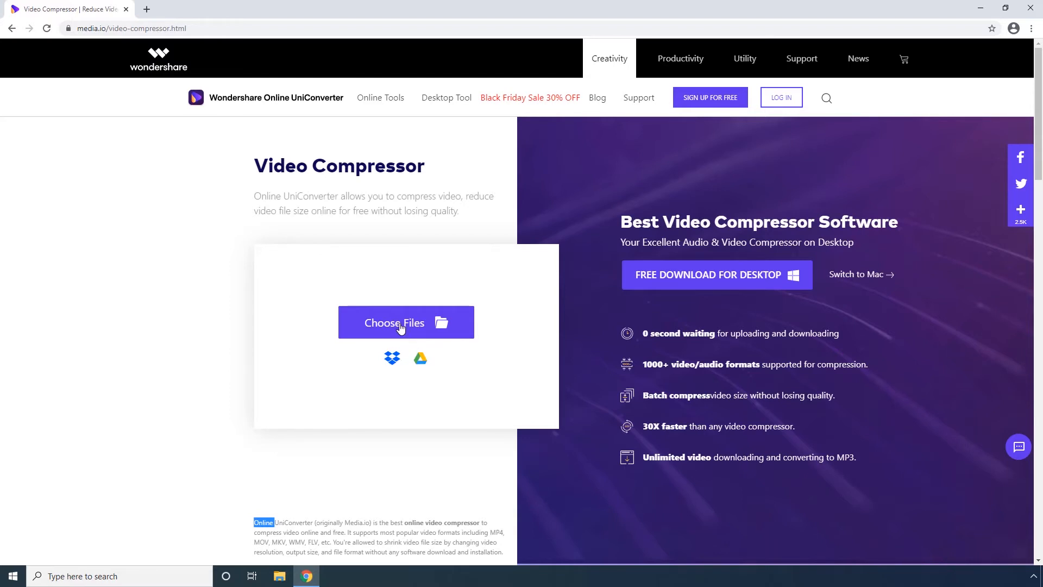
Upload Sea Video Demo.avi from the Desktop into the online Video Compressor
left_click(406, 321)
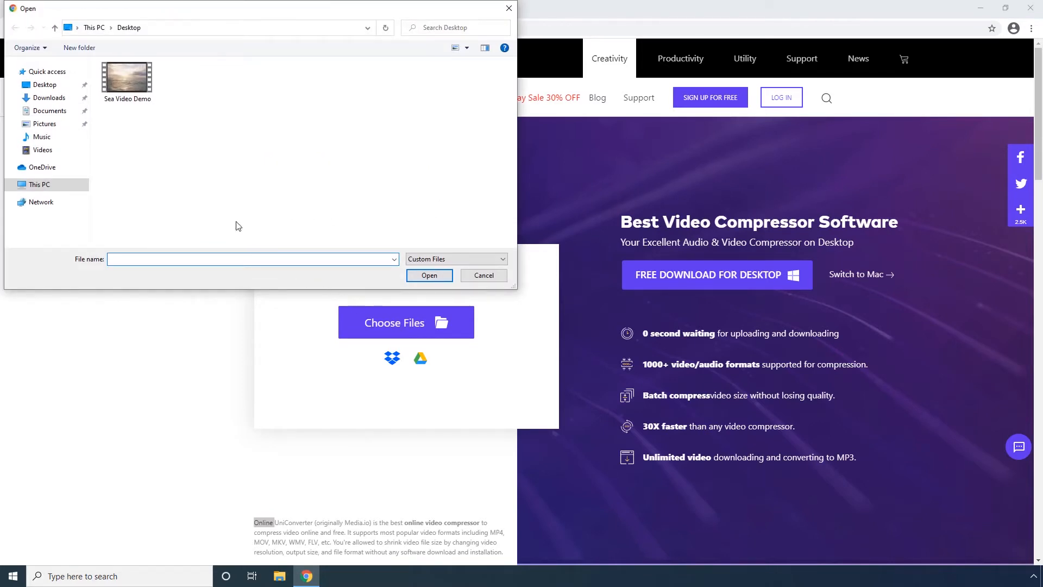
left_click(127, 77)
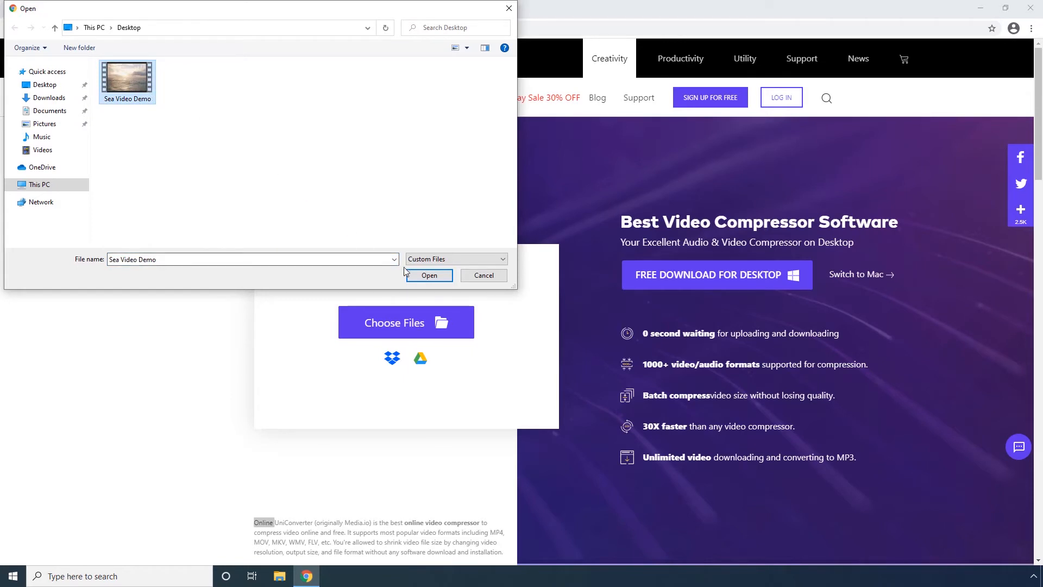
left_click(429, 275)
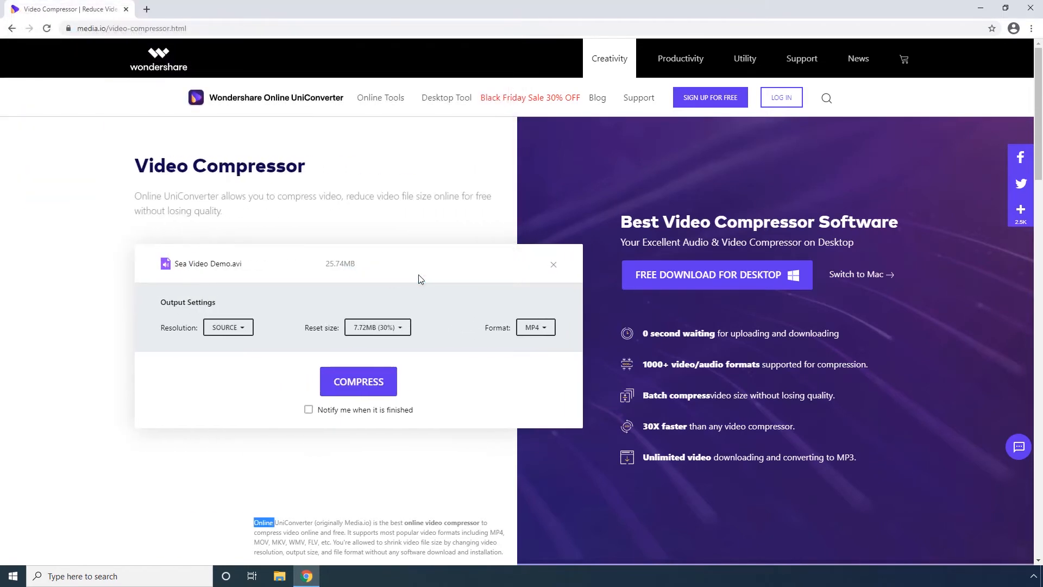
mouse_move(332, 295)
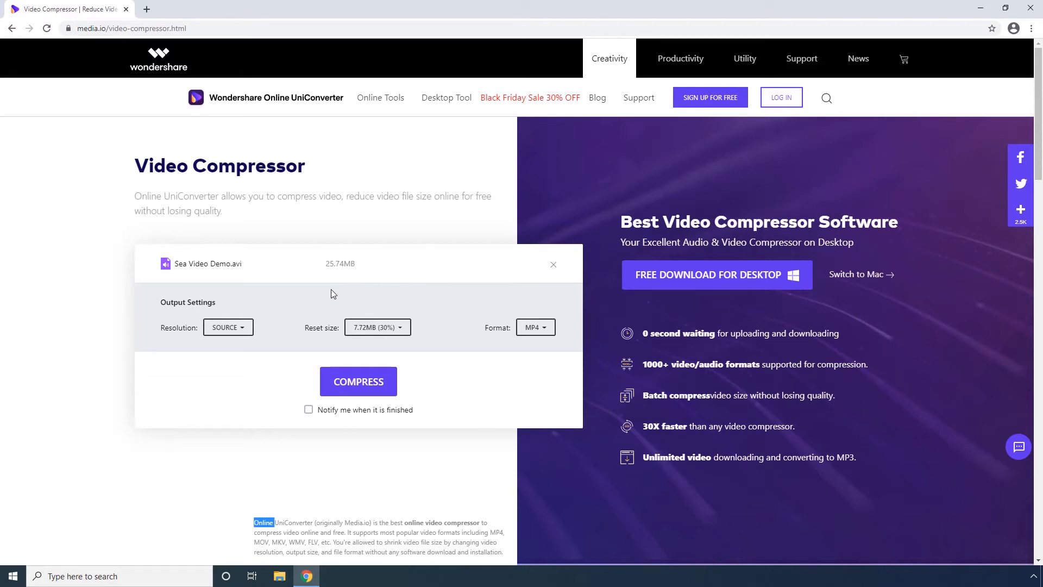
Set Resolution to 1080P, leaving target size 7.72MB (30%) and format MP4
left_click(227, 328)
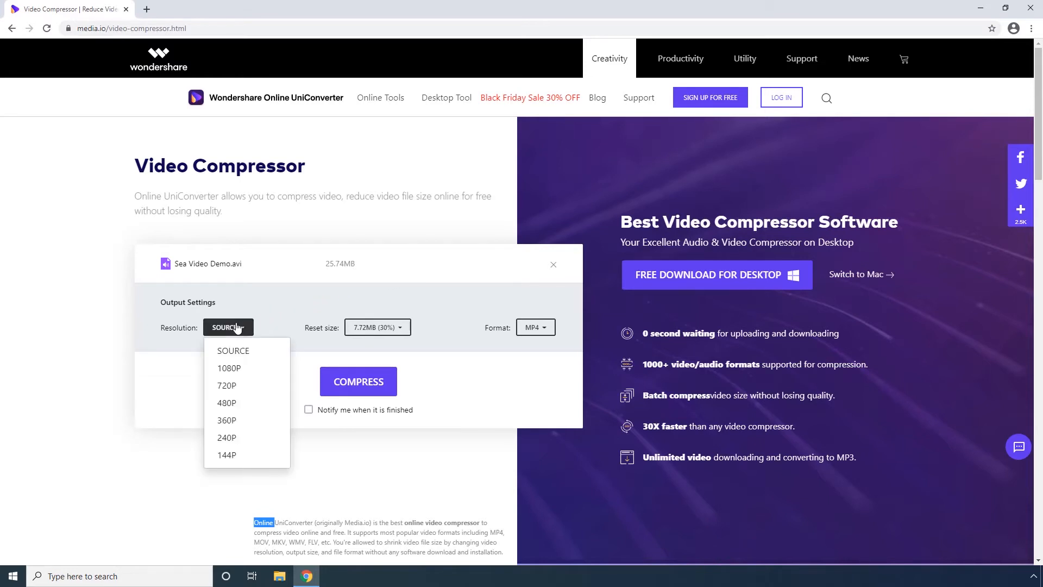
mouse_move(229, 455)
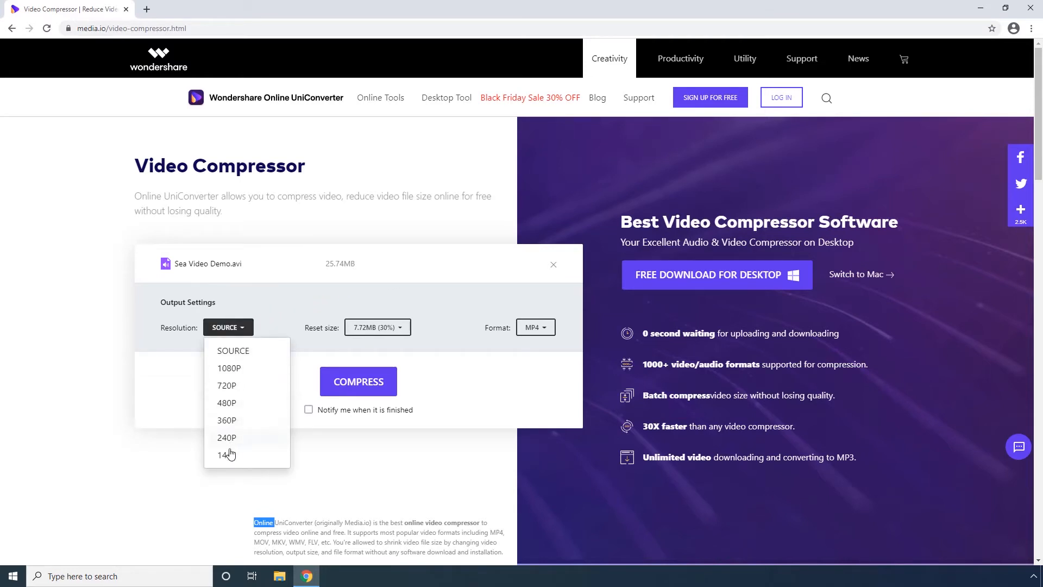
mouse_move(233, 373)
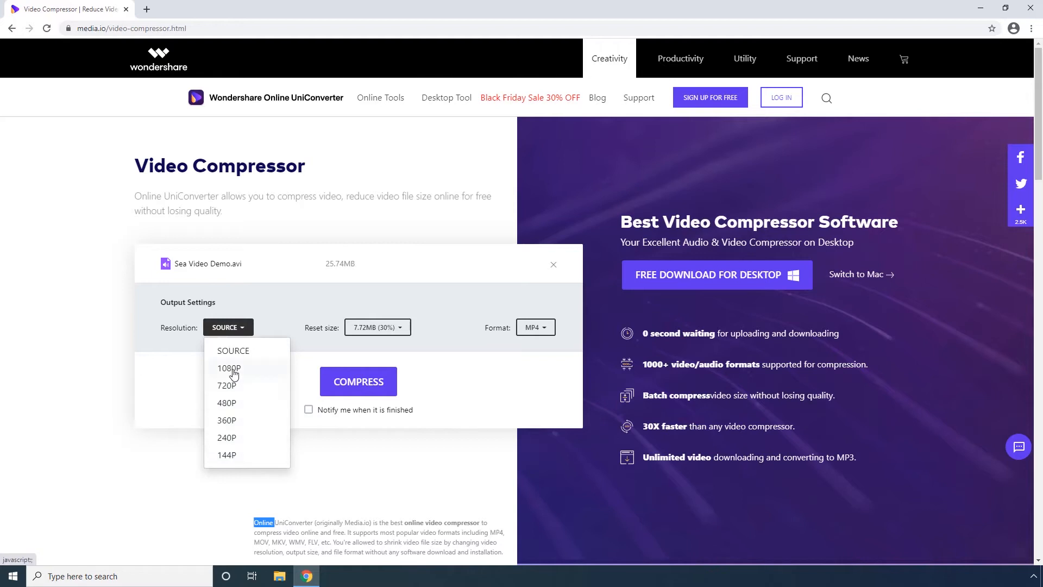
left_click(230, 368)
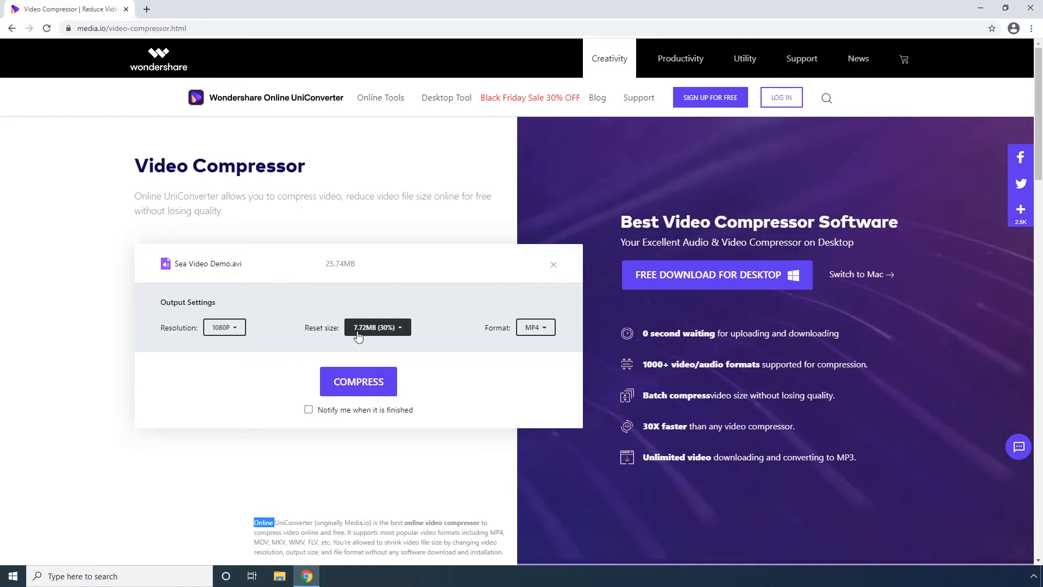
left_click(377, 327)
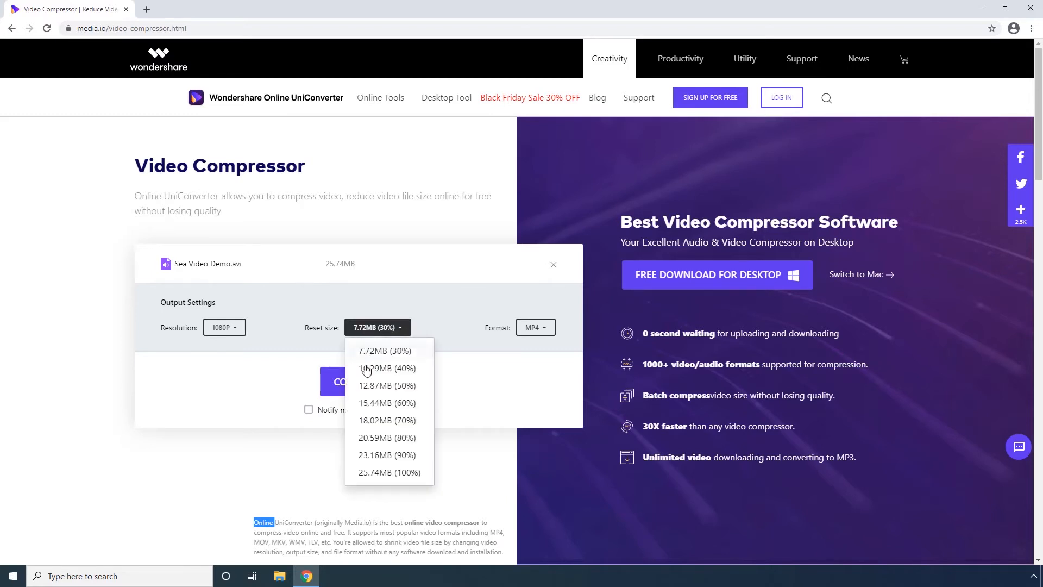
mouse_move(368, 440)
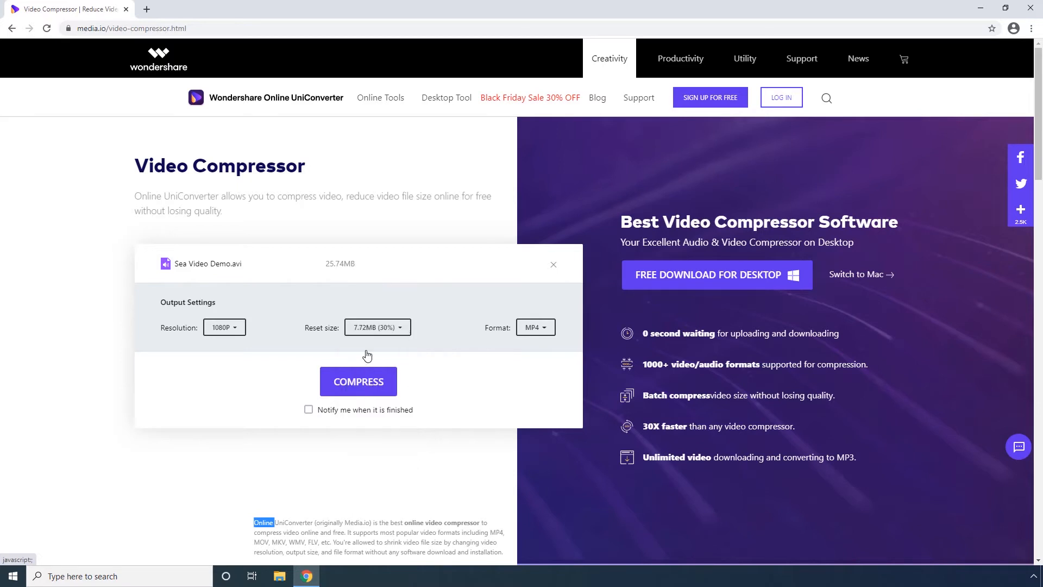
mouse_move(398, 351)
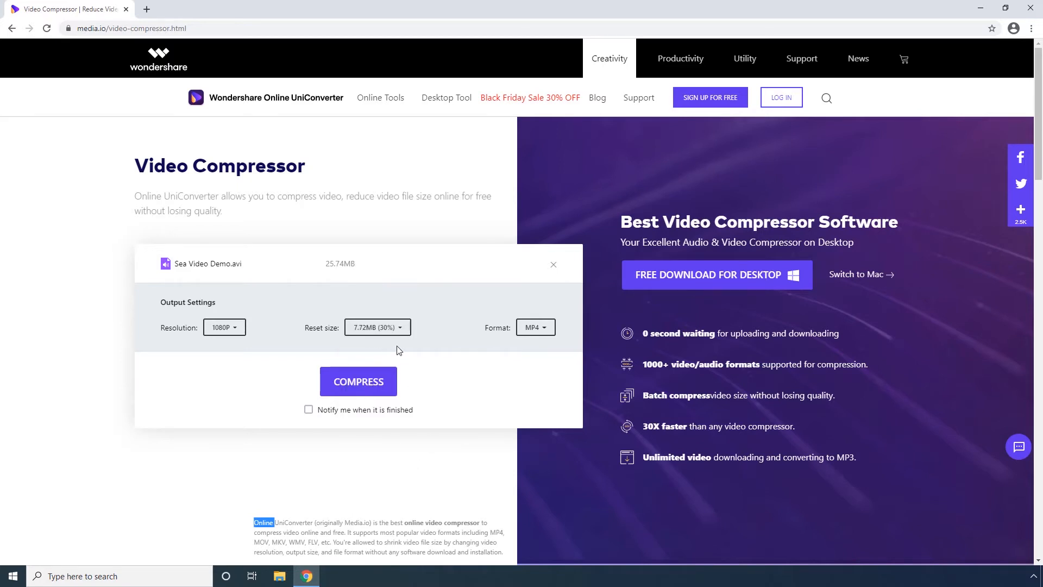
left_click(535, 327)
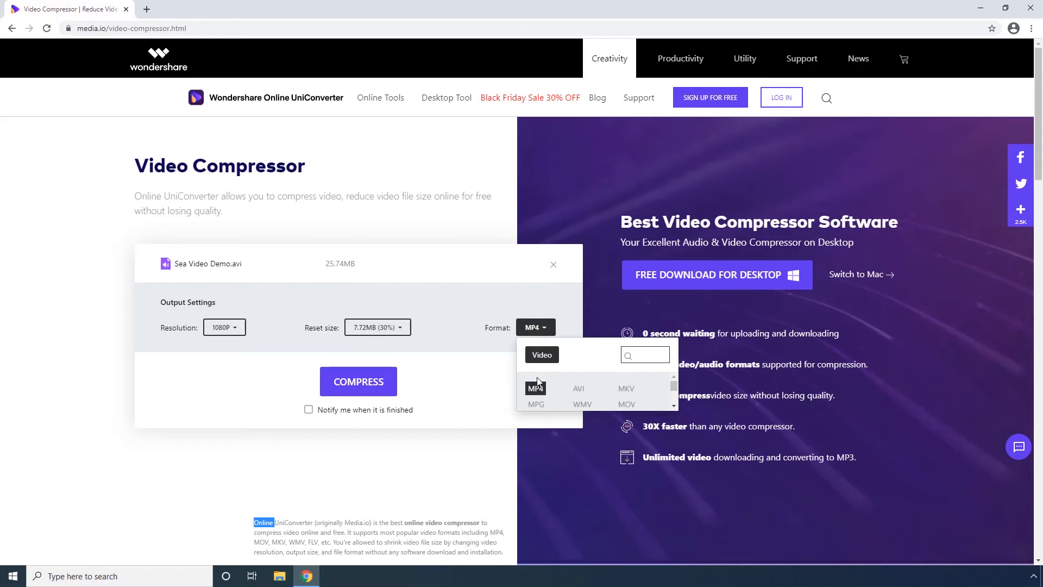
mouse_move(574, 411)
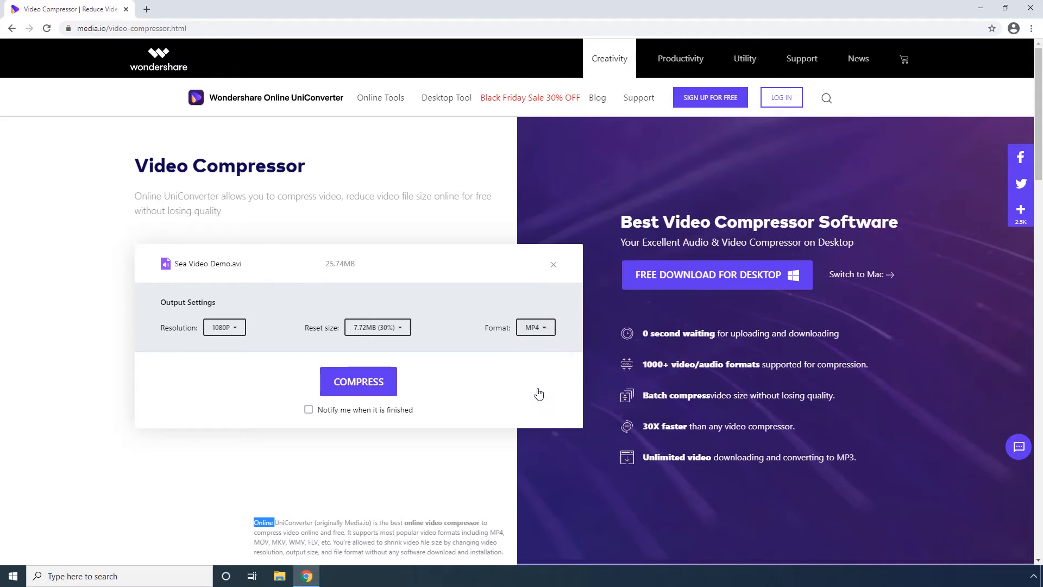
mouse_move(358, 381)
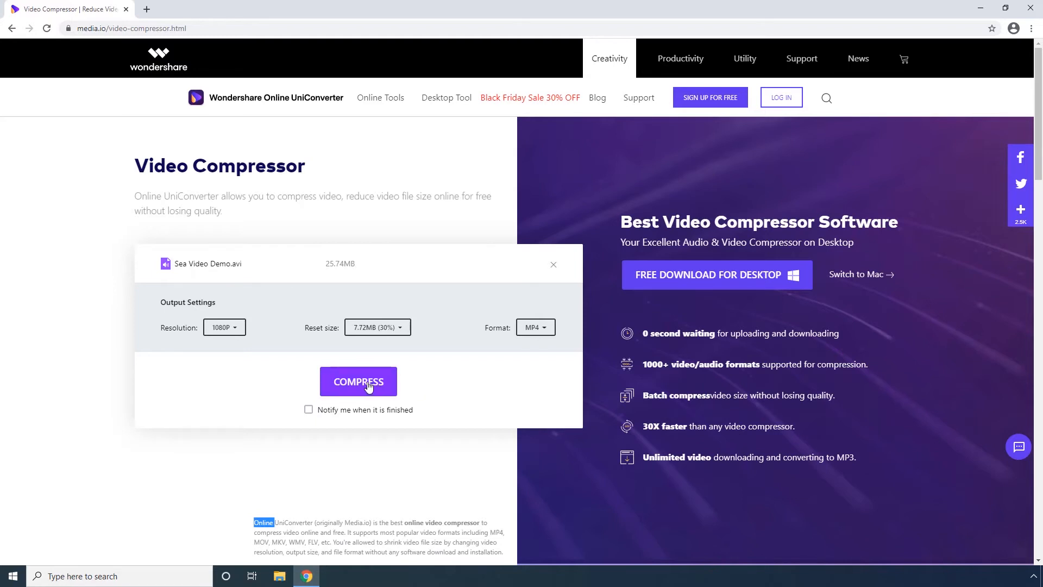
Start compressing the Sea Video Demo clip with the chosen settings
left_click(357, 382)
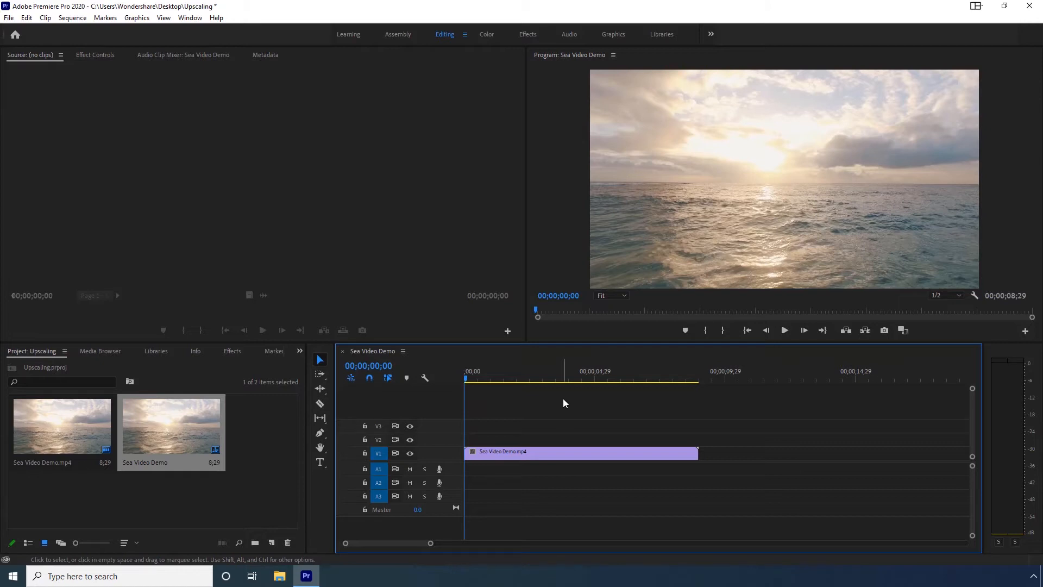
mouse_move(137, 133)
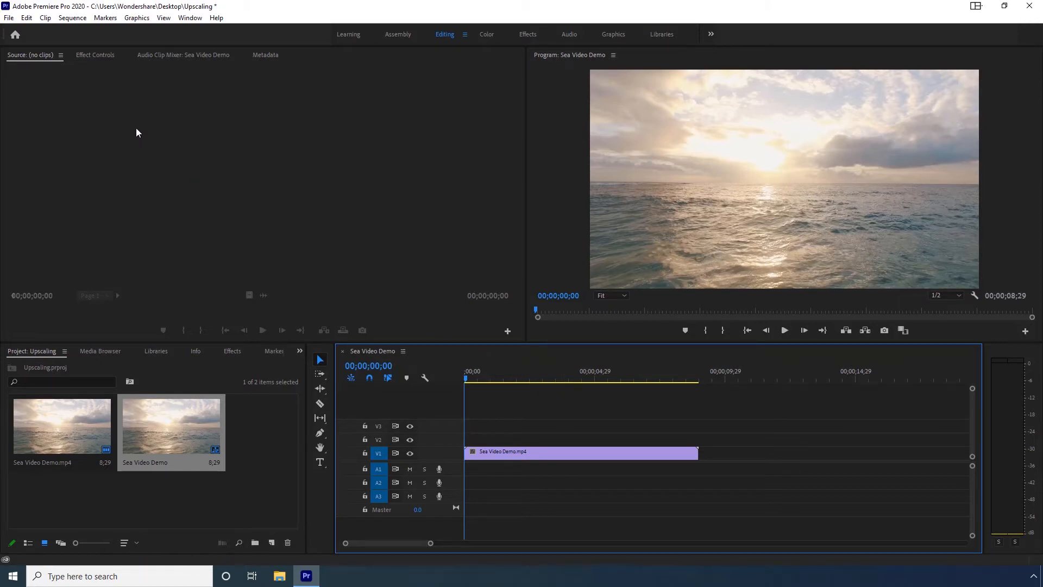
Export the Sea Video Demo sequence via File > Export > Media with format H.264
left_click(8, 17)
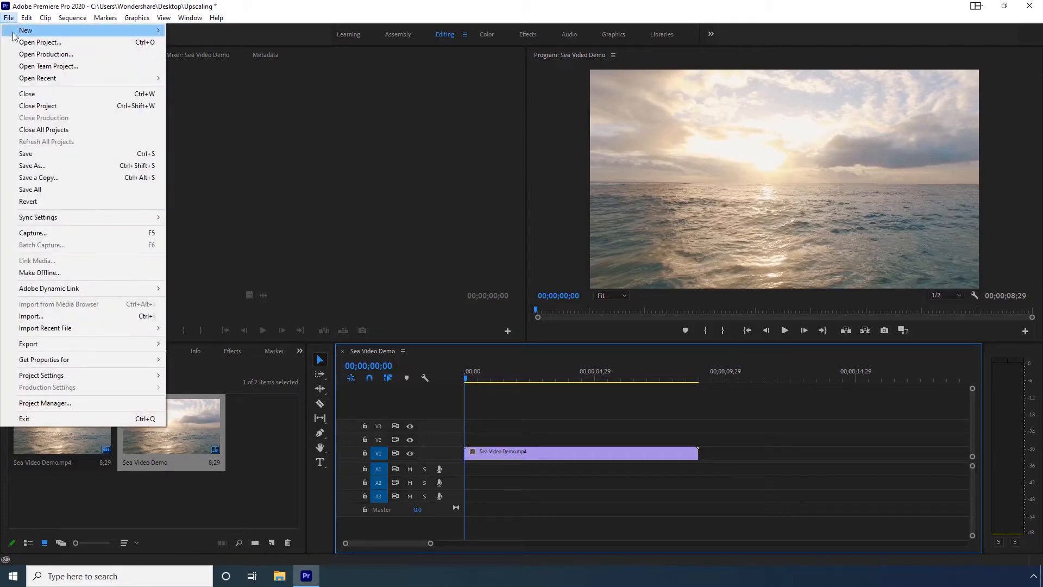
mouse_move(67, 328)
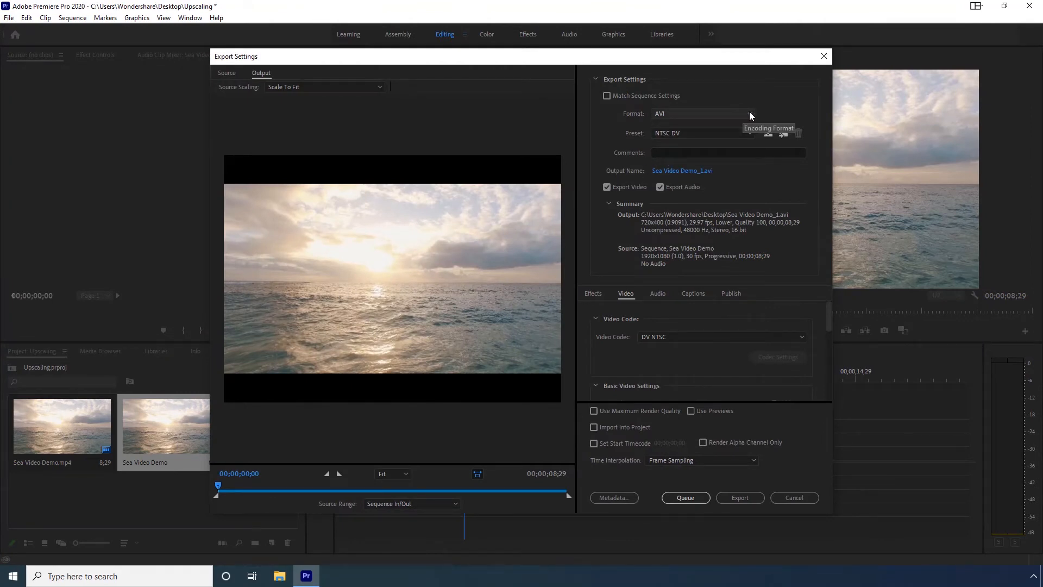
left_click(703, 113)
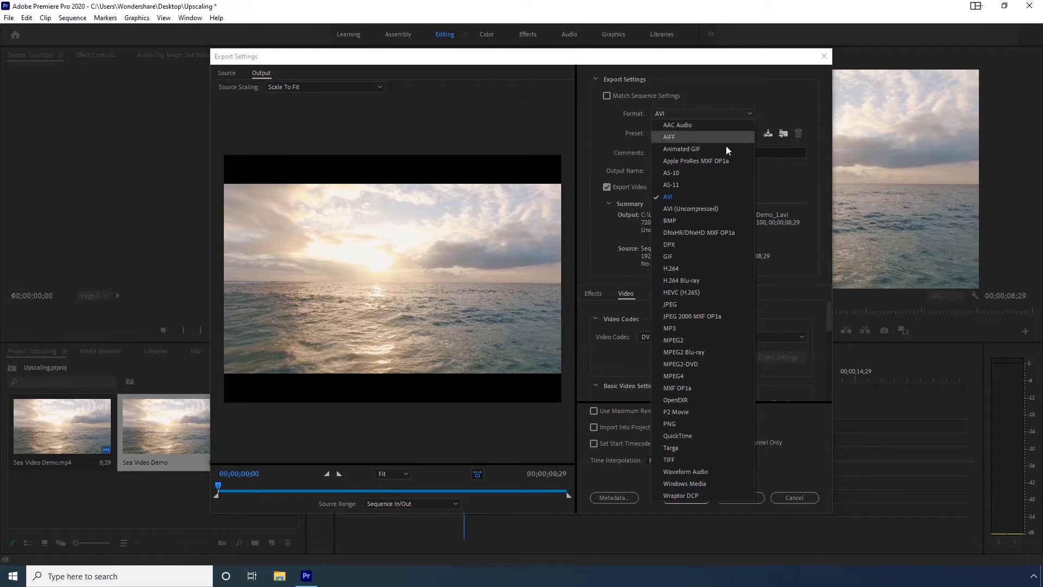
mouse_move(674, 269)
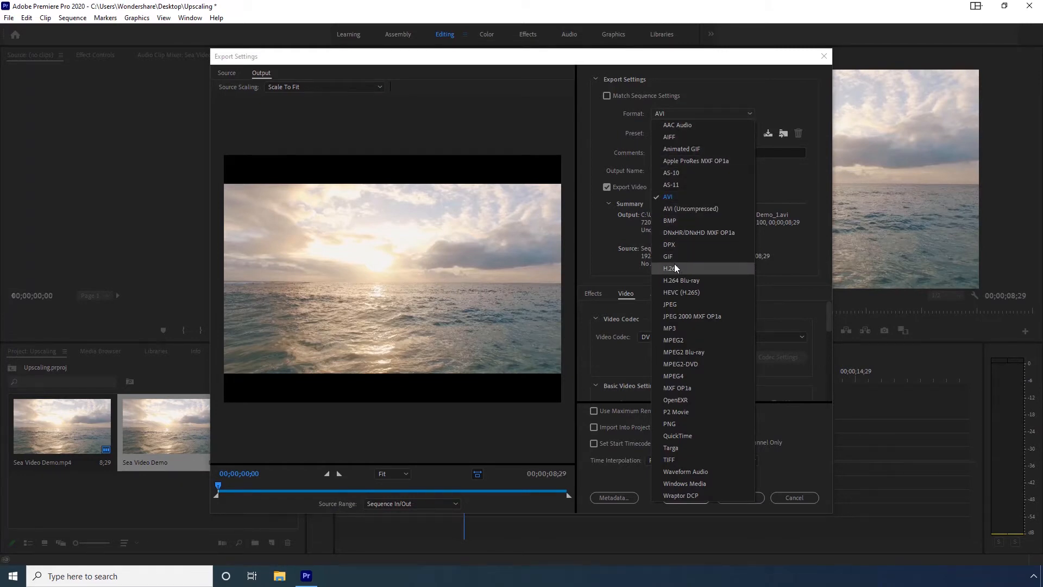
left_click(671, 268)
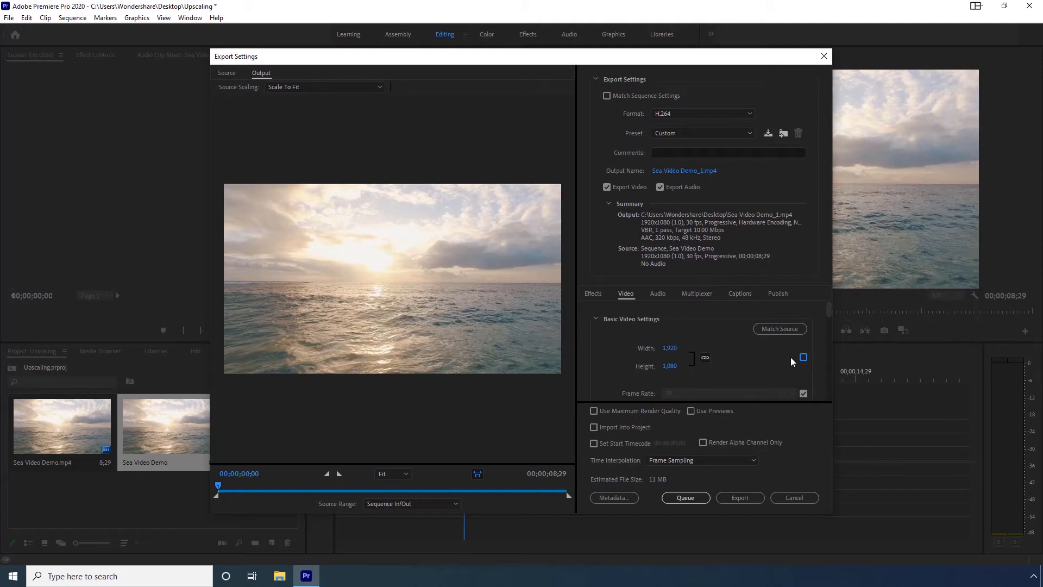
mouse_move(670, 348)
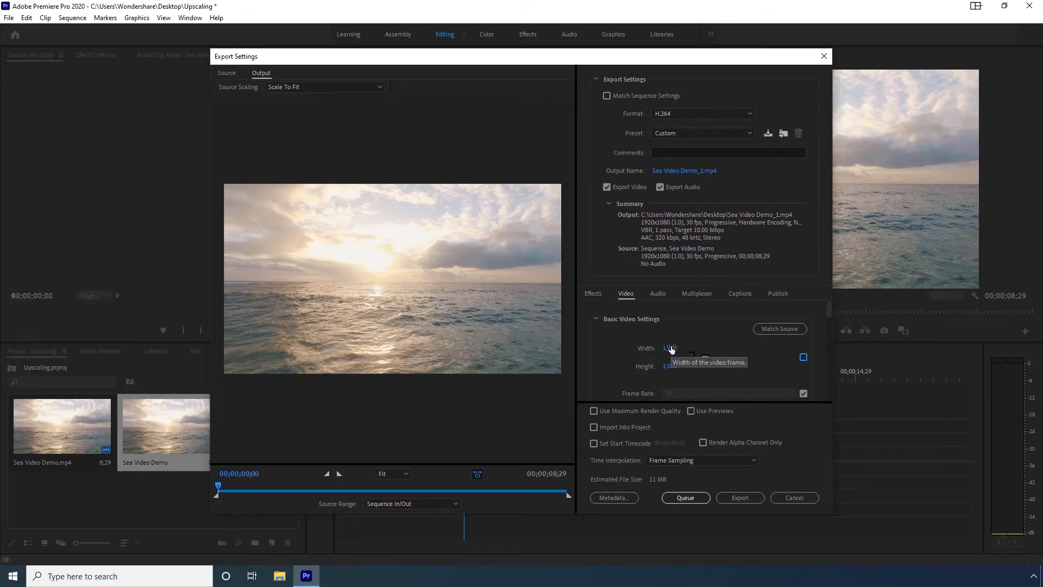
Set the export frame width to 3840 so the height becomes 2160
left_click(674, 348)
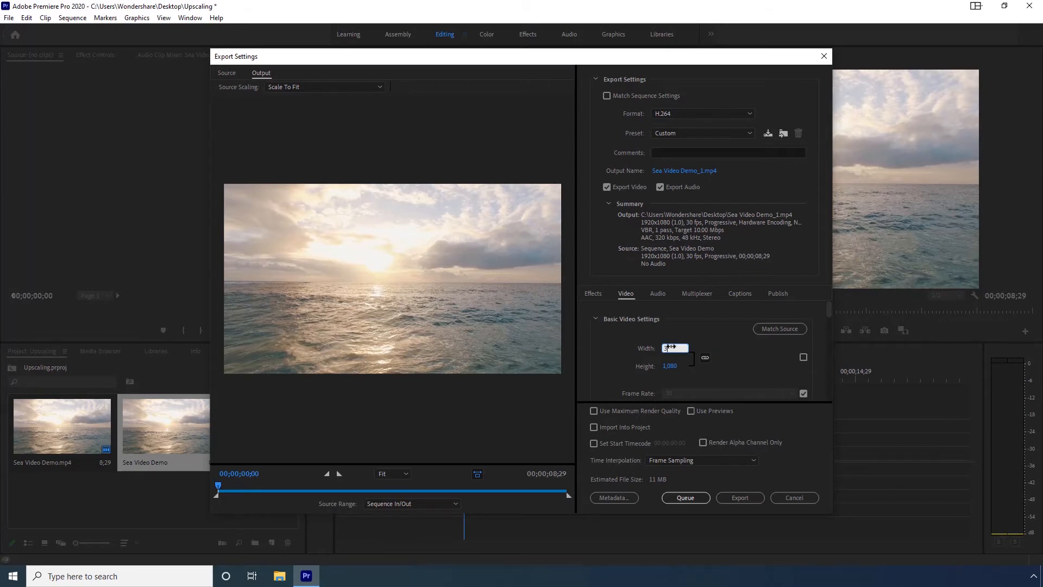
type("3840")
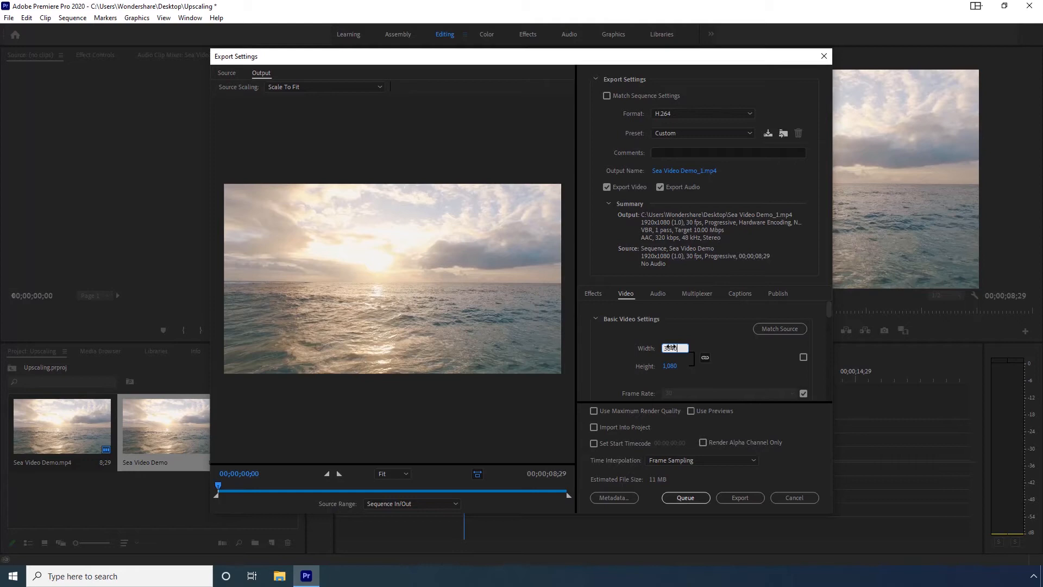
type("3840")
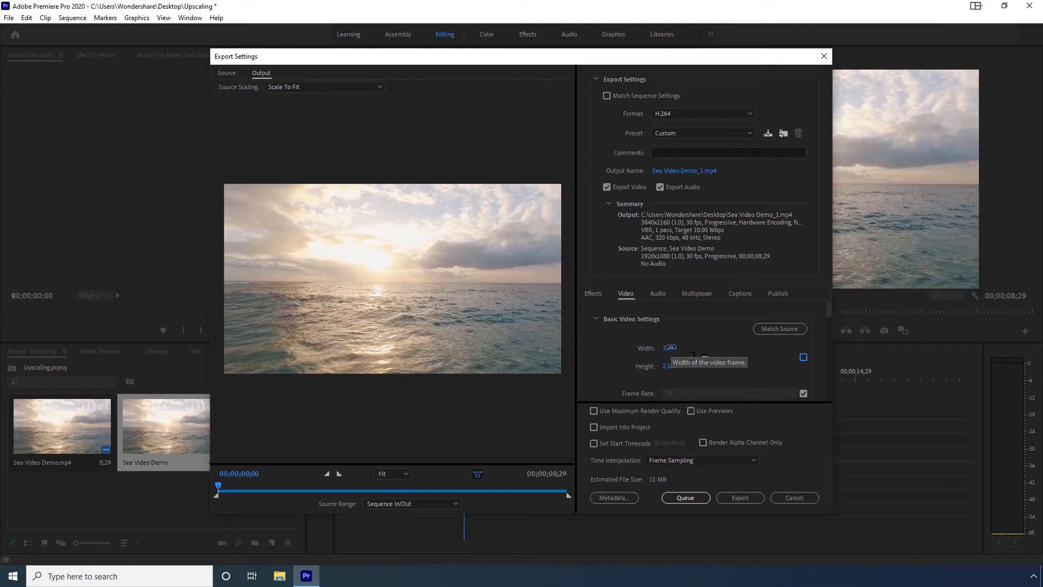
mouse_move(727, 340)
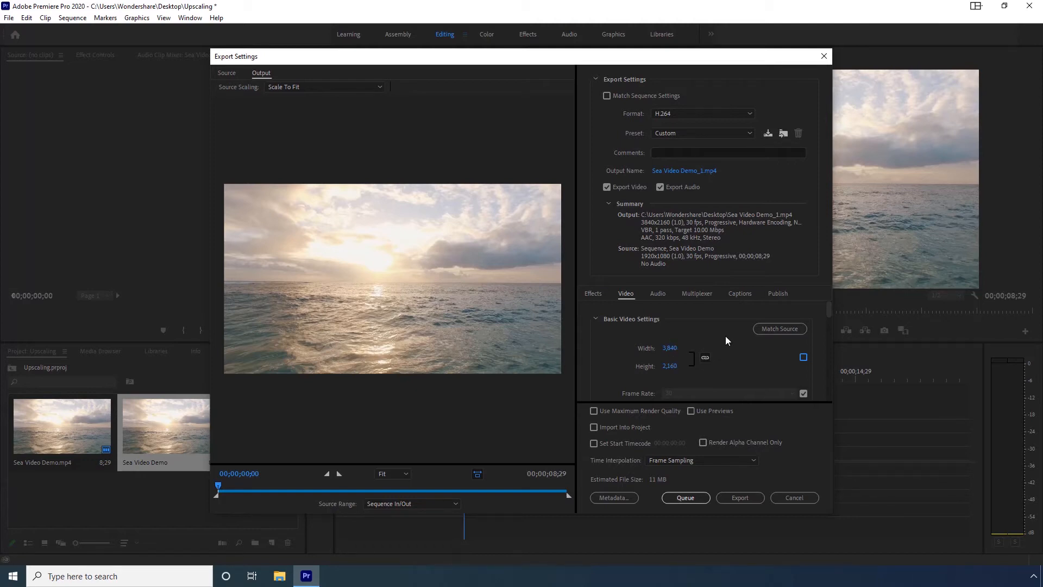
mouse_move(830, 318)
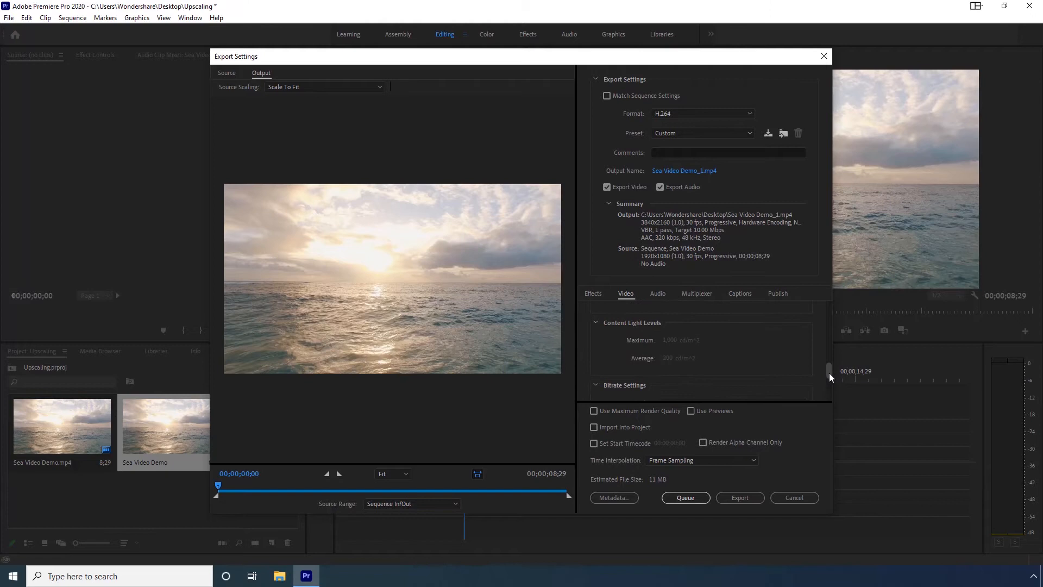
Set bitrate encoding to VBR 2 pass at 20 Mbps and enable Use Maximum Render Quality
scroll("down", 3)
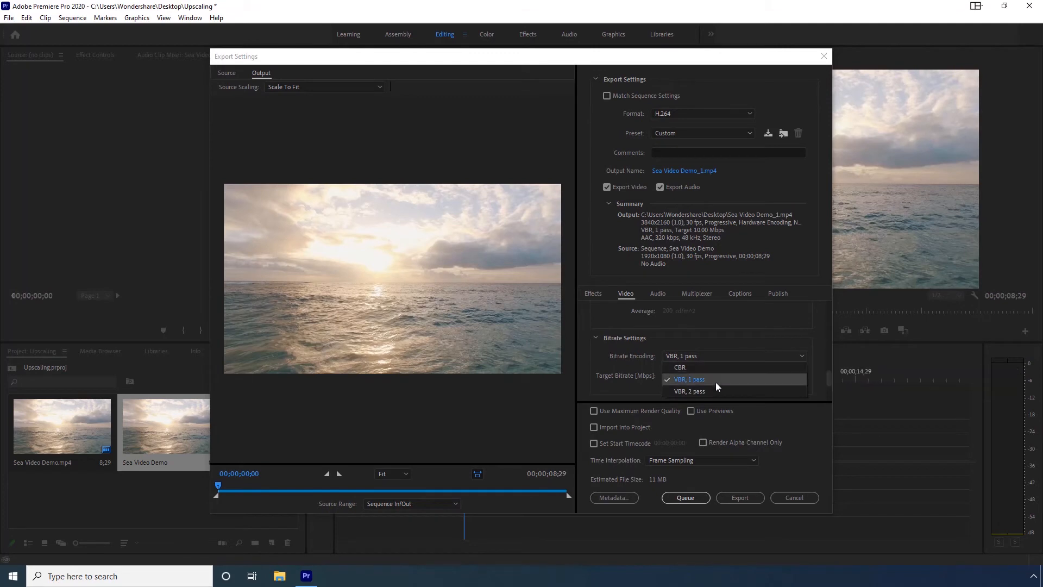
left_click(690, 391)
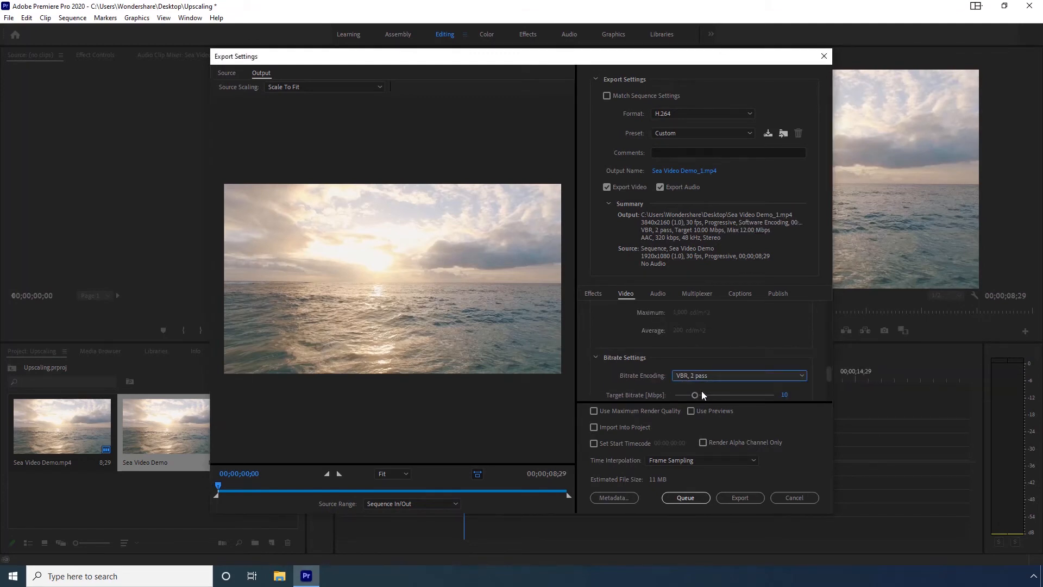
mouse_move(820, 382)
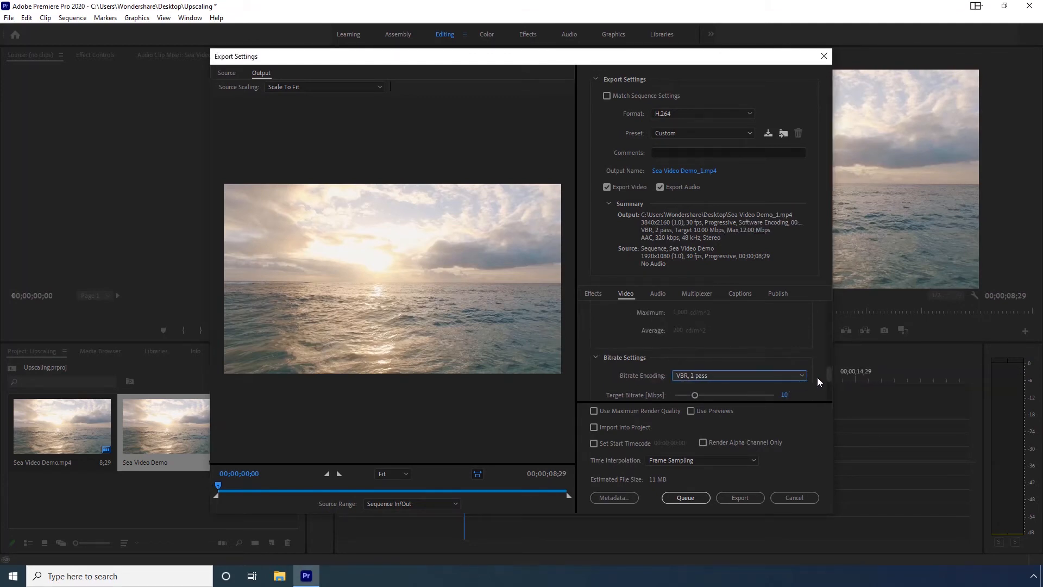
scroll("down", 3)
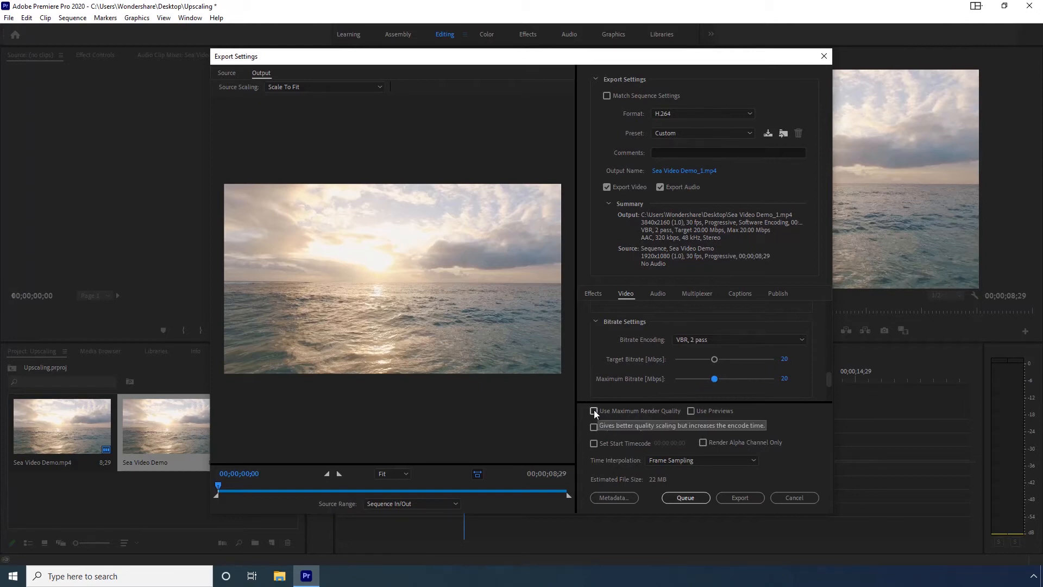
left_click(594, 411)
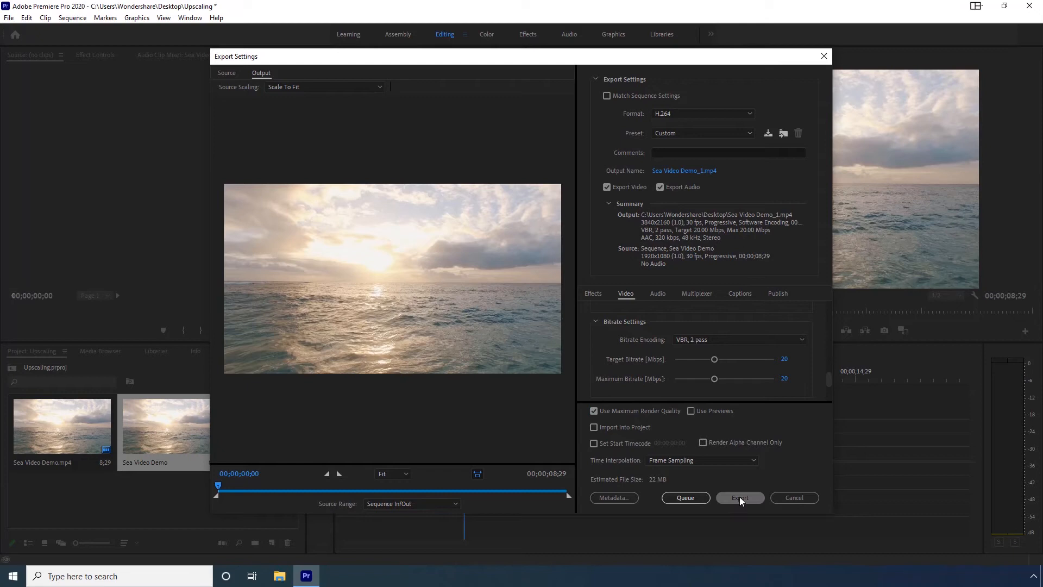
Start exporting the Sea Video Demo sequence to a 3840×2160 H.264 file
left_click(739, 497)
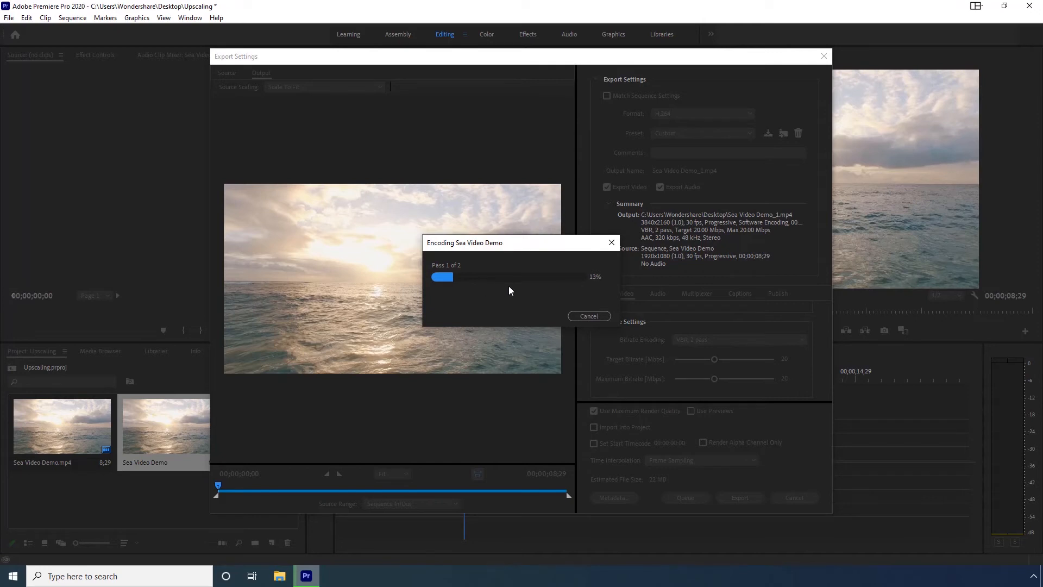
mouse_move(520, 293)
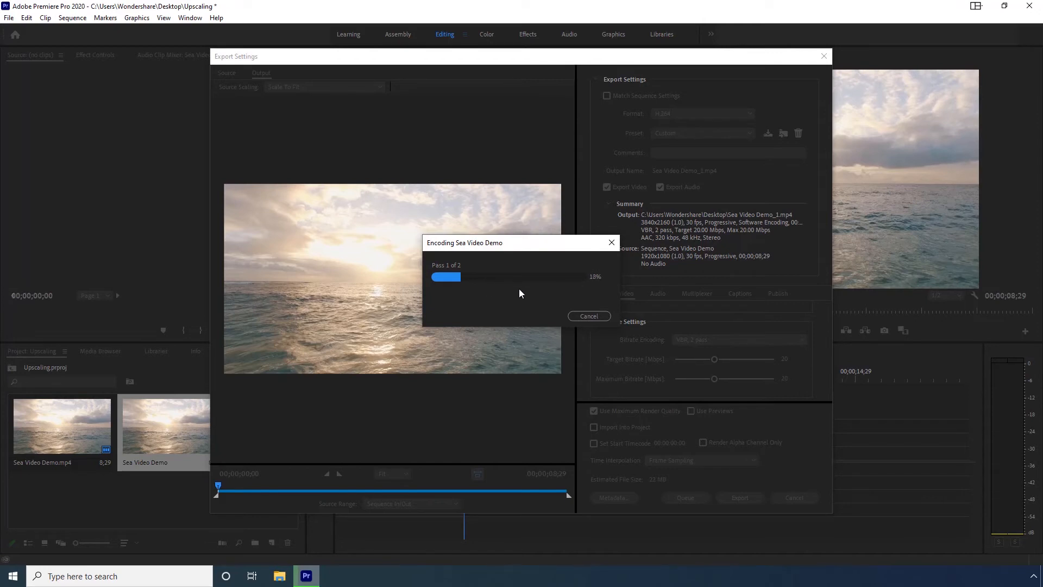
left_click(305, 576)
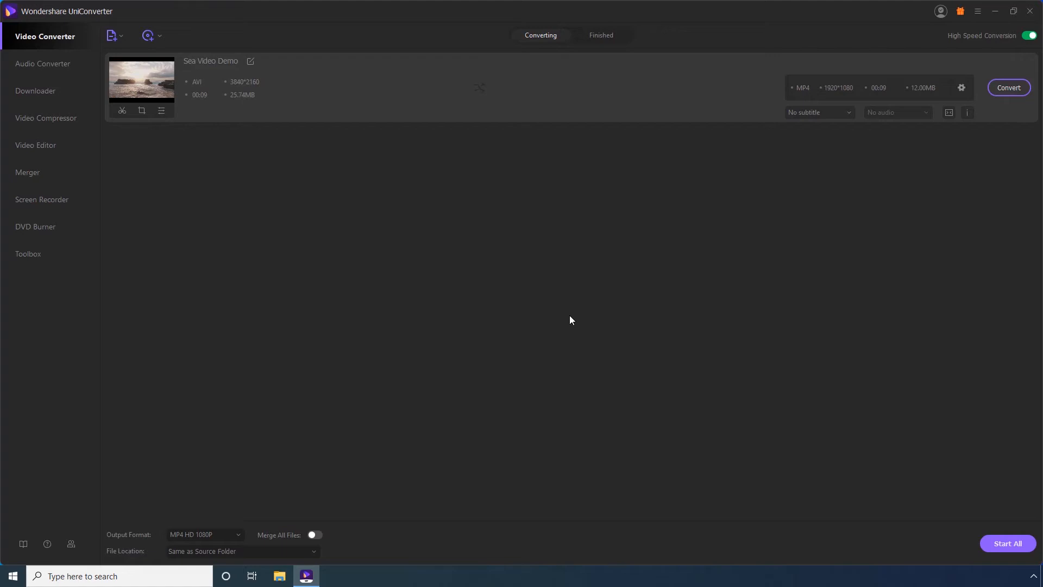
mouse_move(558, 315)
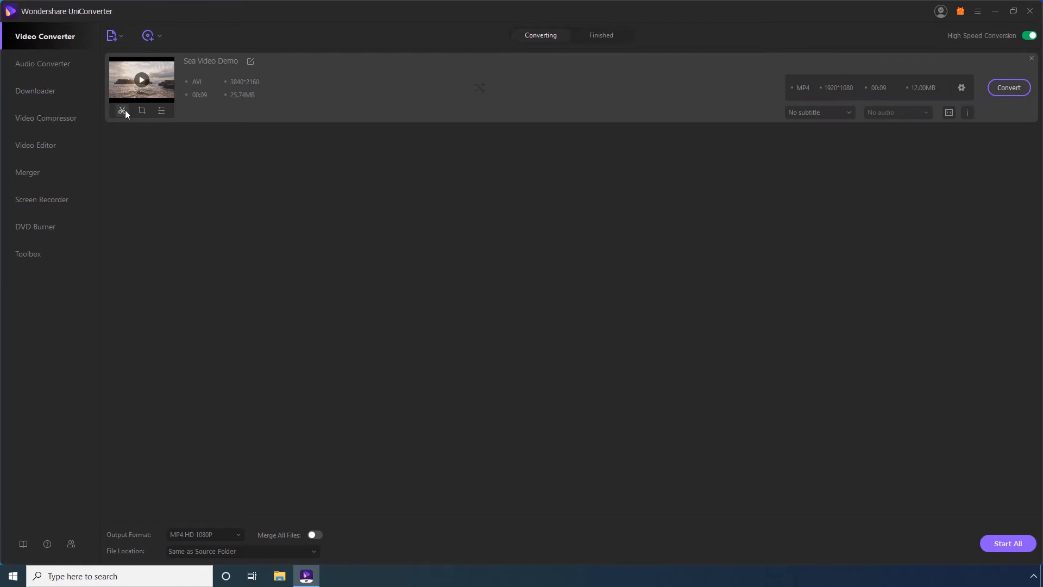
Shorten the Sea Video Demo trim segment to about 6 seconds by pulling in its end handle
left_click(122, 111)
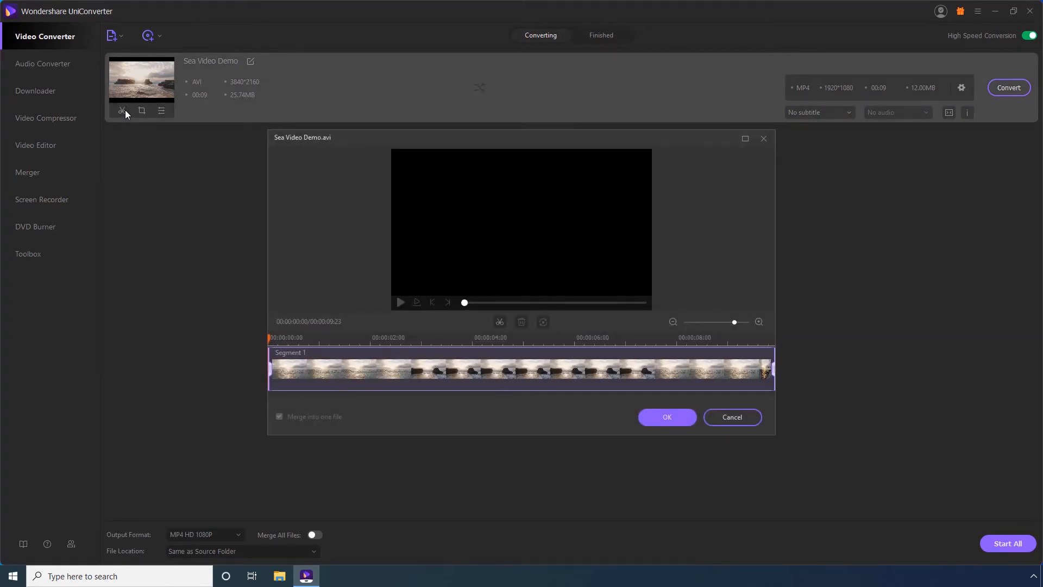
left_click(401, 302)
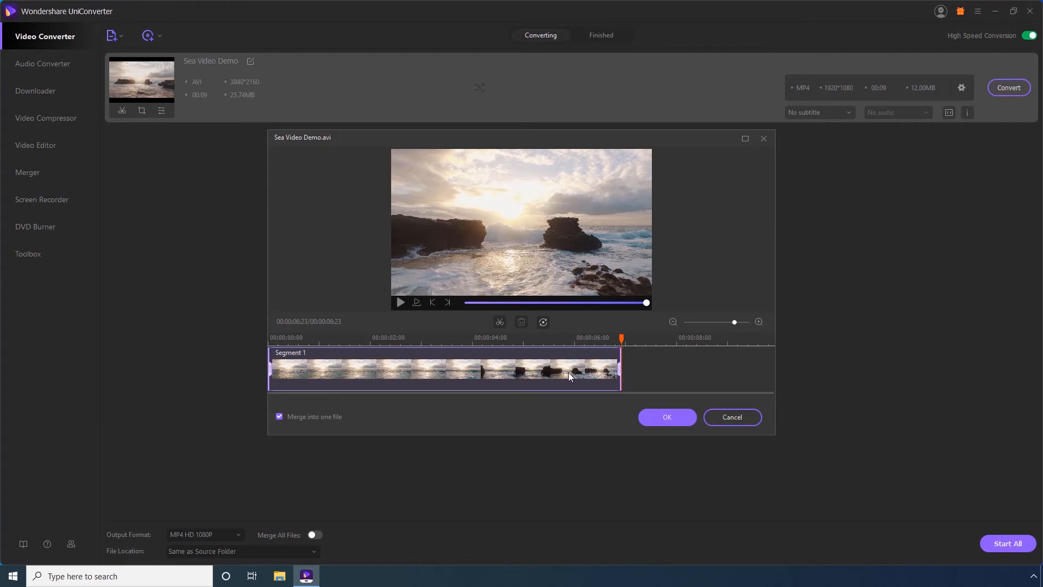
mouse_move(428, 346)
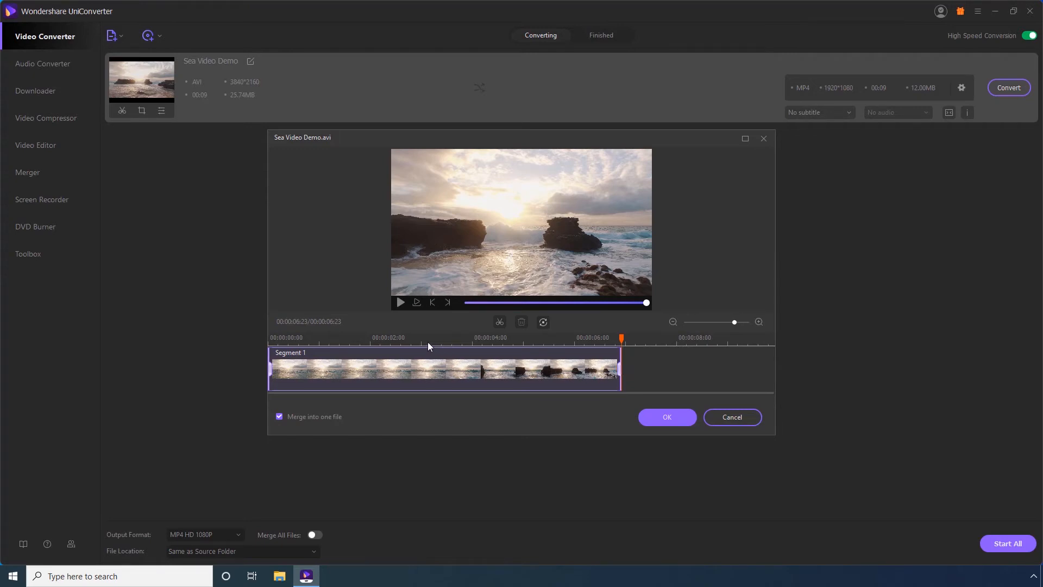
Split the clip at about 3 seconds, adjust Segment 2, and confirm the six-second trim
left_click(427, 338)
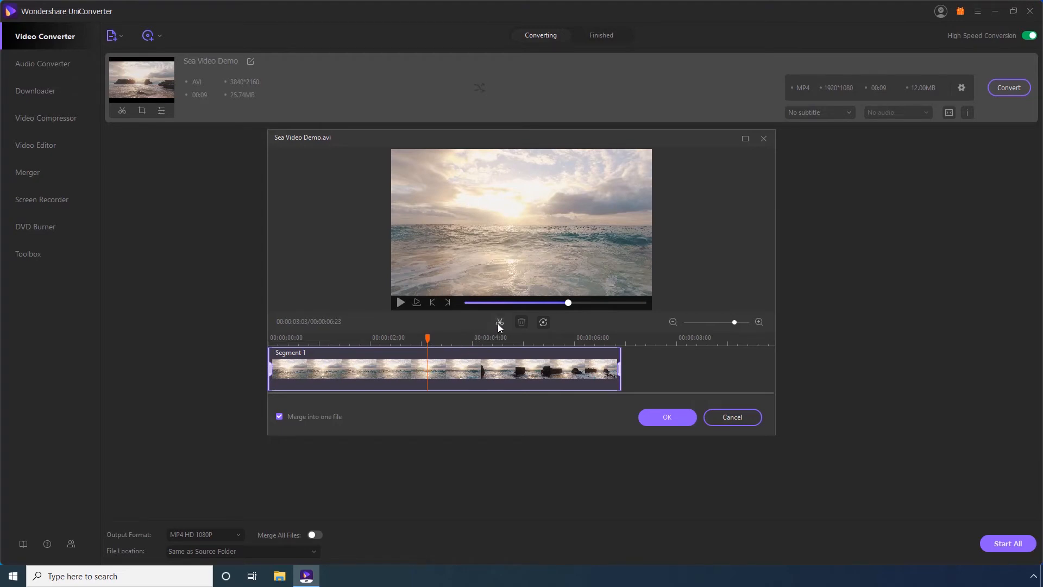
left_click(499, 323)
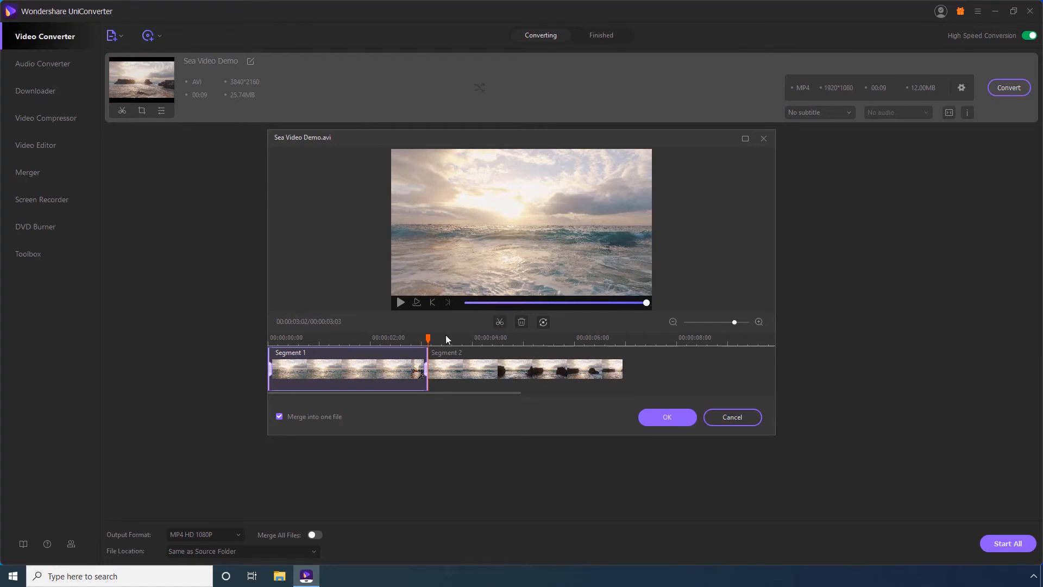
left_click(400, 302)
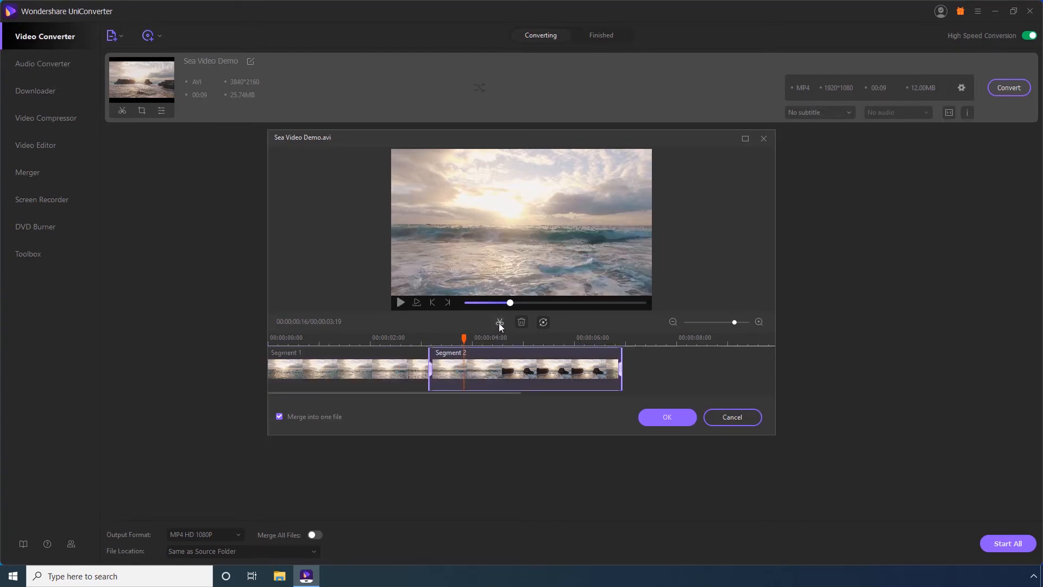
left_click(499, 321)
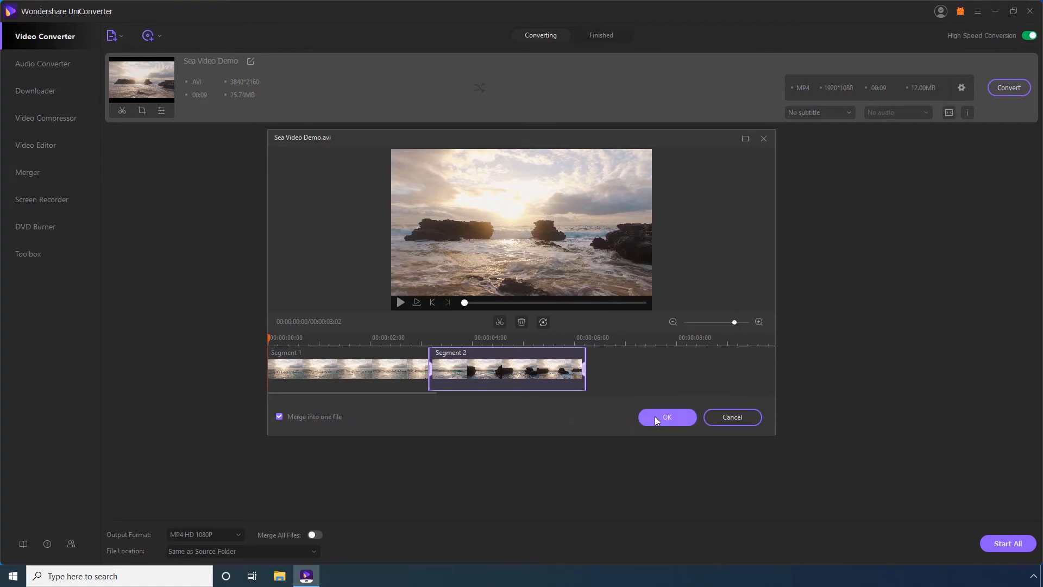
left_click(666, 417)
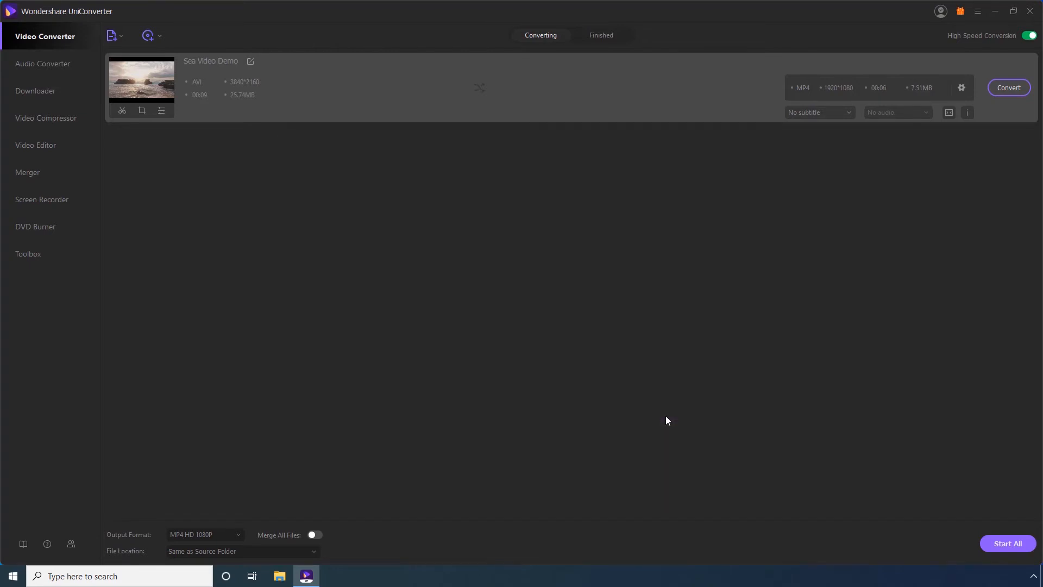
mouse_move(476, 329)
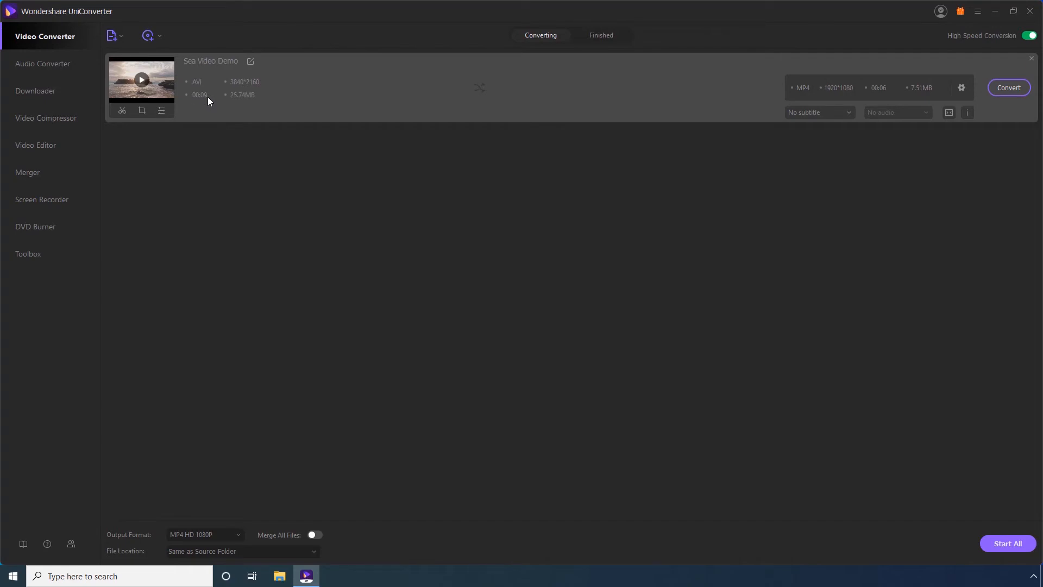
mouse_move(439, 123)
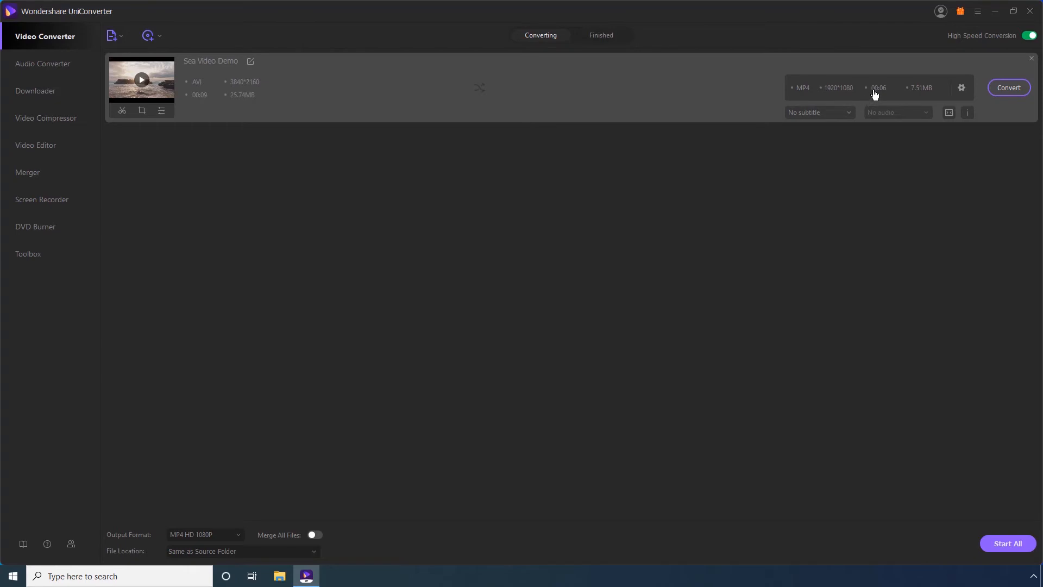
mouse_move(884, 92)
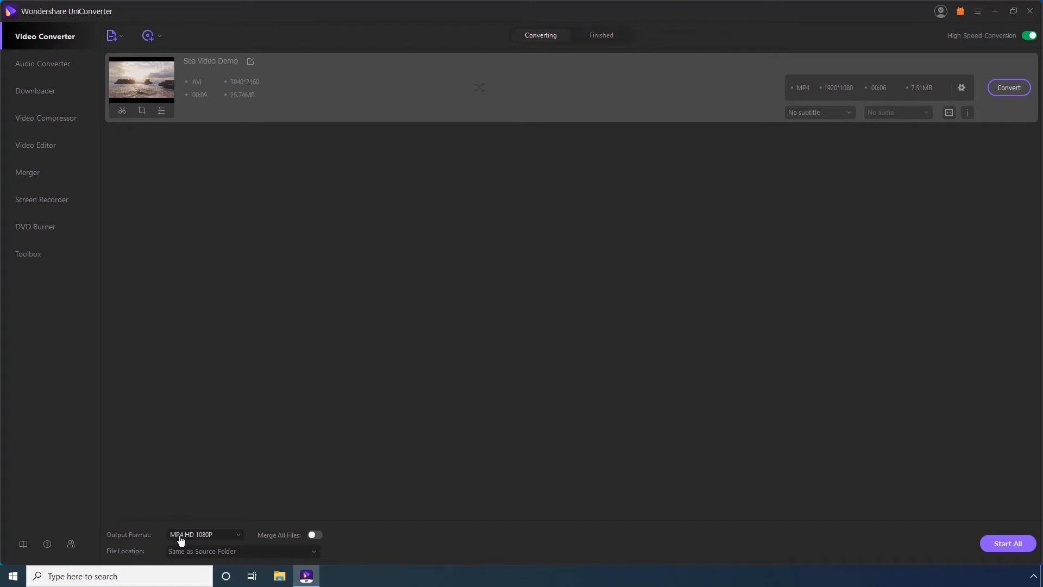
Choose the MP4 4K Video preset so the output is 3840×2160 MP4
left_click(204, 534)
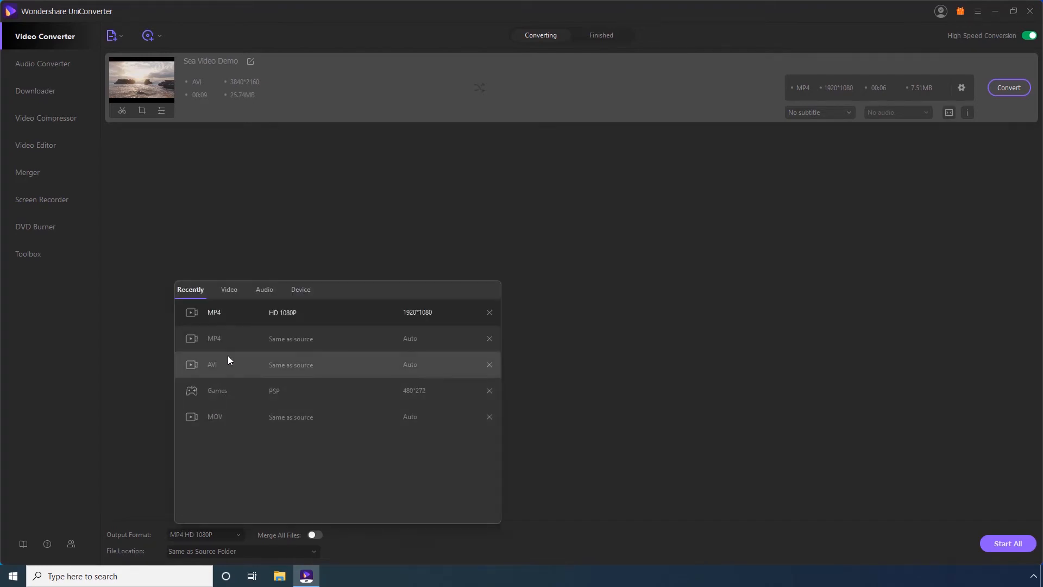
left_click(230, 289)
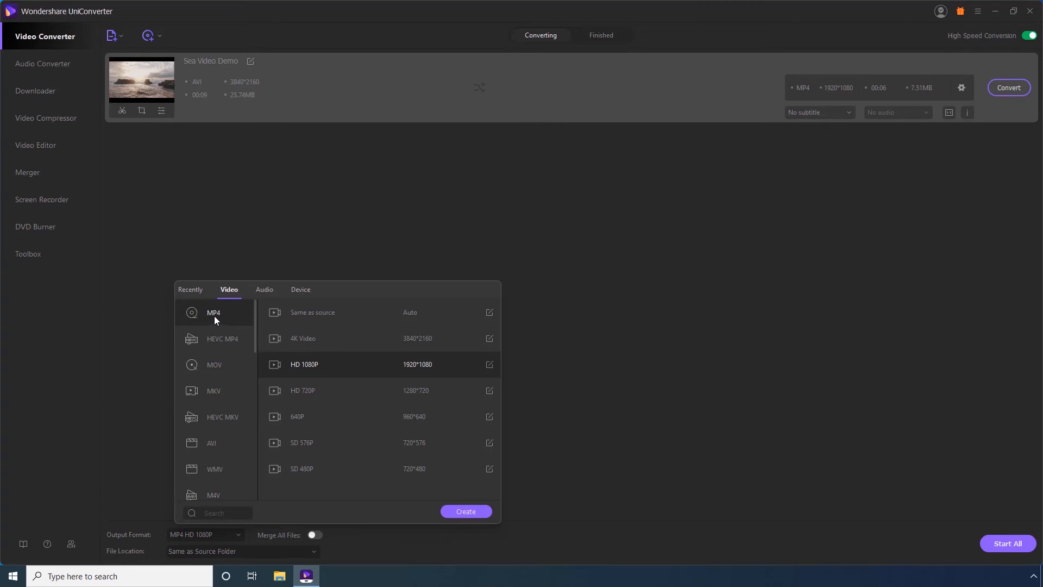
left_click(314, 320)
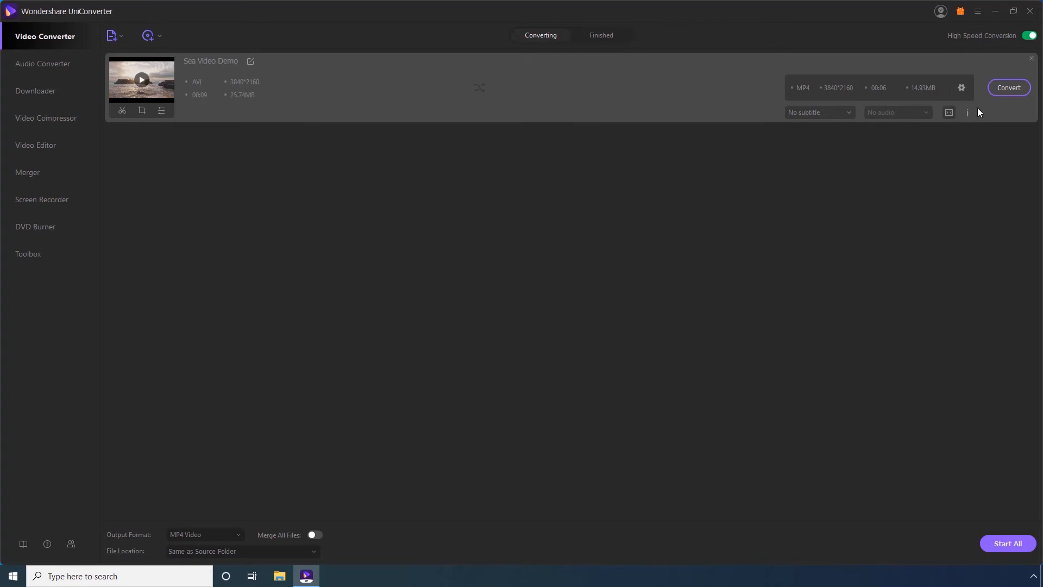
Convert Sea Video Demo to 4K MP4 and check it in the Finished list
left_click(1009, 87)
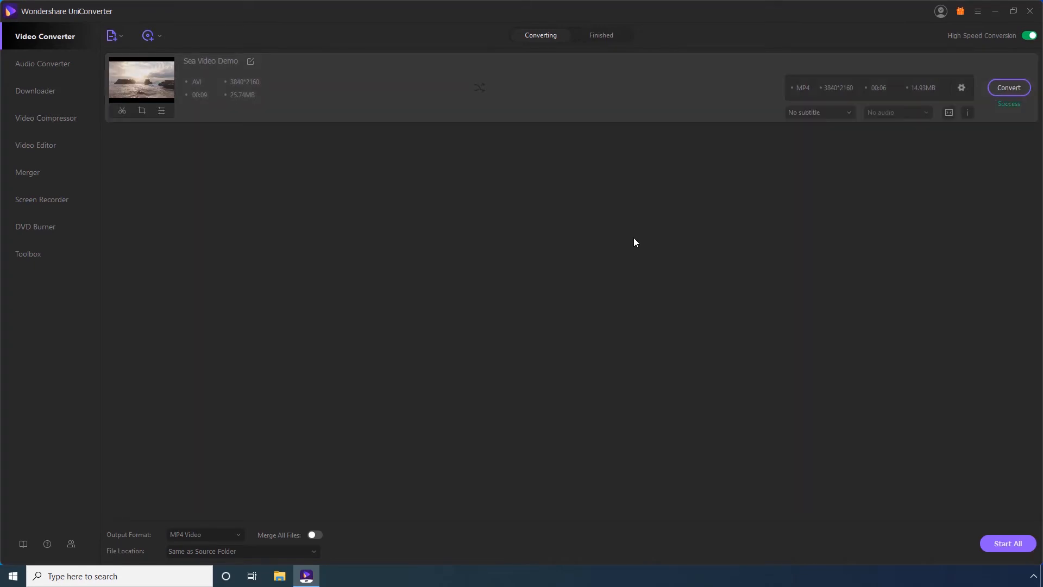
mouse_move(597, 40)
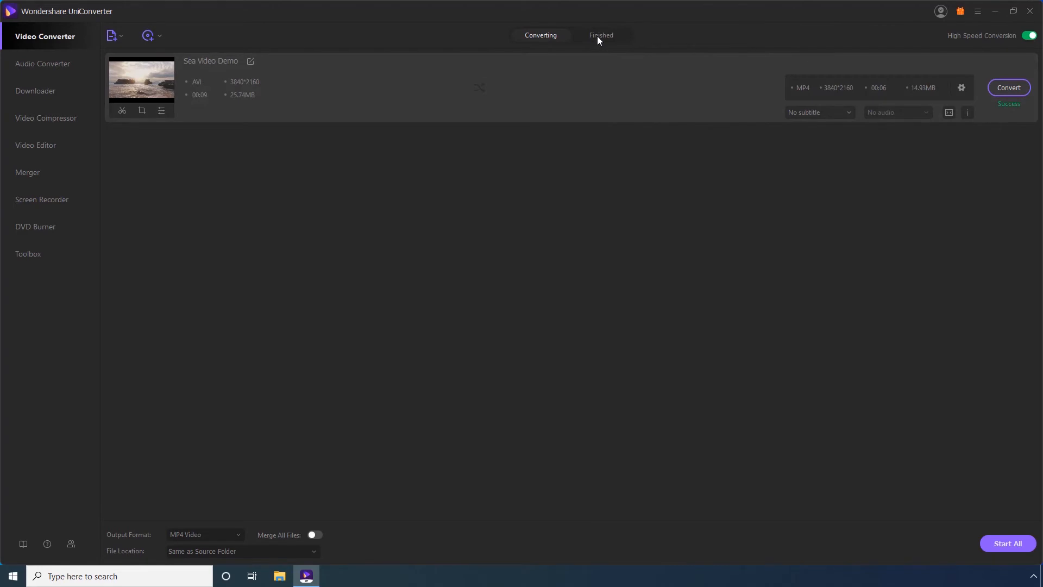
left_click(600, 35)
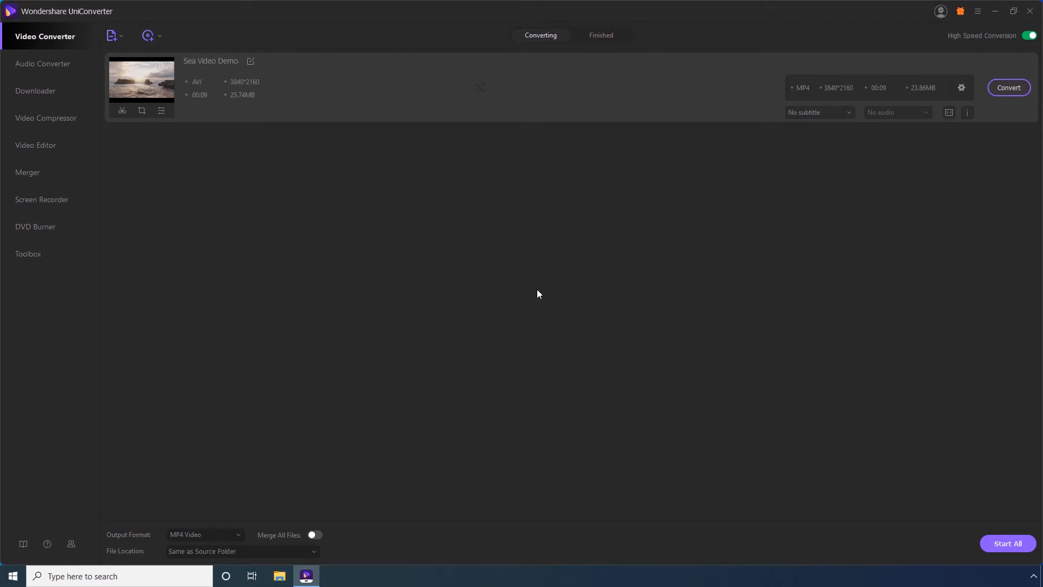
mouse_move(251, 179)
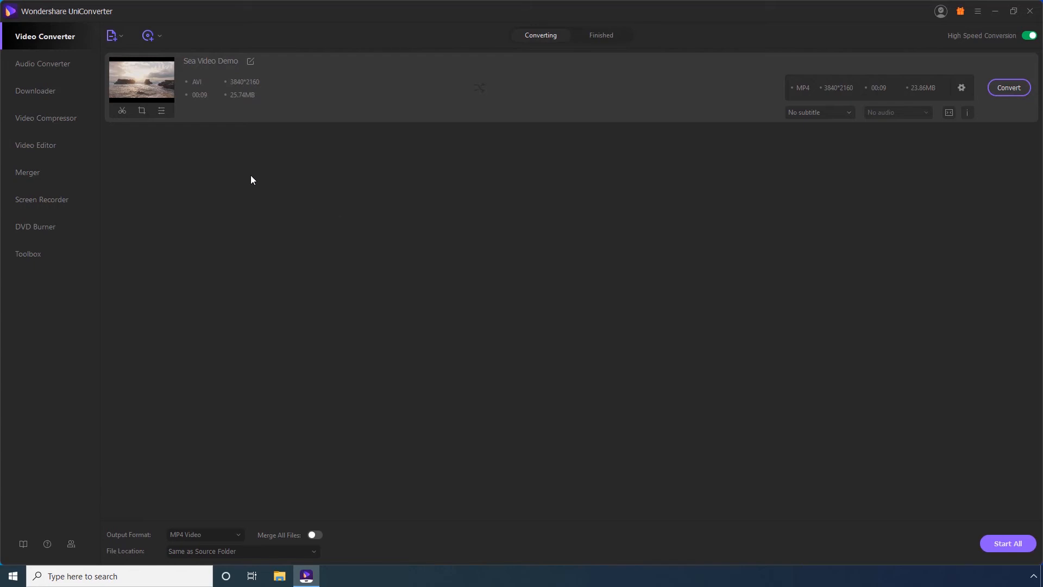
In the crop settings, trim the top and bottom so the crop height becomes 1555
left_click(142, 111)
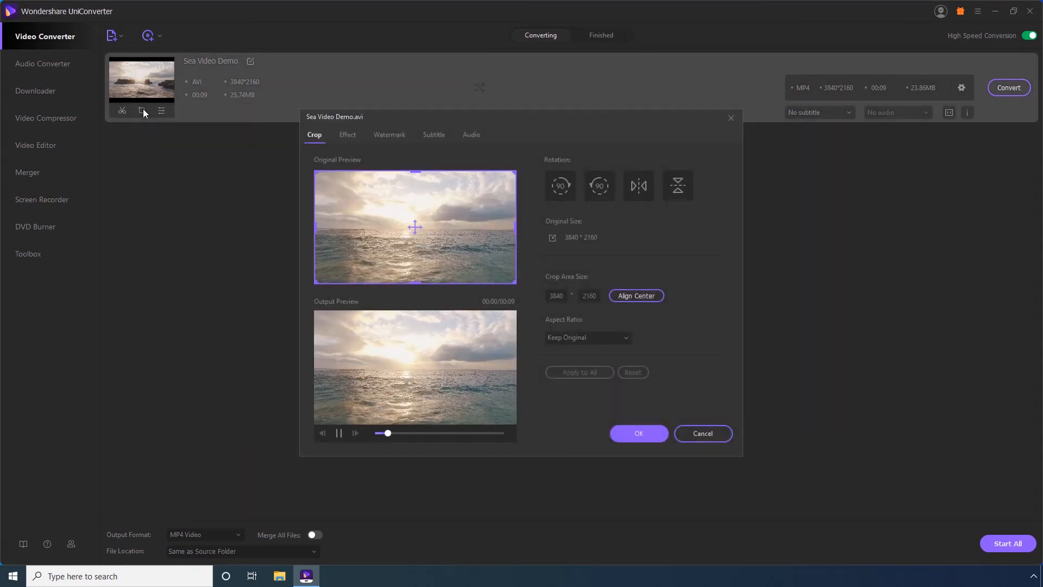
left_click(338, 433)
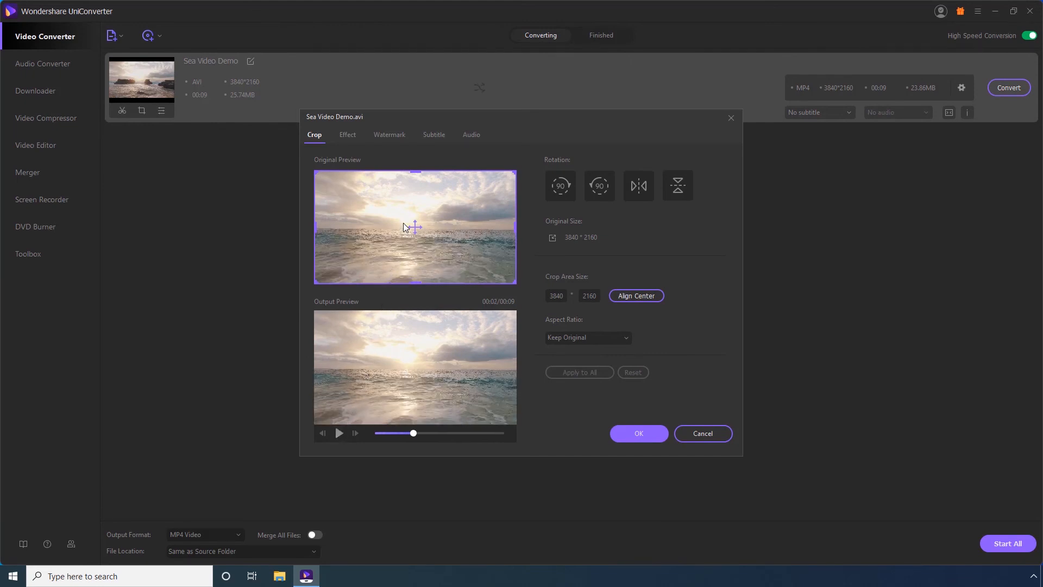
left_click_drag(415, 173, 415, 176)
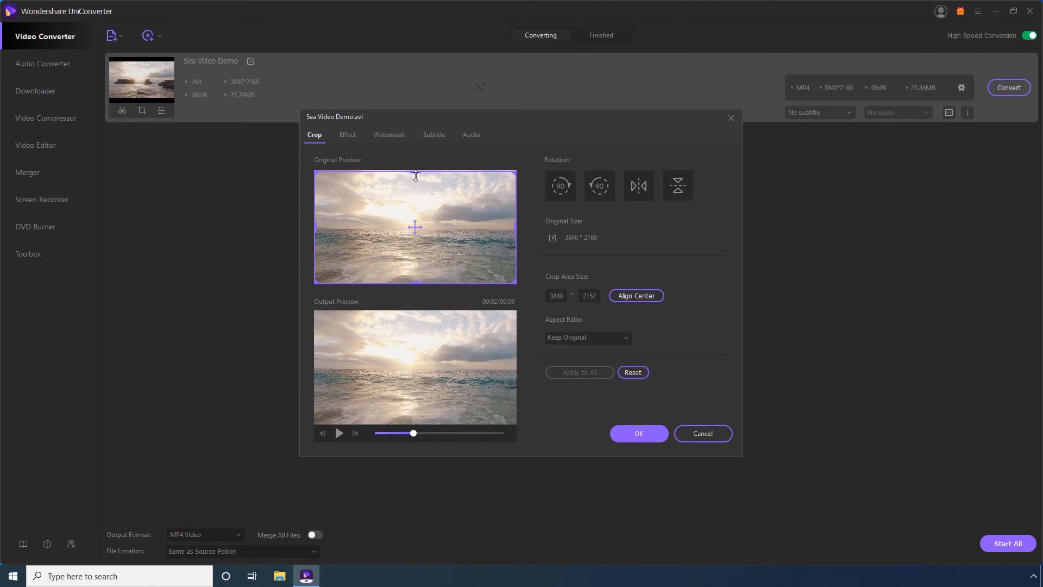
left_click_drag(415, 172, 415, 182)
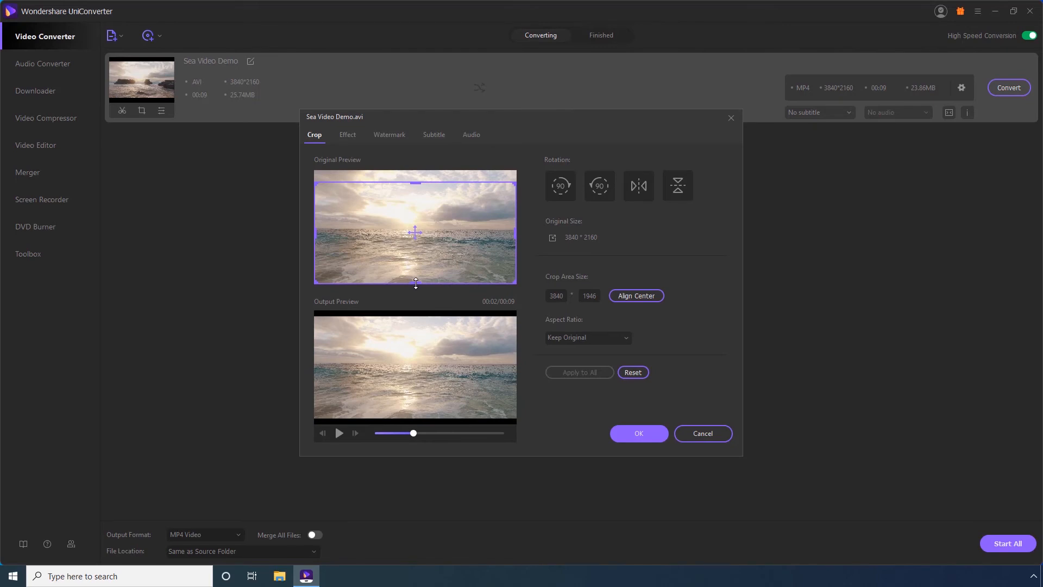
left_click_drag(416, 281, 418, 261)
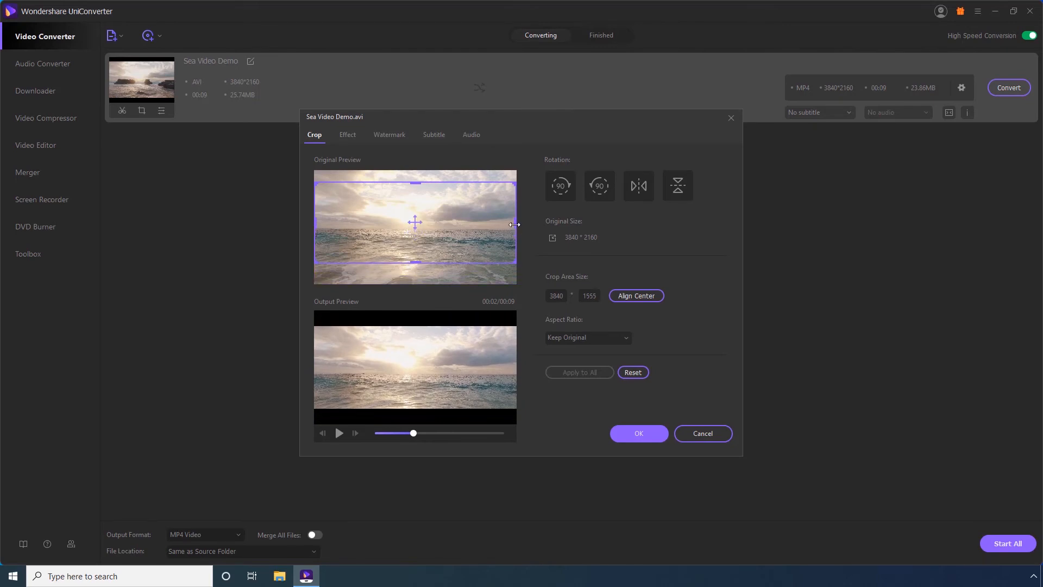
Narrow the crop to 2729 wide, shift it toward the lower right, and apply it
left_click_drag(514, 224, 483, 225)
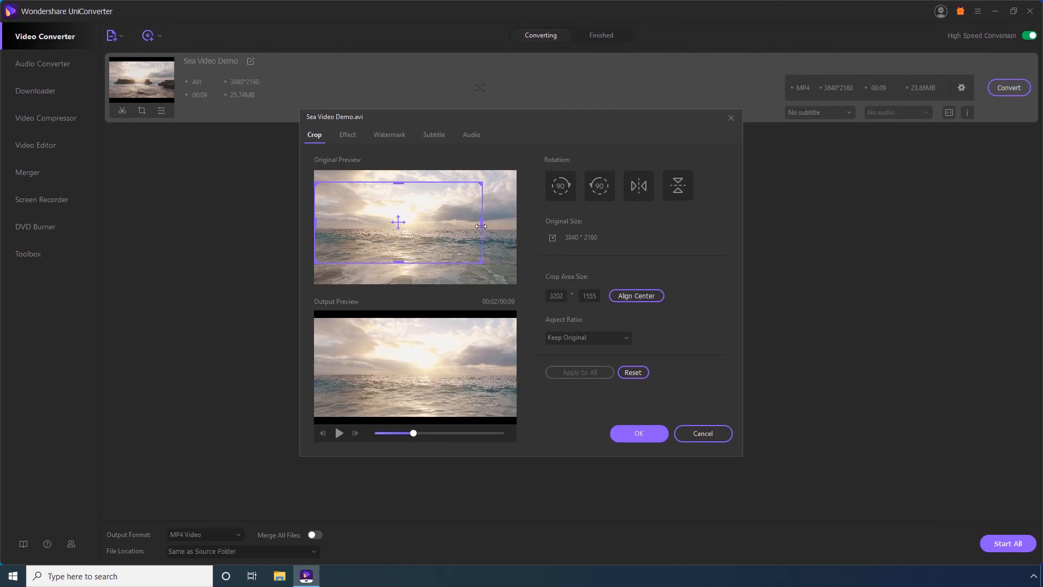
mouse_move(347, 225)
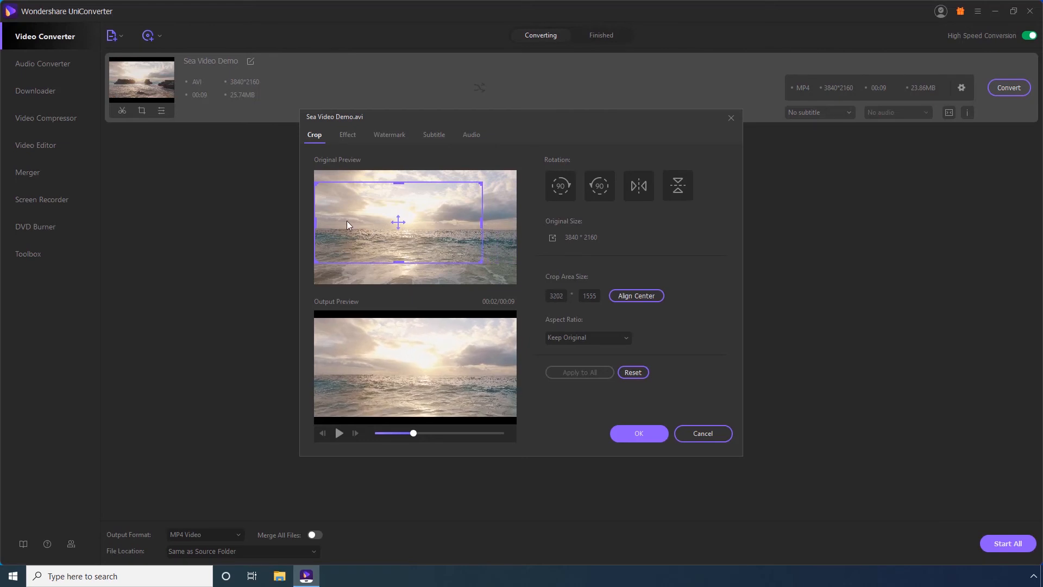
left_click_drag(315, 223, 331, 222)
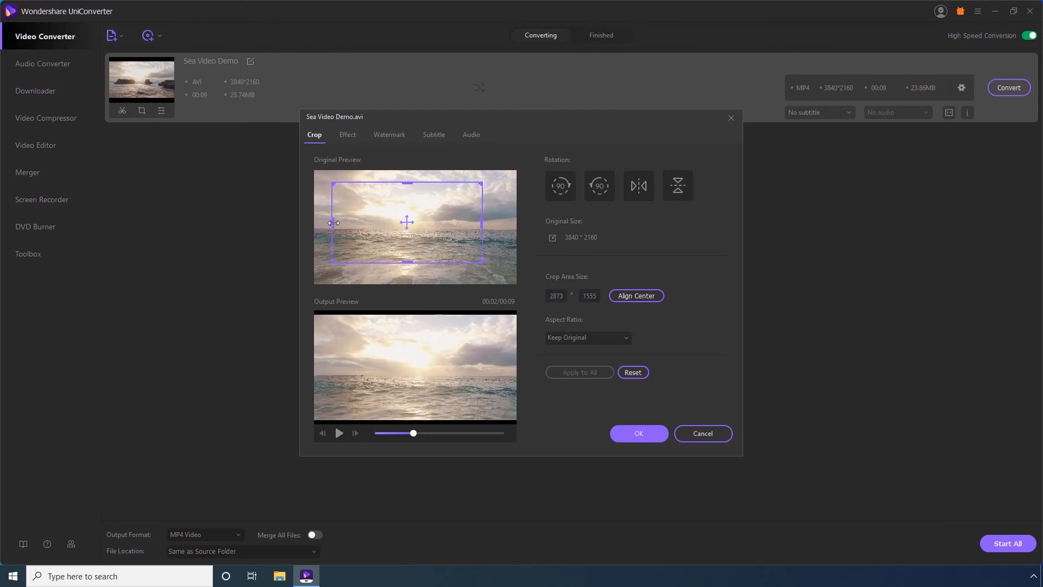
left_click_drag(315, 221, 339, 221)
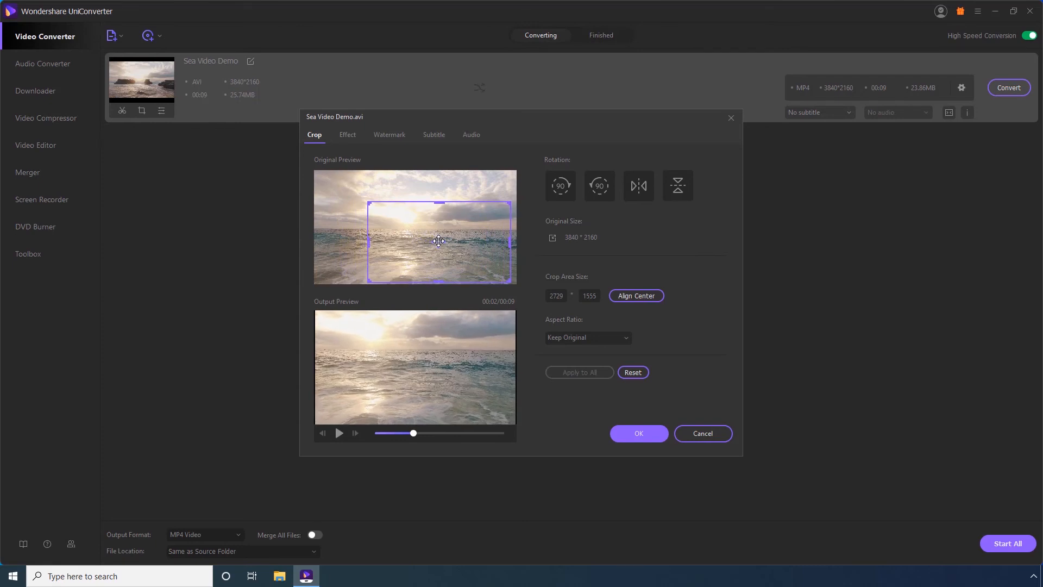
mouse_move(518, 325)
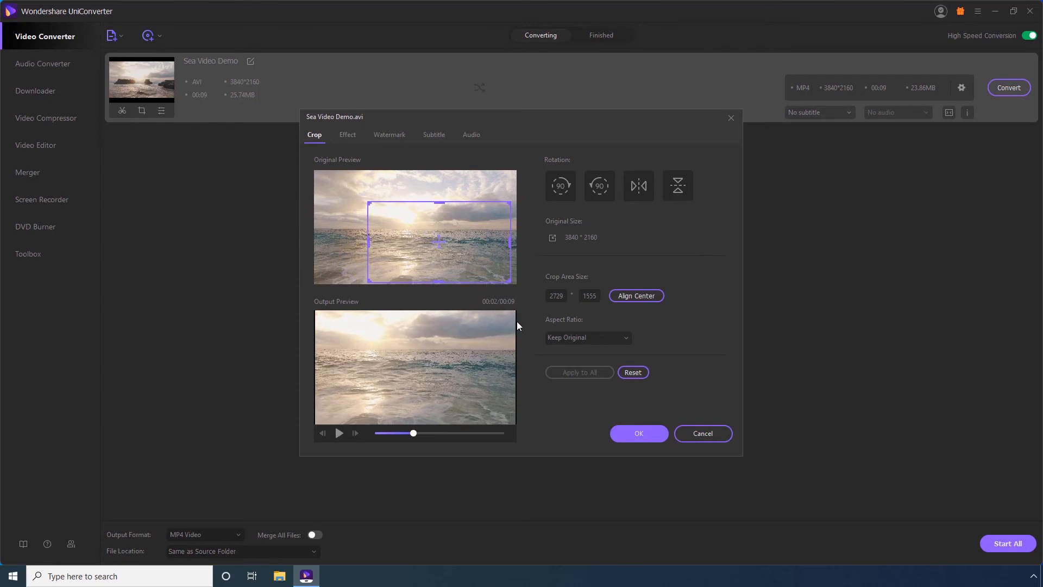
left_click(638, 434)
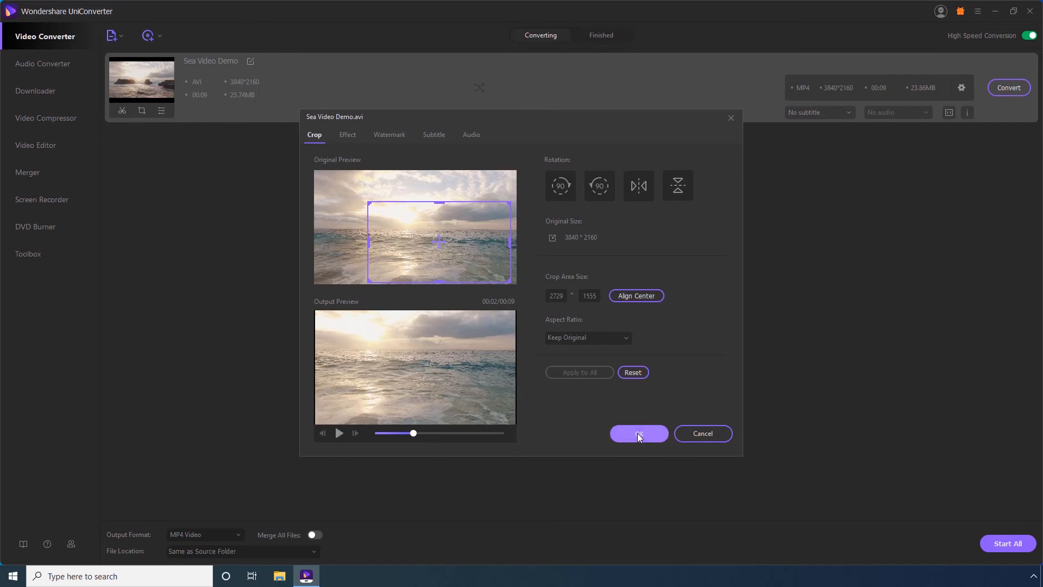
left_click(638, 433)
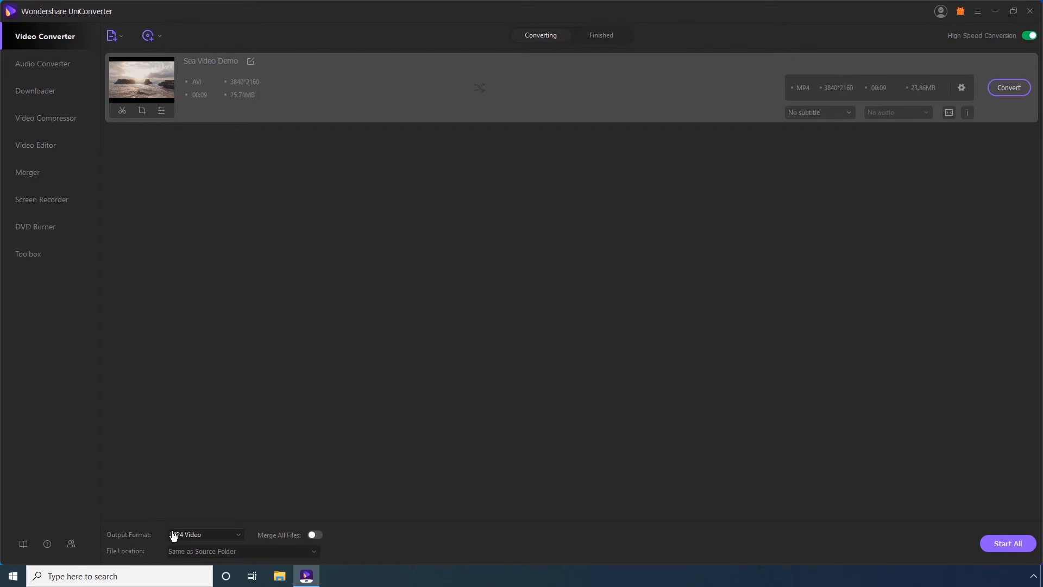
mouse_move(962, 131)
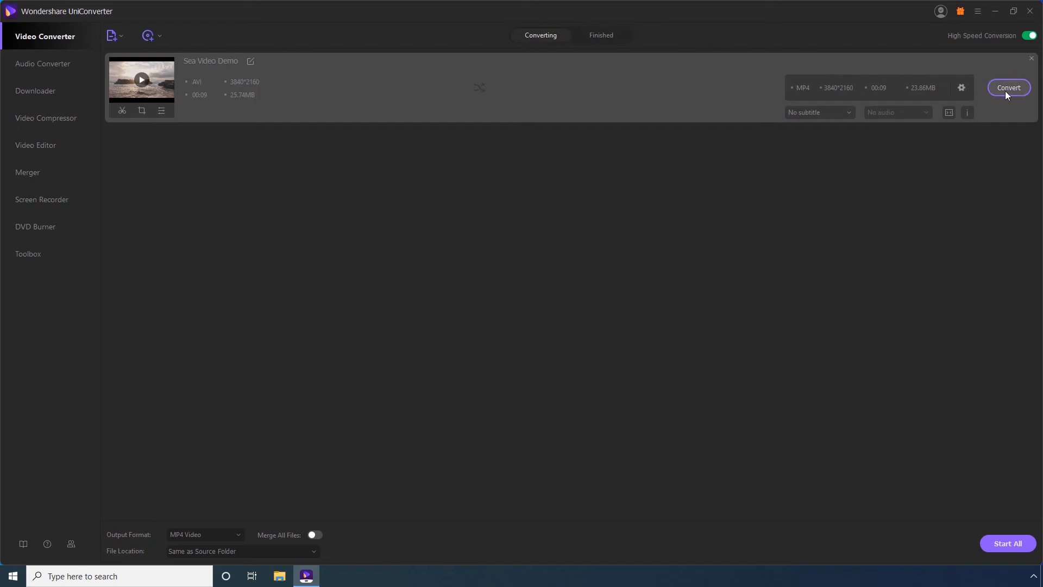
mouse_move(1015, 96)
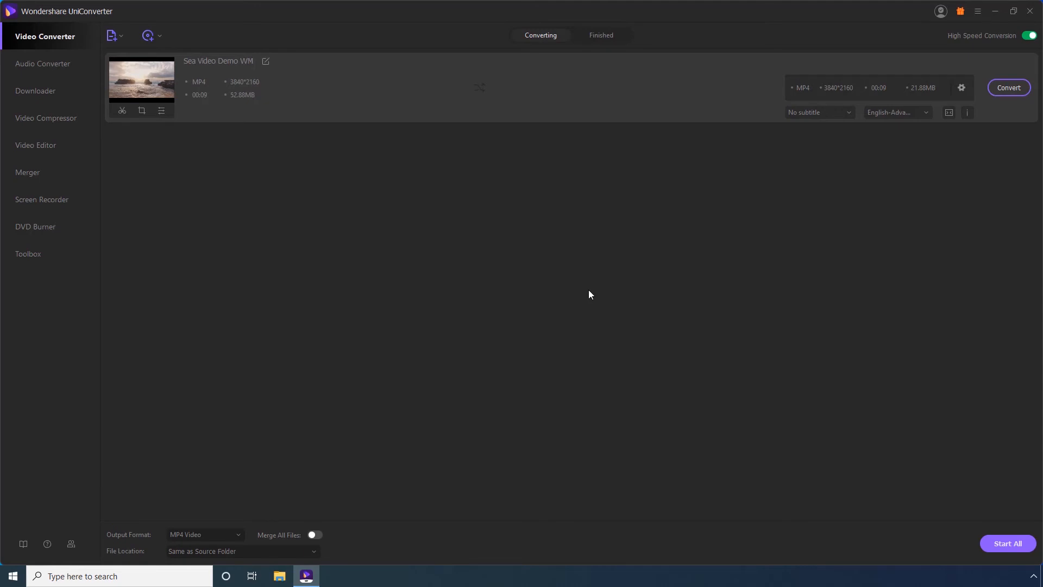
mouse_move(539, 280)
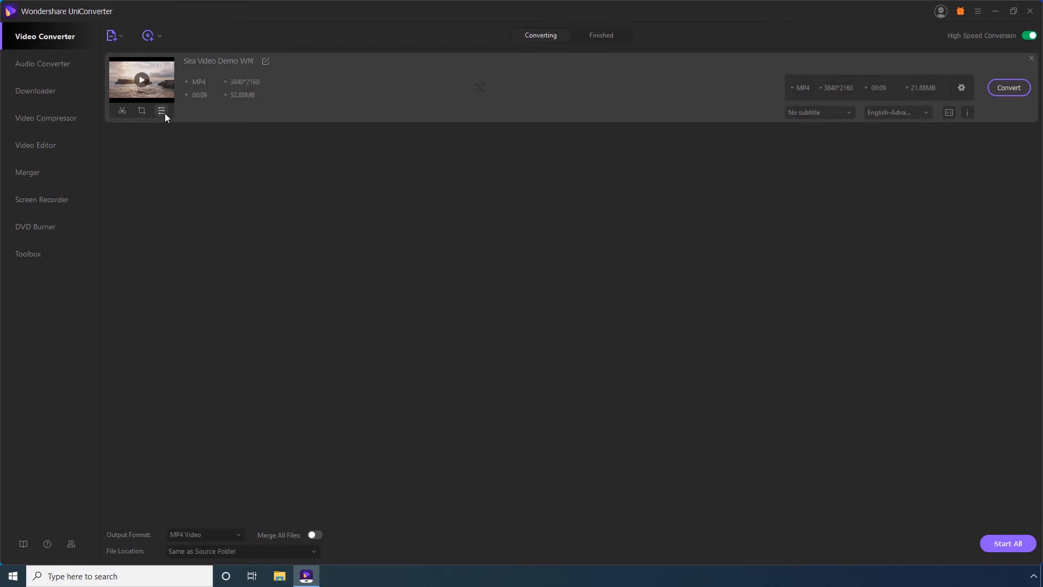
Adjust the effect sliders to contrast 32, saturation 45 and brightness -9
left_click(161, 111)
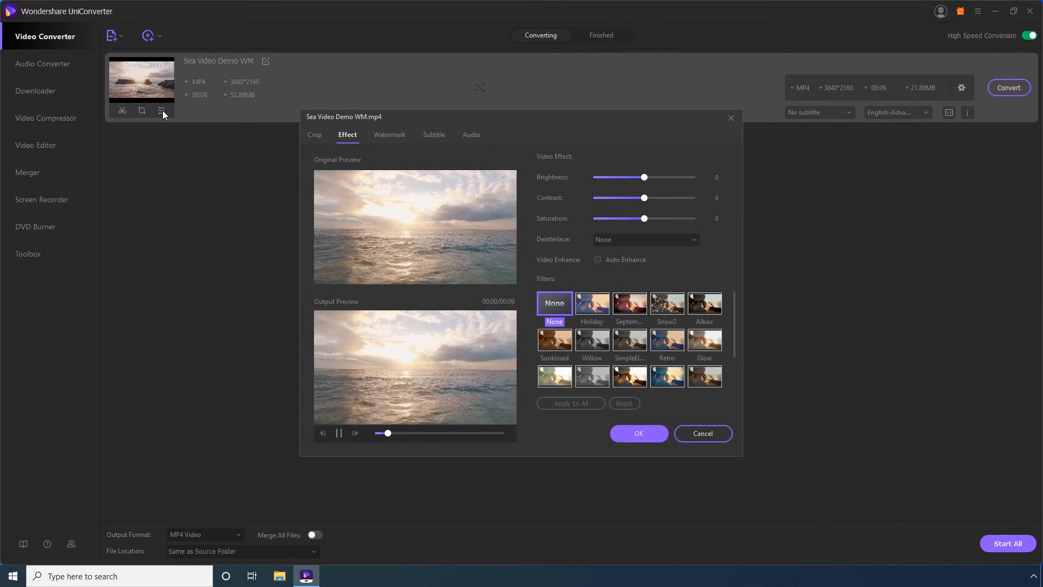
mouse_move(180, 138)
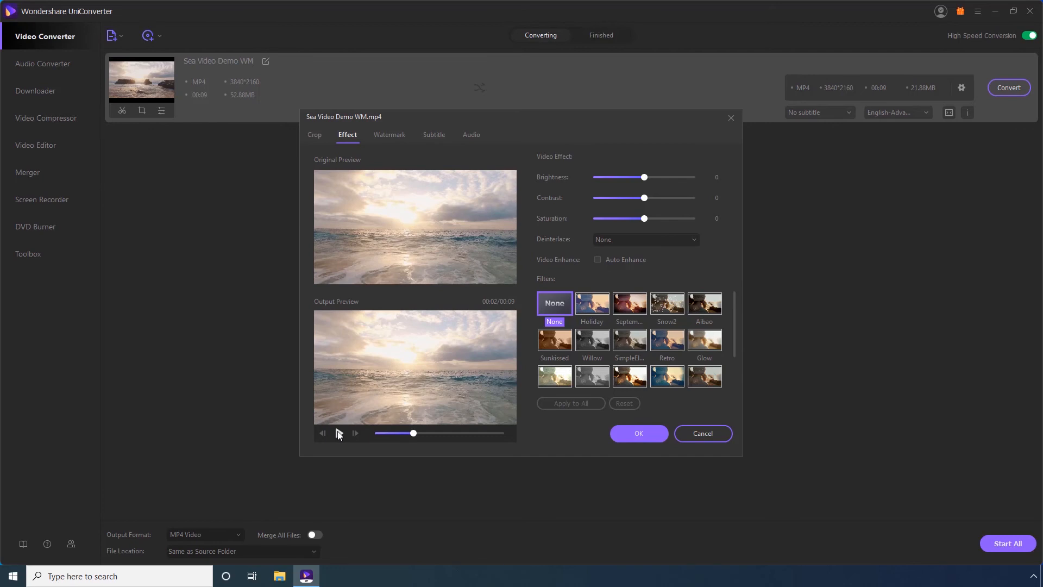
mouse_move(482, 318)
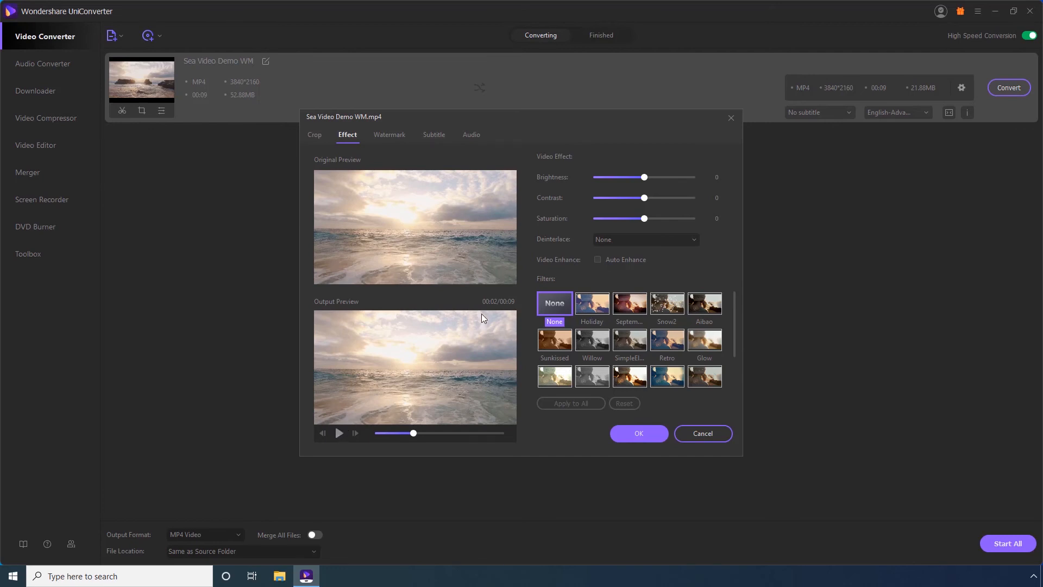
mouse_move(642, 202)
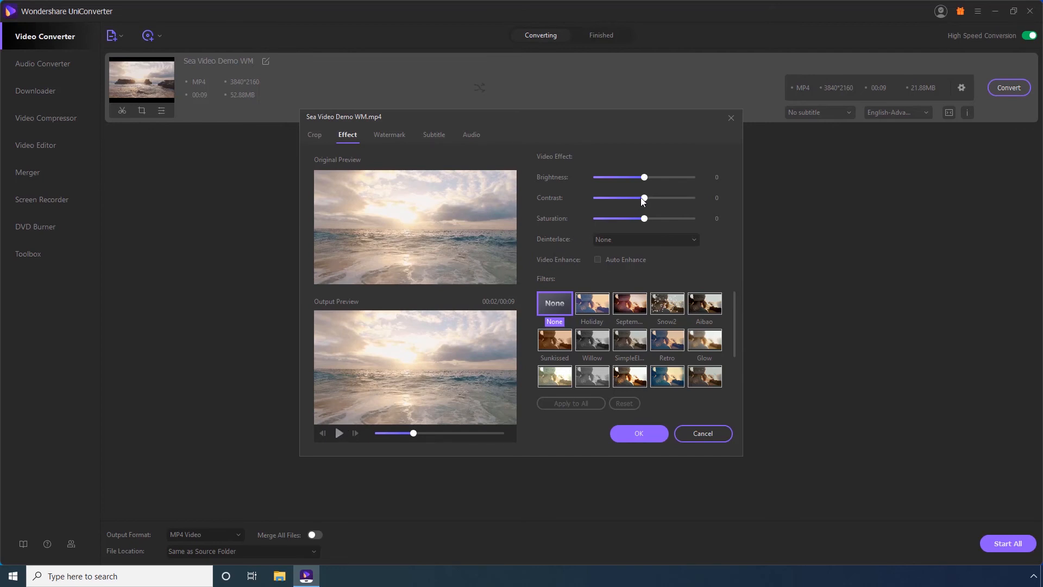
left_click_drag(644, 198, 658, 198)
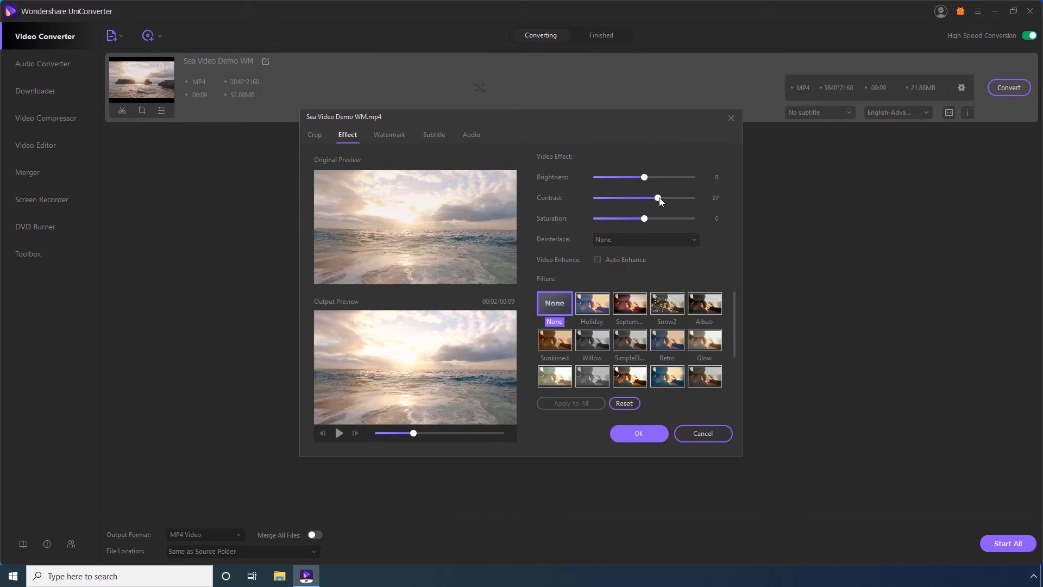
left_click_drag(657, 198, 660, 198)
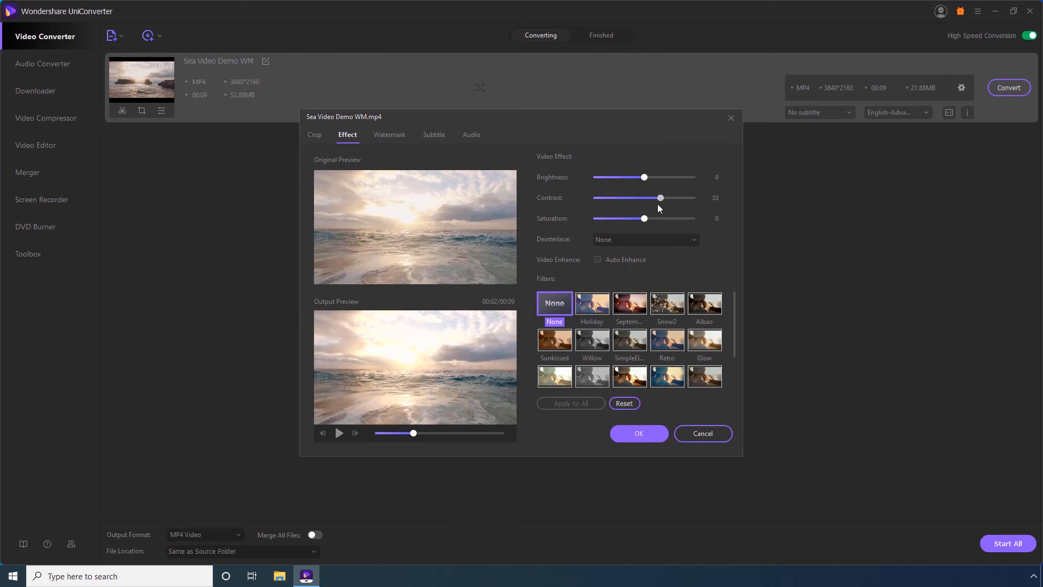
left_click_drag(643, 218, 650, 219)
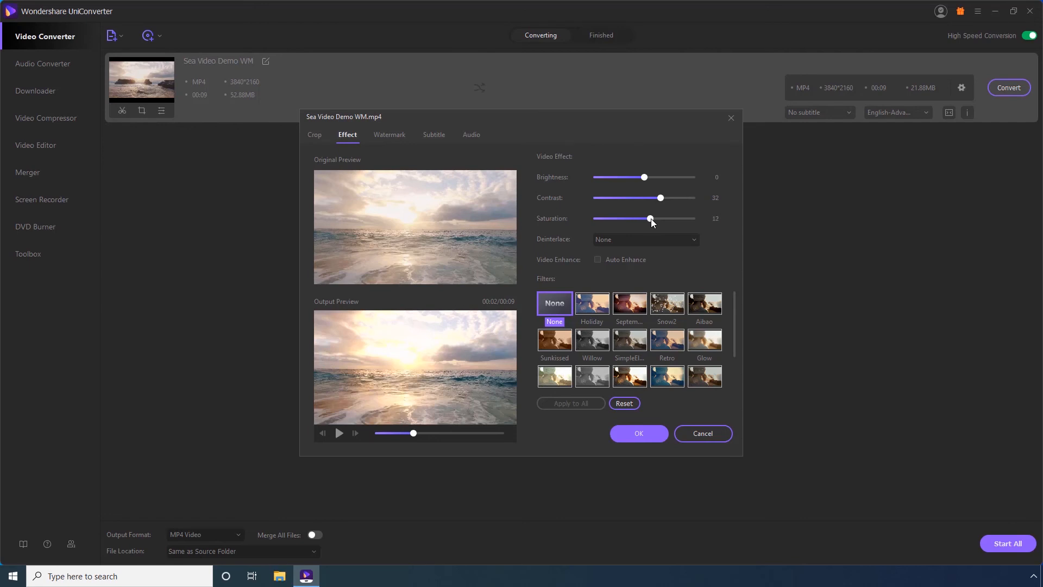
left_click_drag(650, 218, 666, 219)
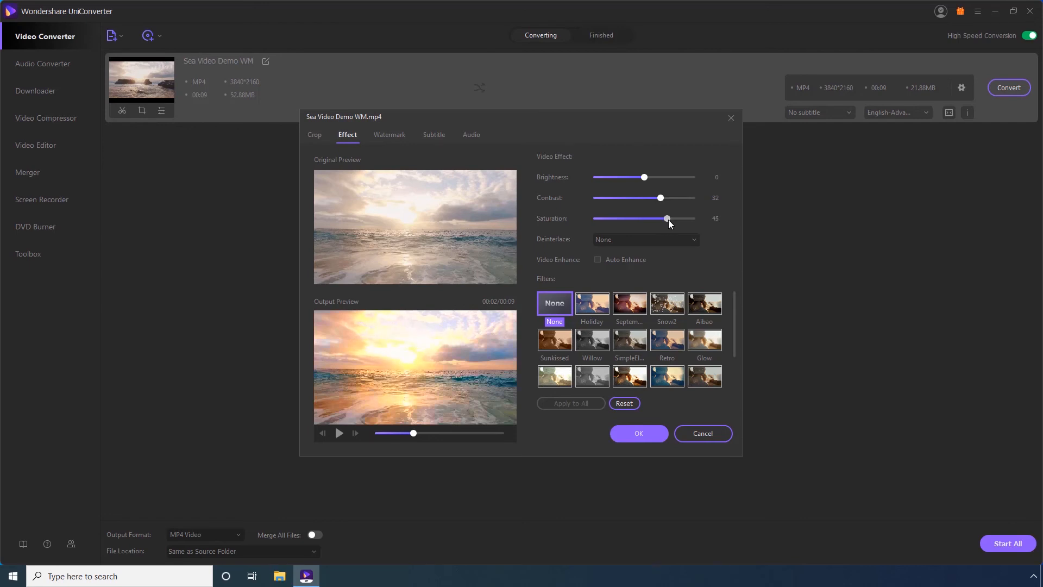
mouse_move(646, 188)
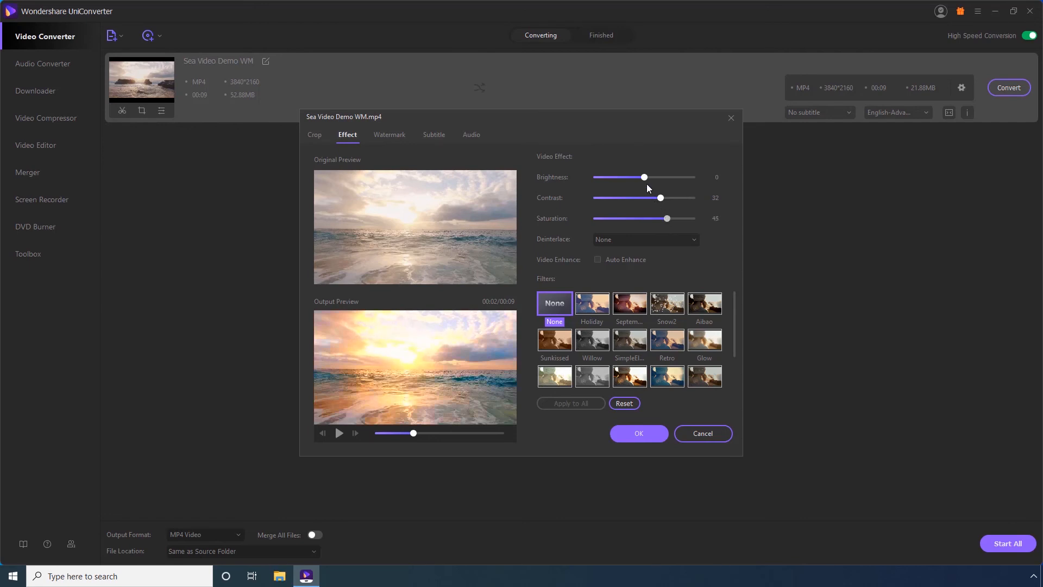
left_click_drag(642, 177, 633, 177)
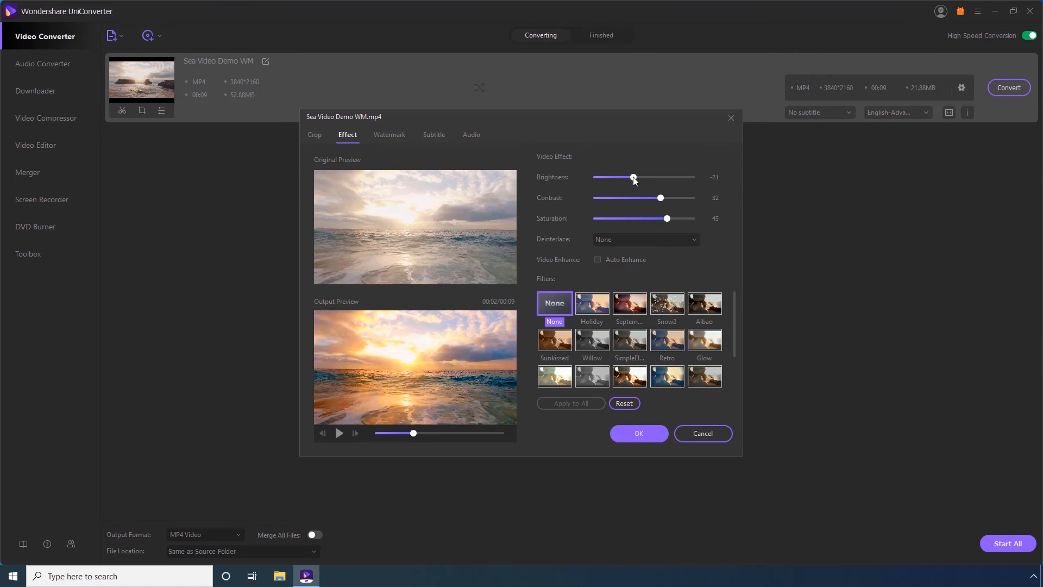
left_click_drag(632, 177, 639, 177)
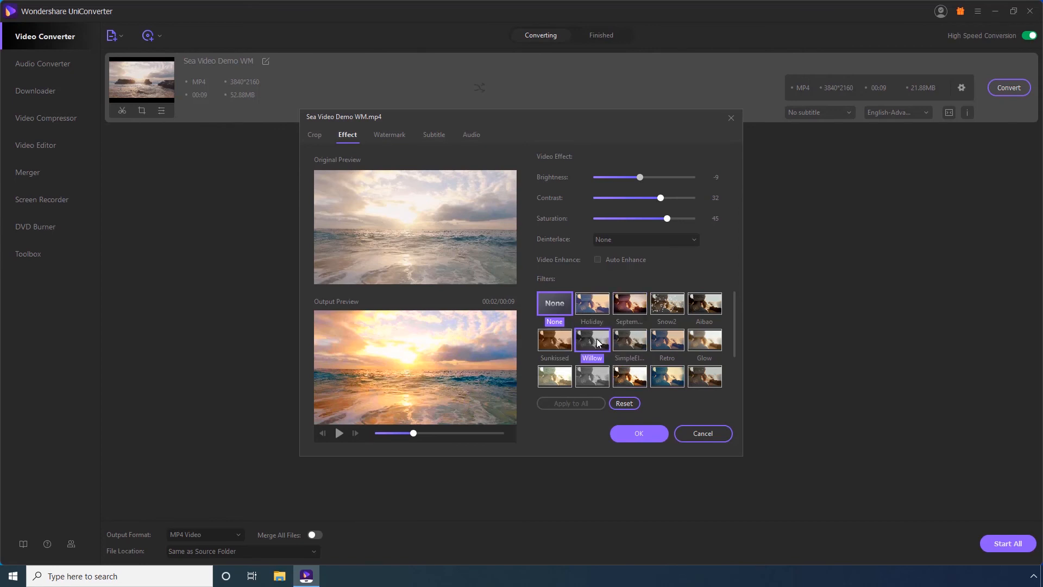
Preview the Willow filter, then settle on the Retro filter for the video
left_click(553, 303)
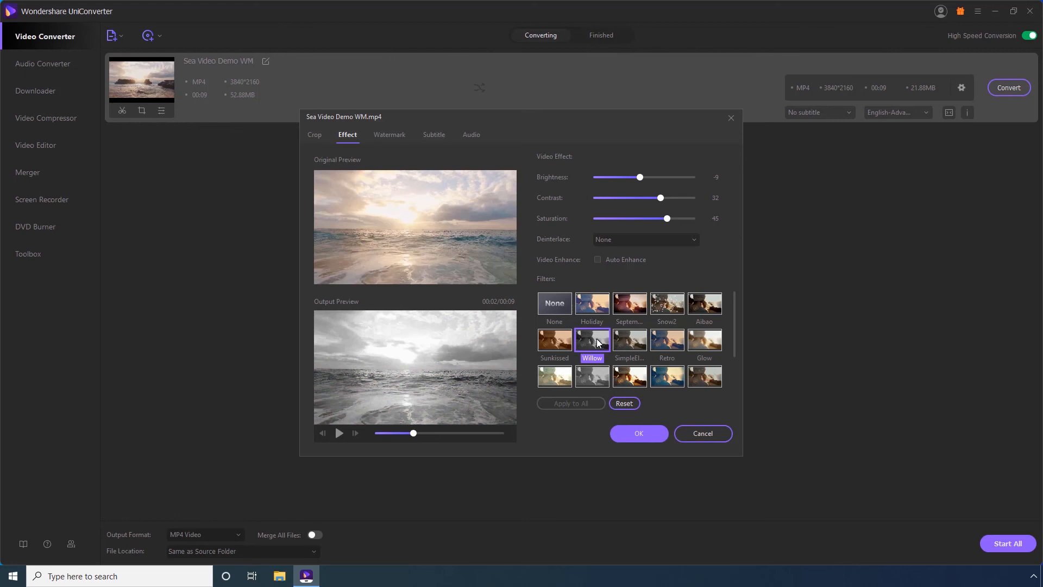
left_click(666, 339)
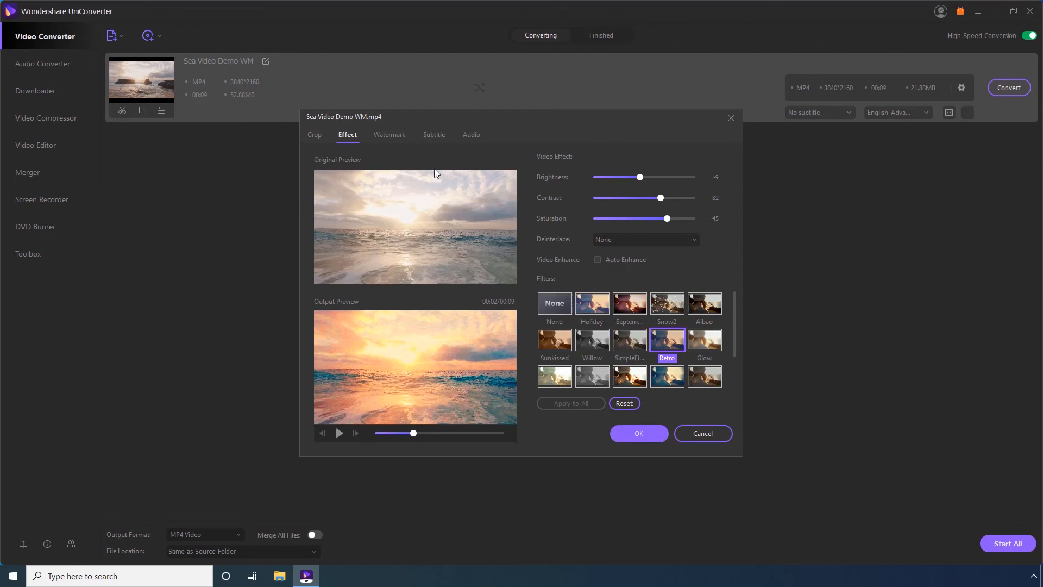
left_click(389, 135)
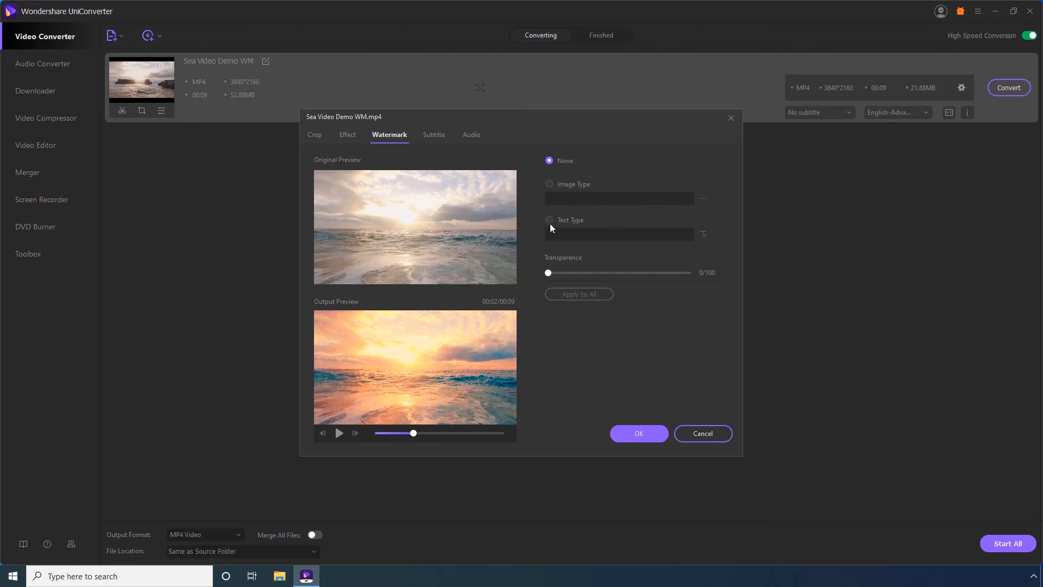
mouse_move(574, 216)
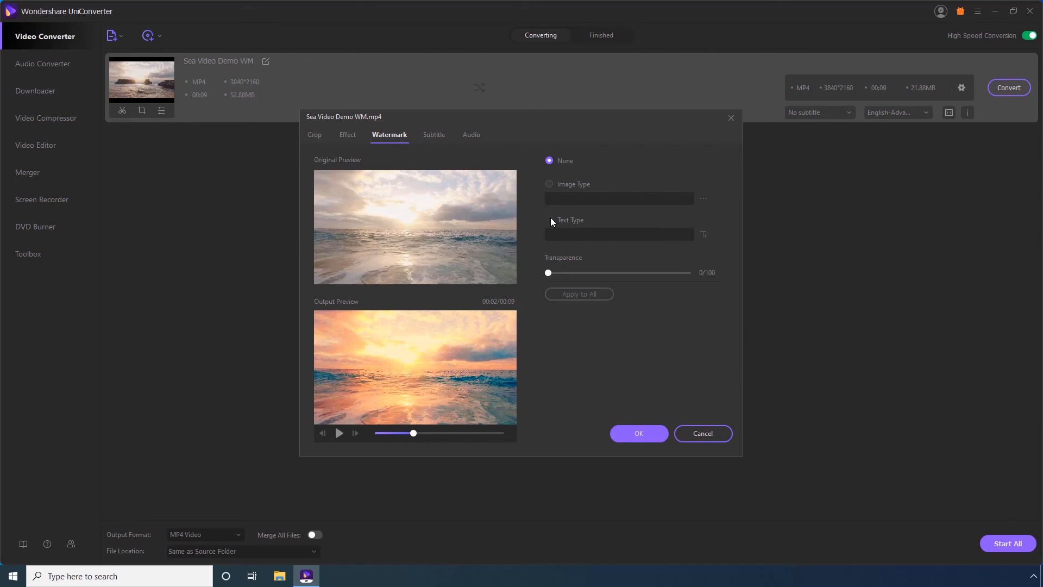
Switch to a text watermark reading 'Wondershare Sample'
left_click(549, 220)
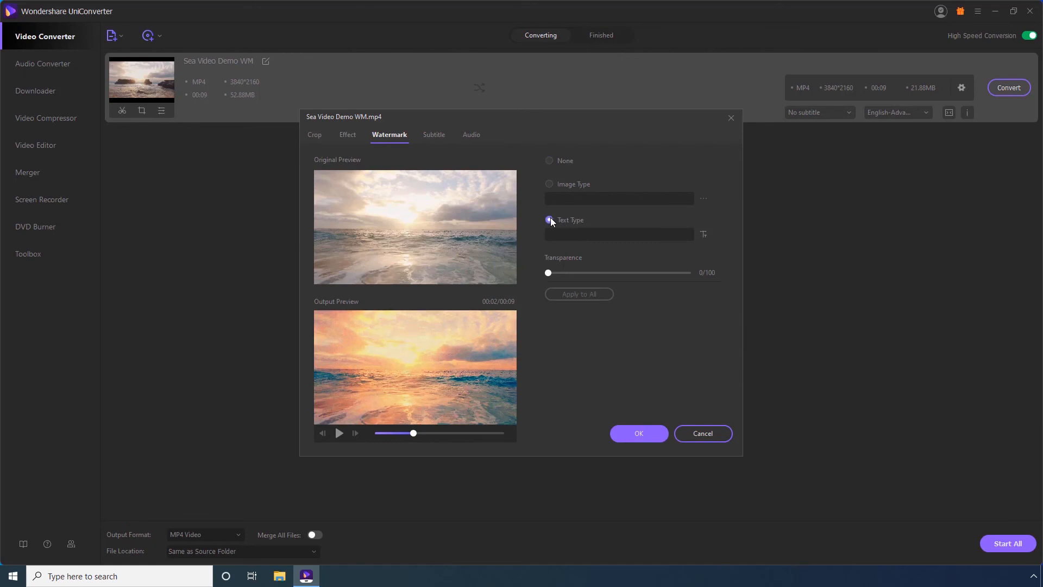
type("W")
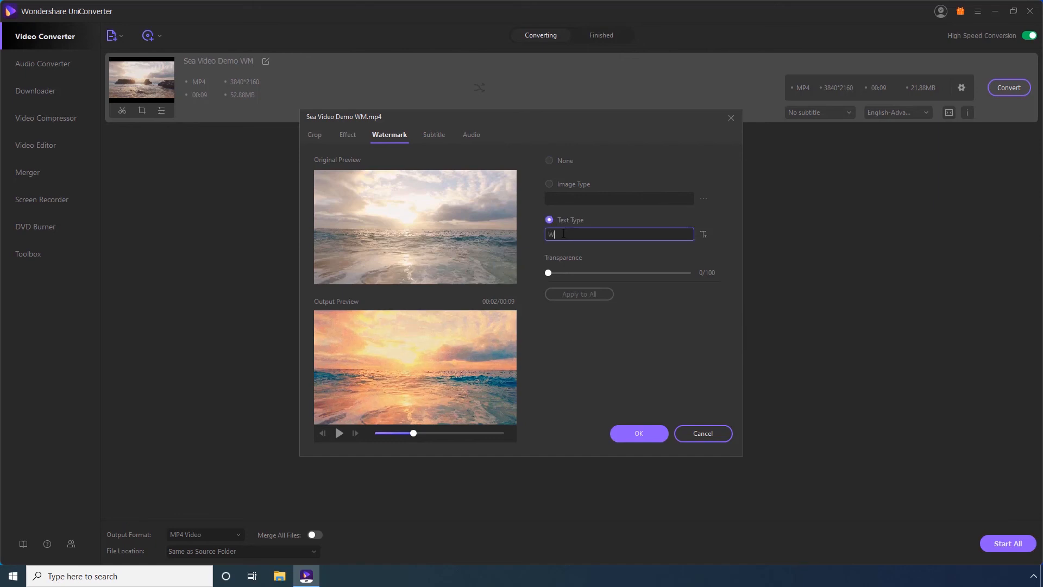
type("ondershare")
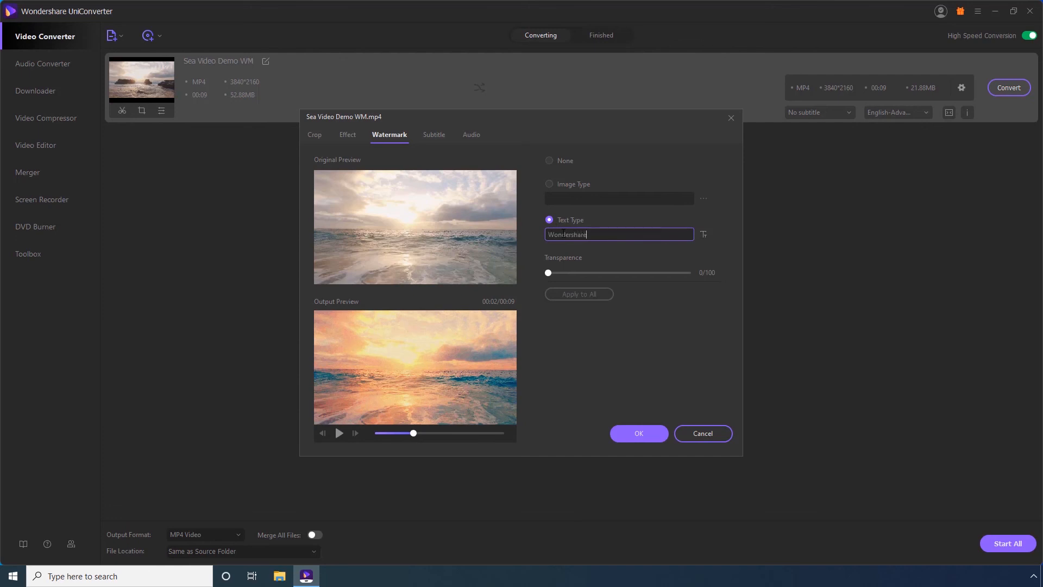
type("Sample")
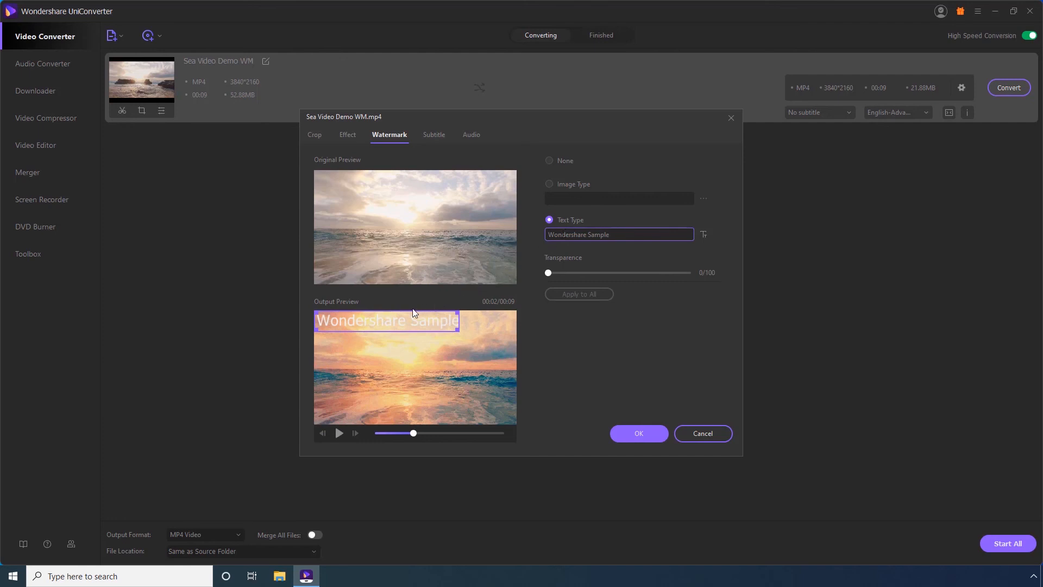
Move the watermark to the bottom right of the frame and set its transparency to 23
left_click_drag(386, 319, 417, 345)
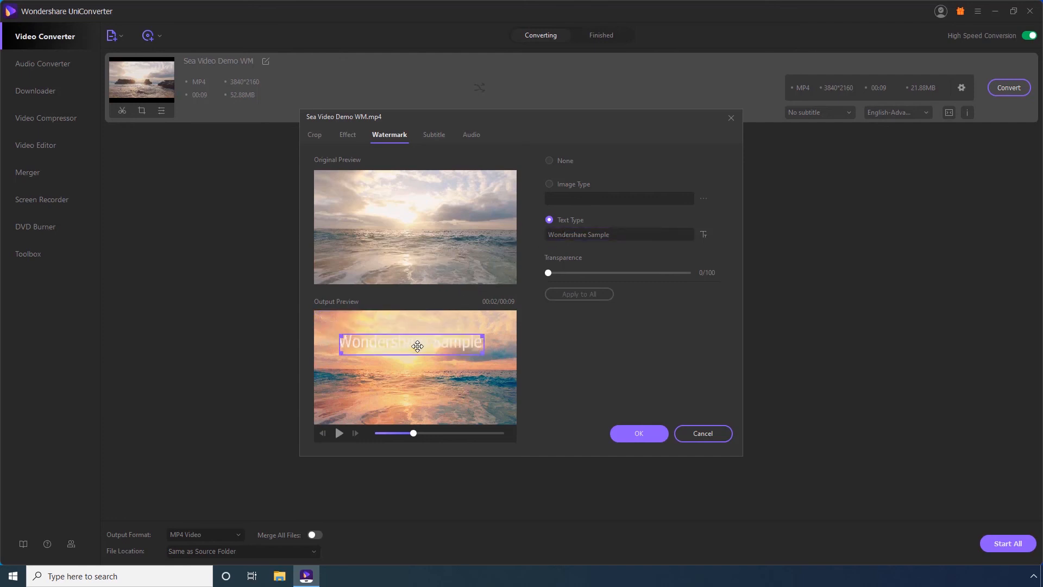
left_click_drag(412, 345, 443, 403)
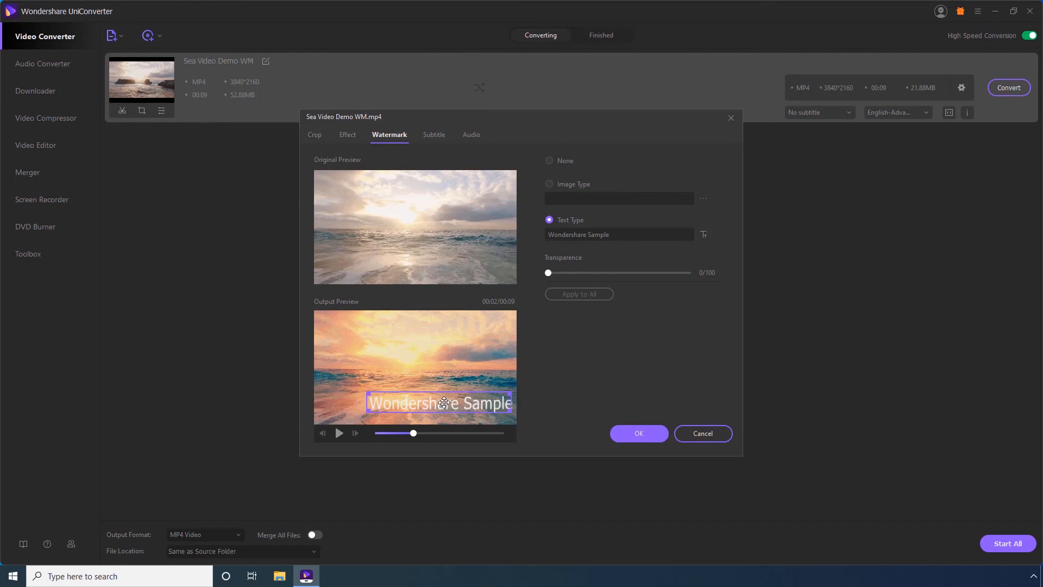
mouse_move(545, 279)
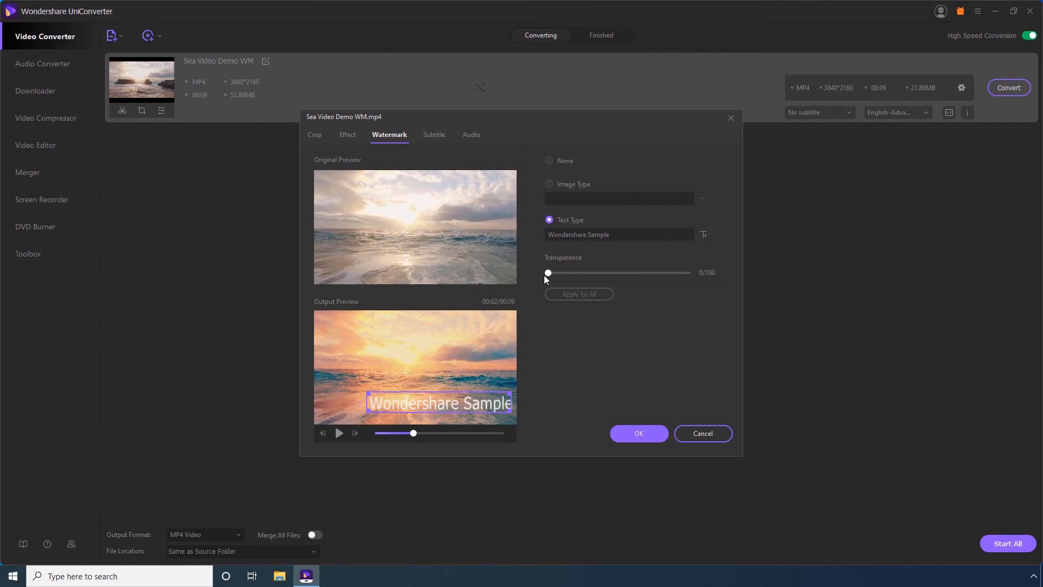
left_click_drag(548, 273, 564, 273)
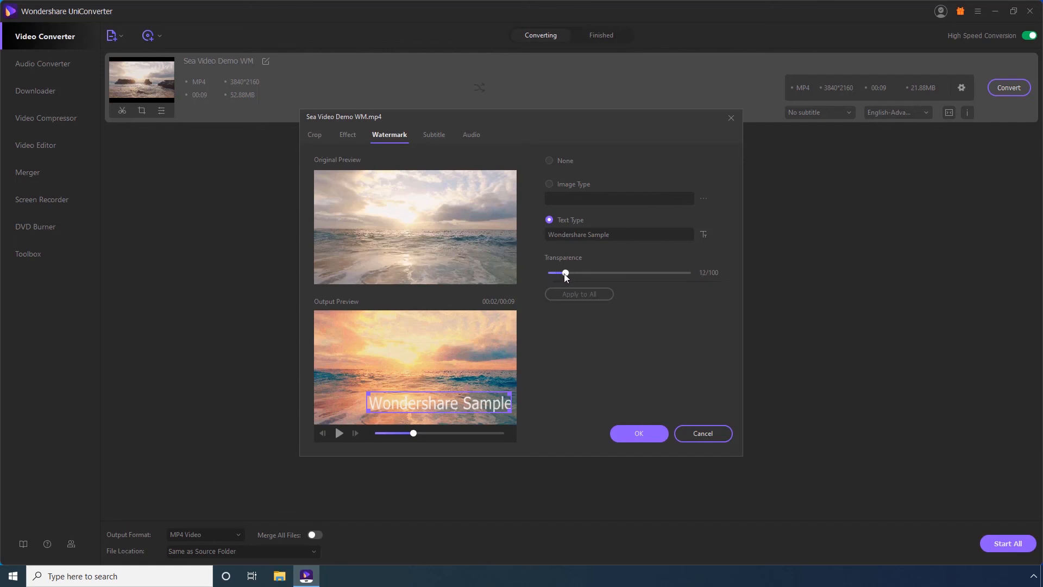
left_click_drag(565, 273, 579, 273)
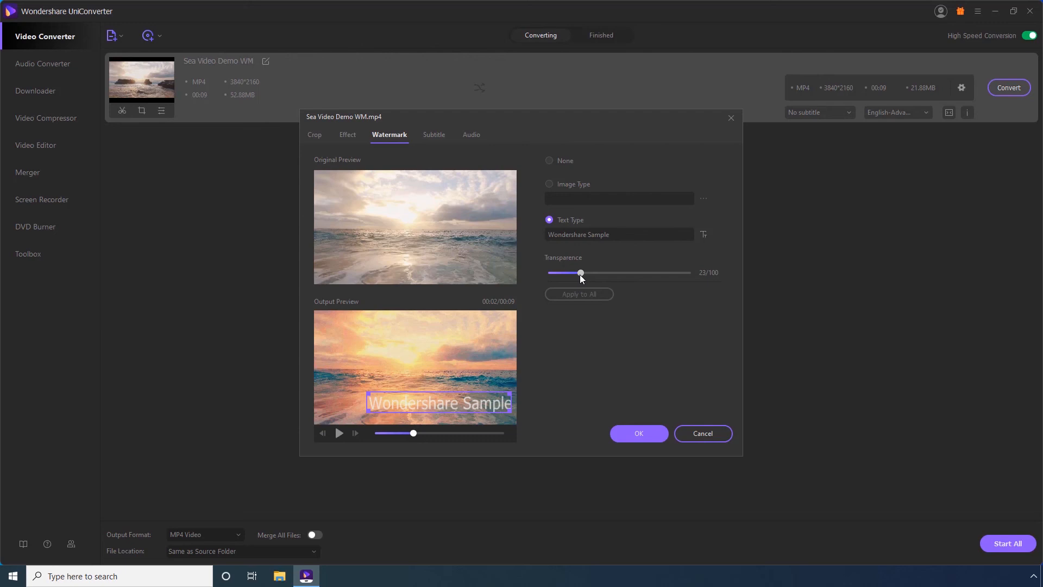
mouse_move(445, 154)
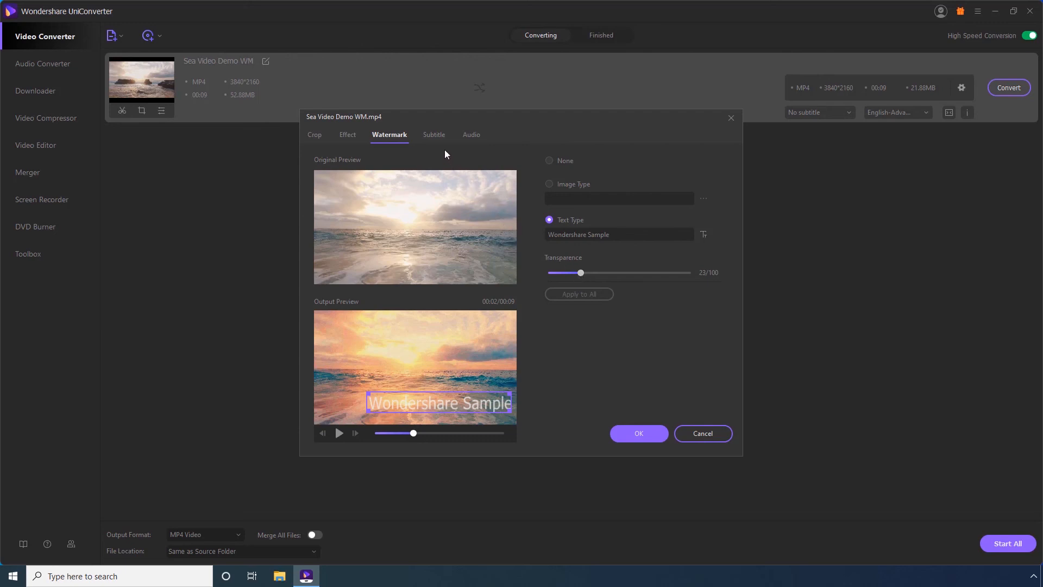
Load Sample Subtitles.srt from the Desktop as the subtitle track for Sea Video Demo WM
left_click(433, 135)
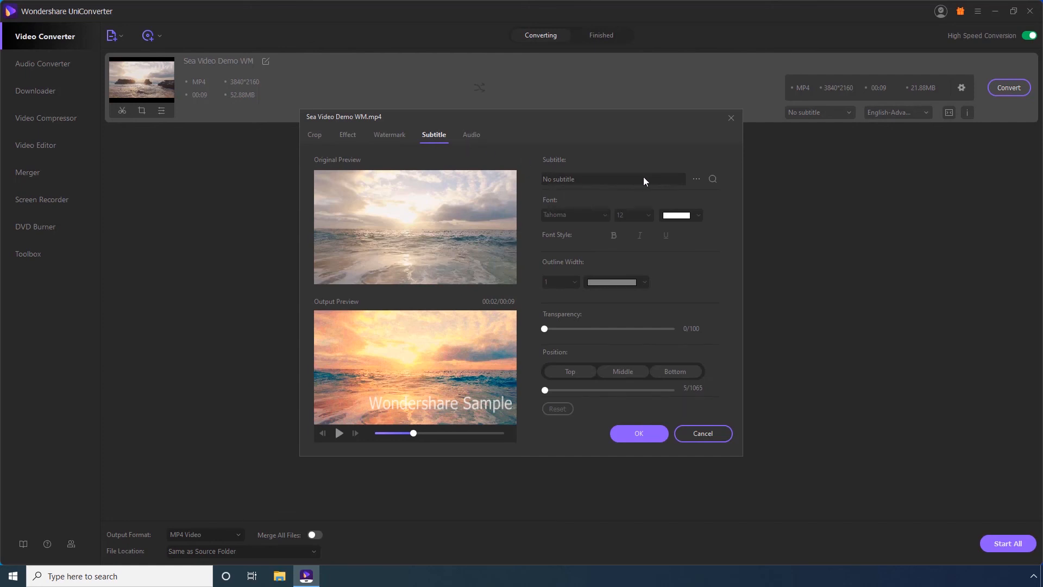
left_click(696, 178)
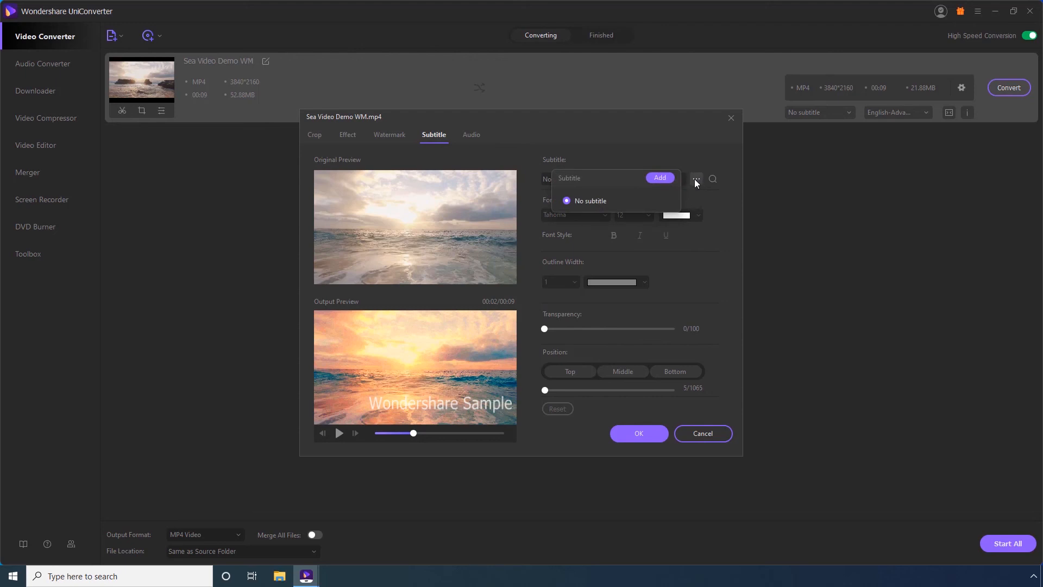
left_click(659, 178)
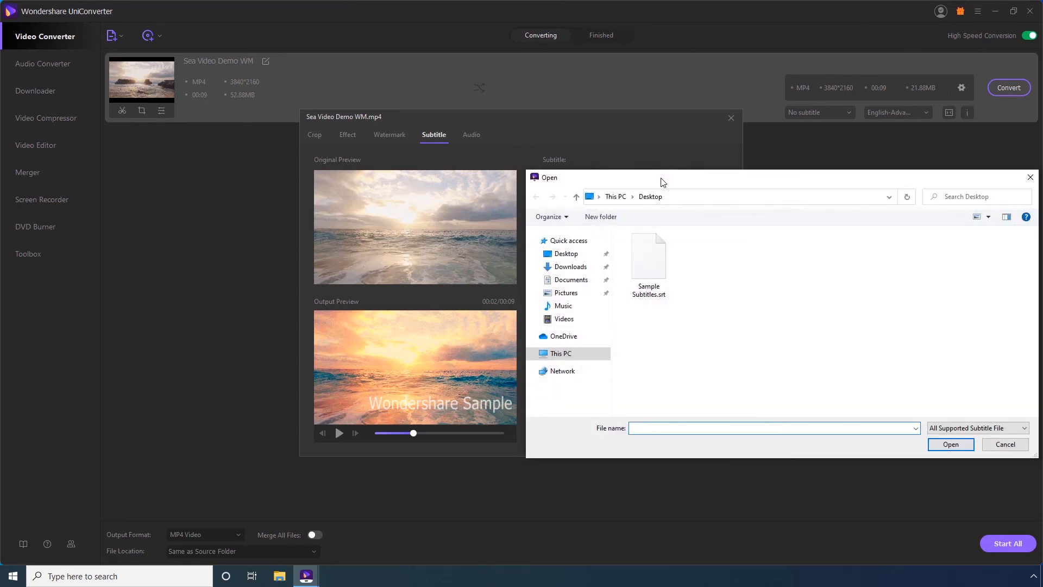
left_click(648, 258)
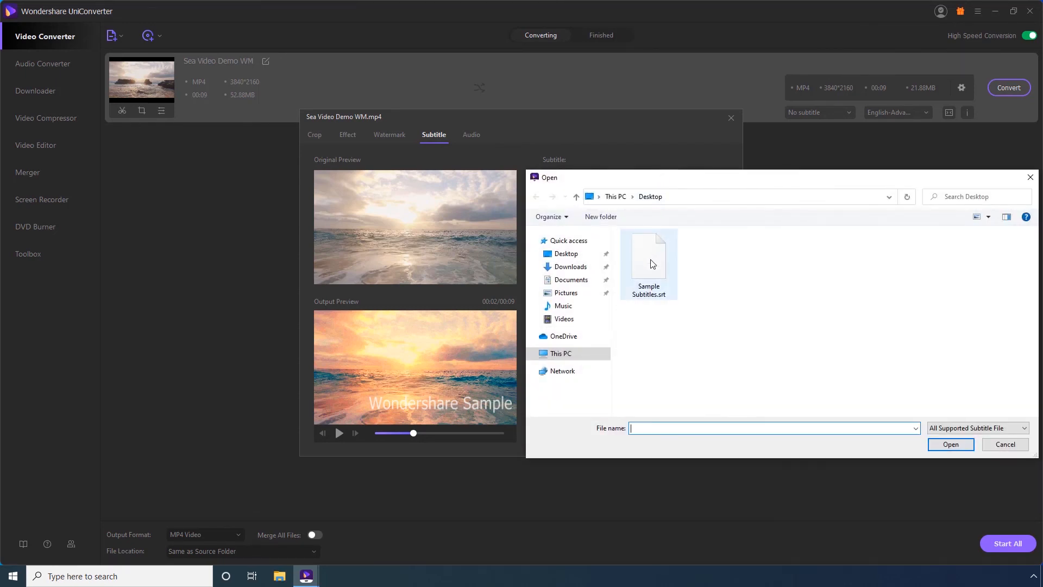
left_click(648, 257)
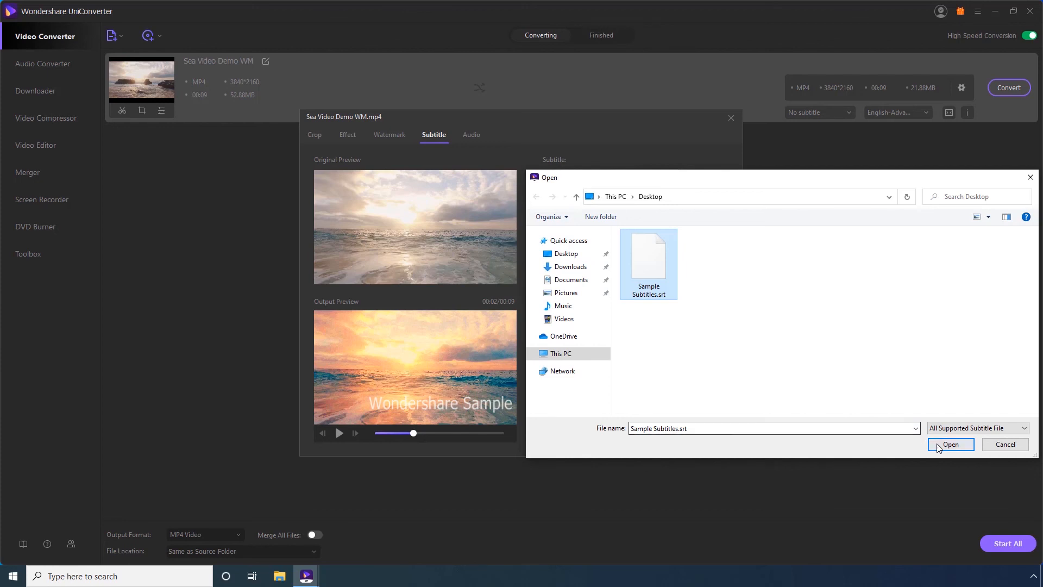
left_click(951, 445)
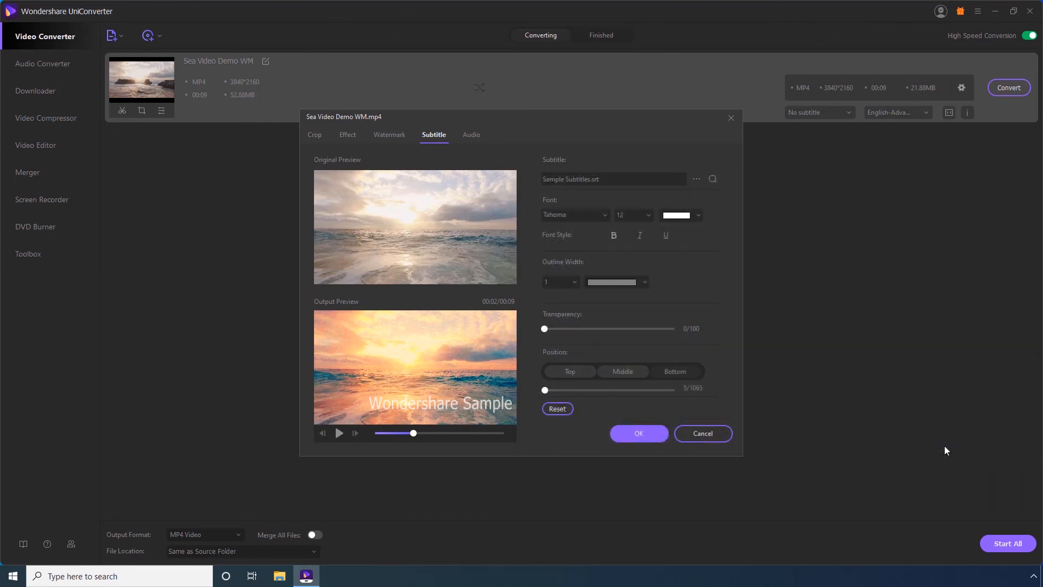
mouse_move(547, 218)
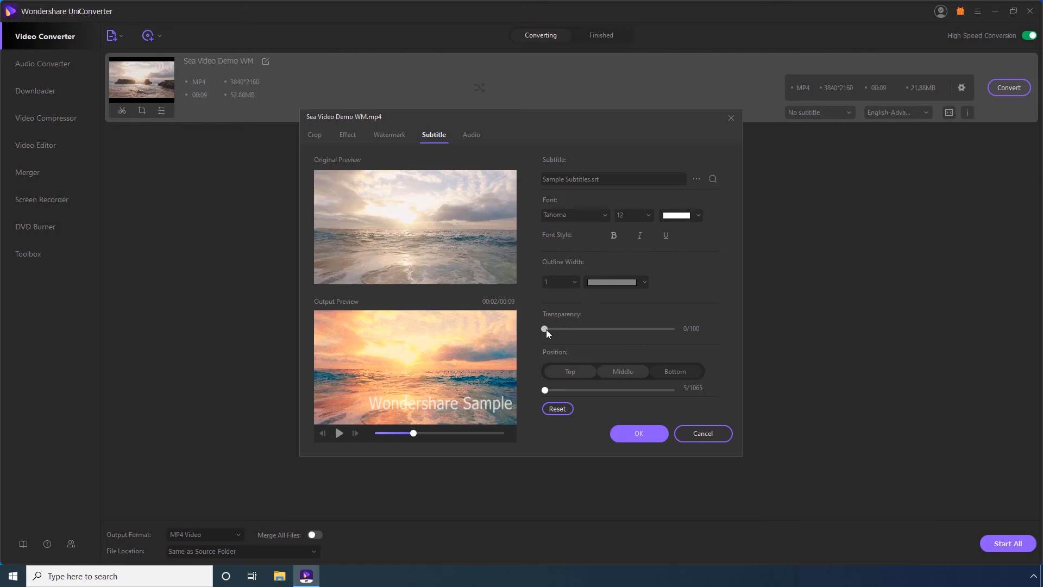
left_click_drag(544, 328, 565, 329)
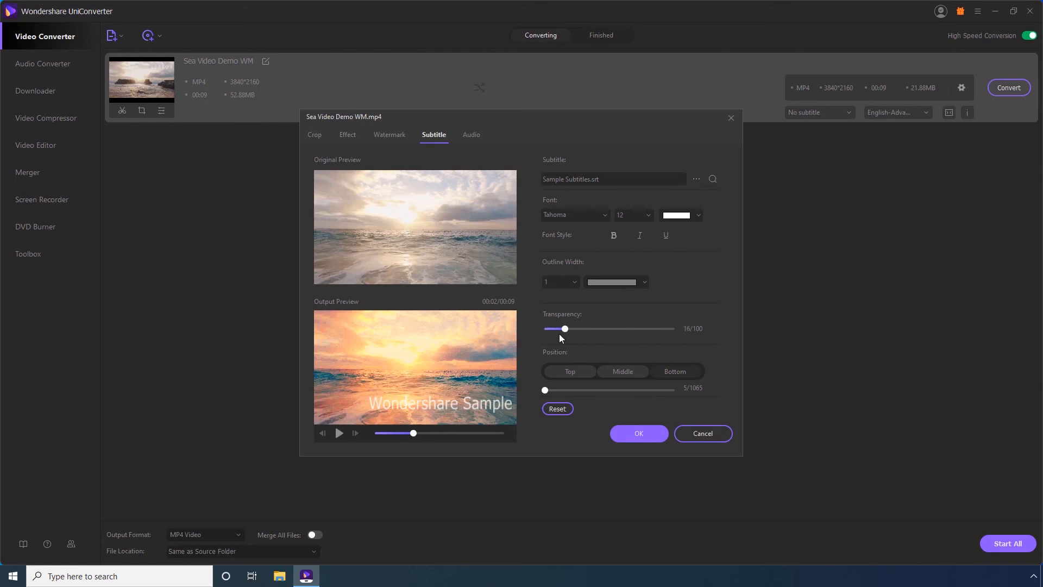
left_click_drag(565, 328, 543, 328)
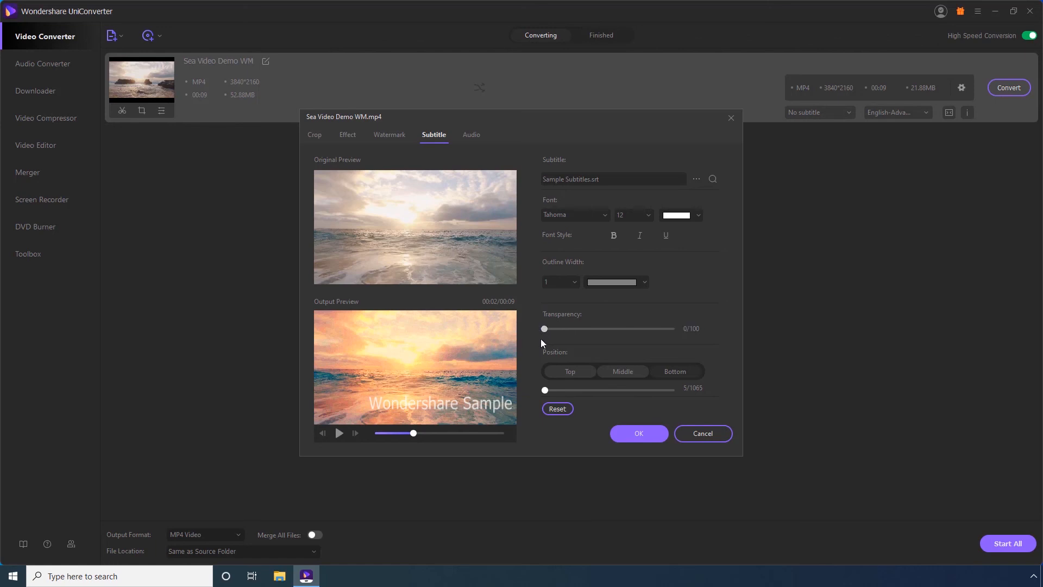
mouse_move(574, 372)
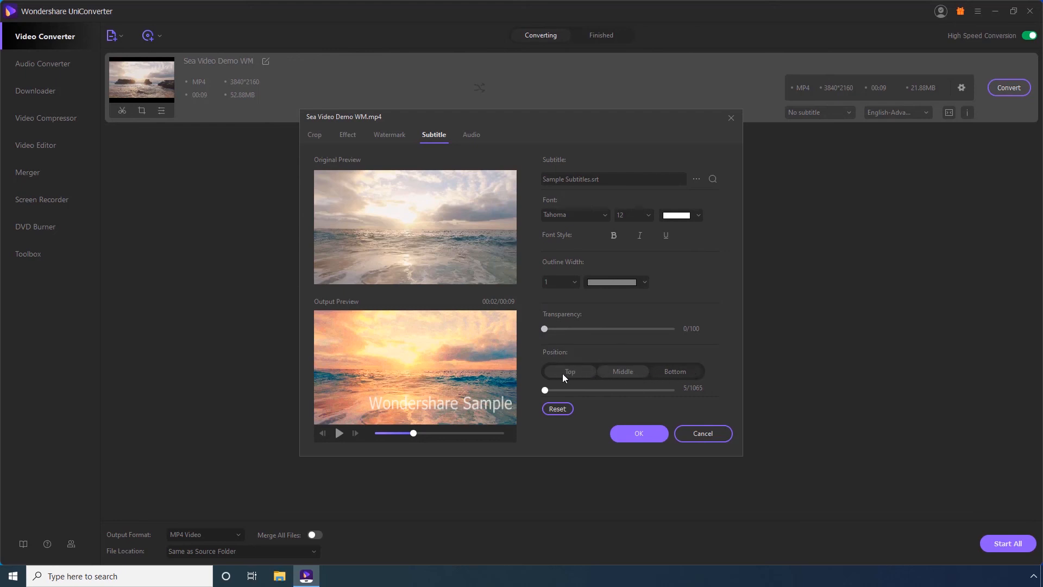
mouse_move(582, 395)
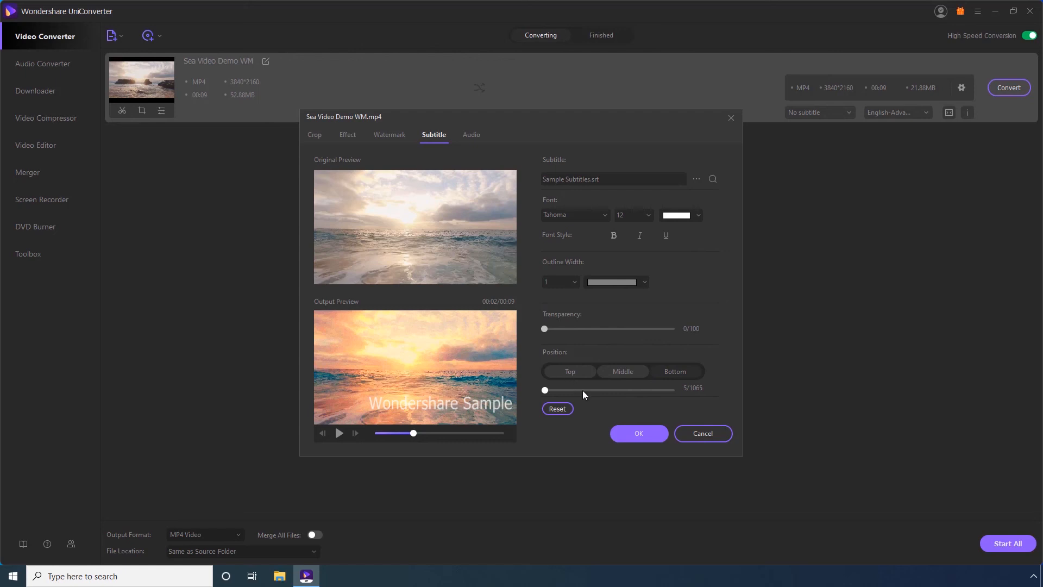
left_click(638, 434)
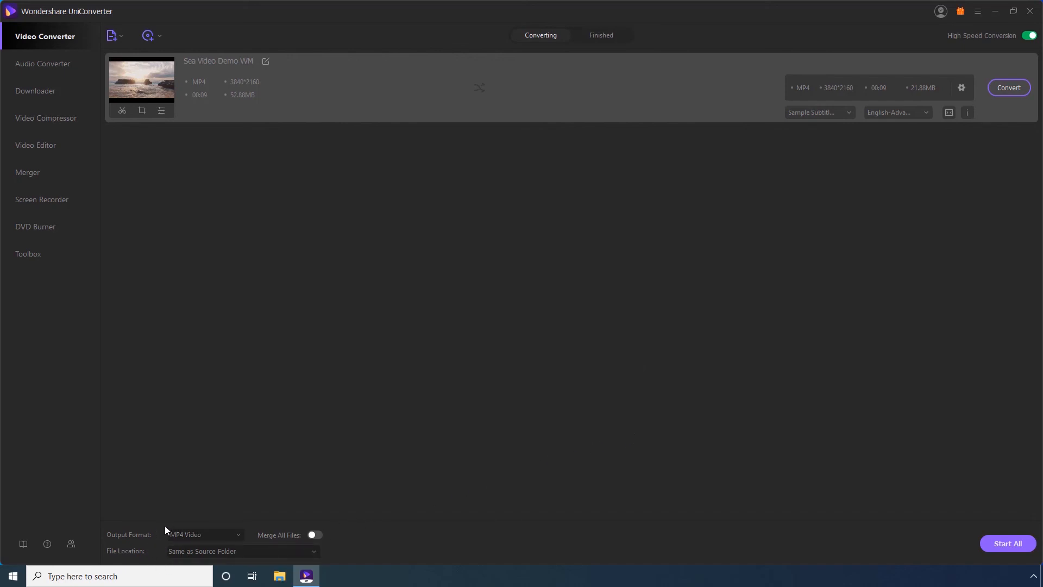
mouse_move(172, 528)
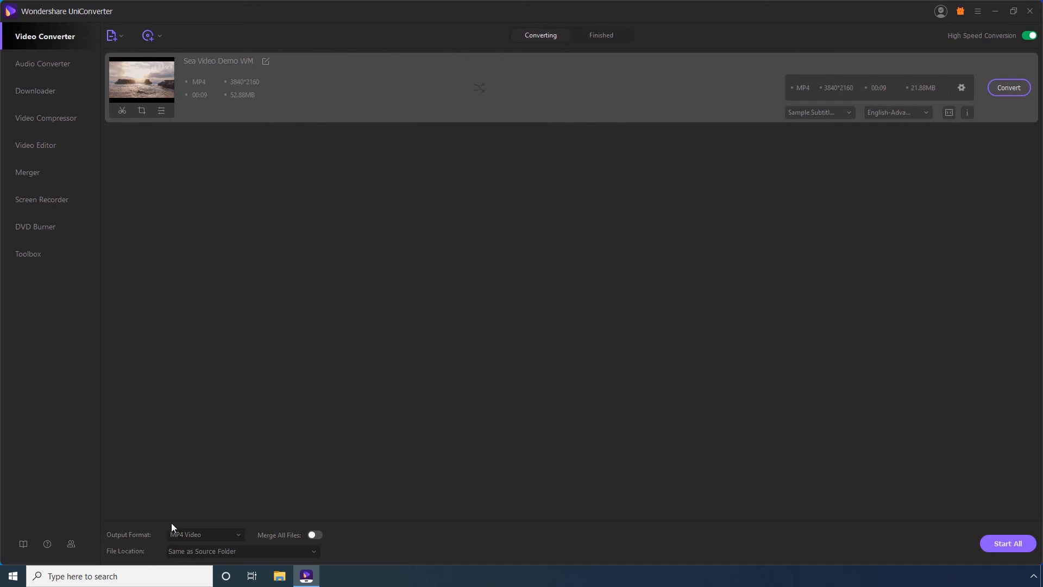
mouse_move(943, 144)
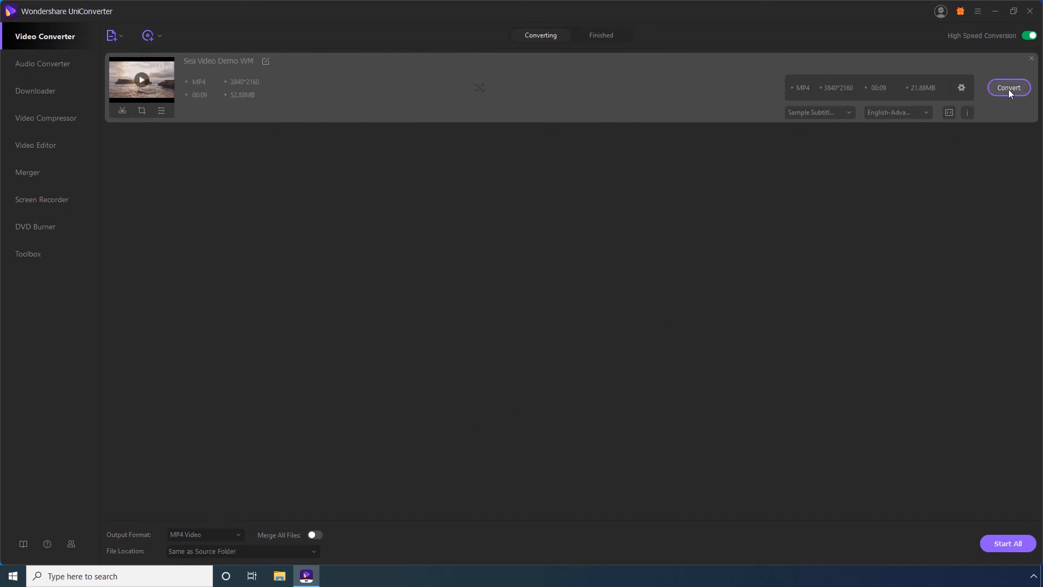
mouse_move(1006, 95)
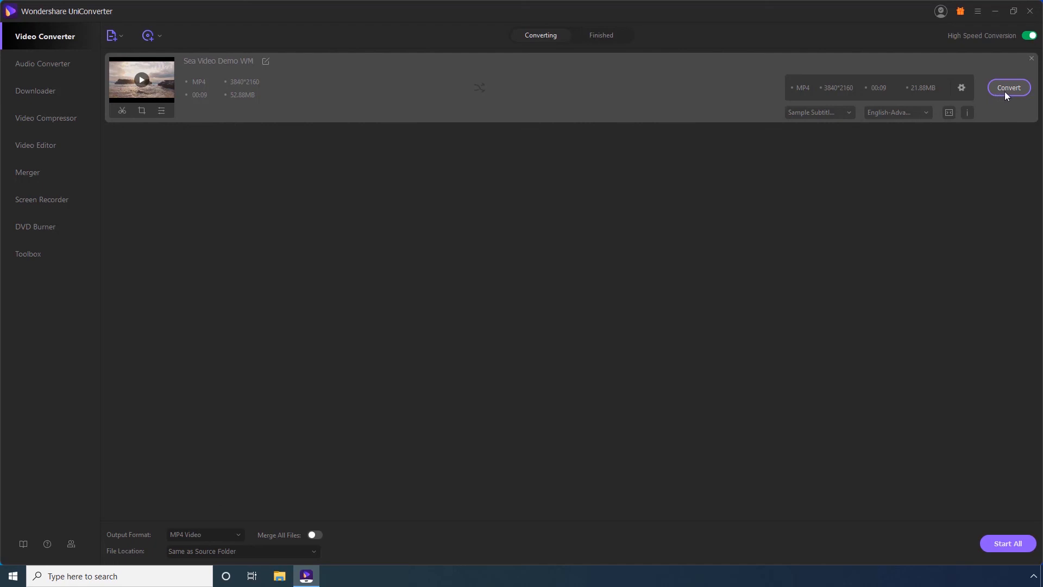